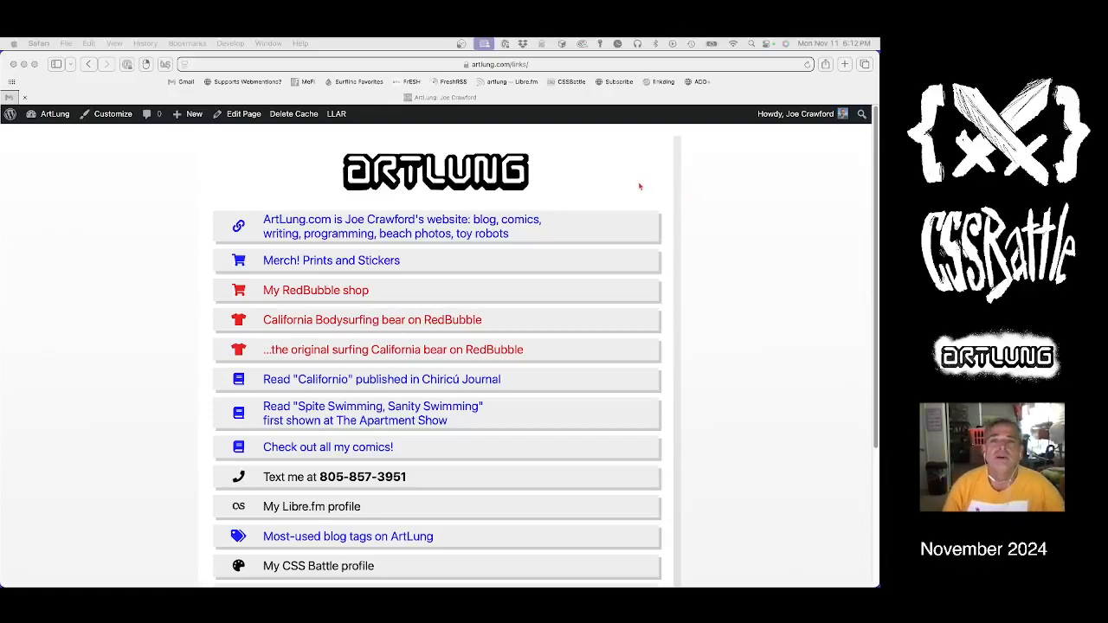
Step: Go to the CSSBattle site and start the Nov 12 daily target in the editor
click(568, 81)
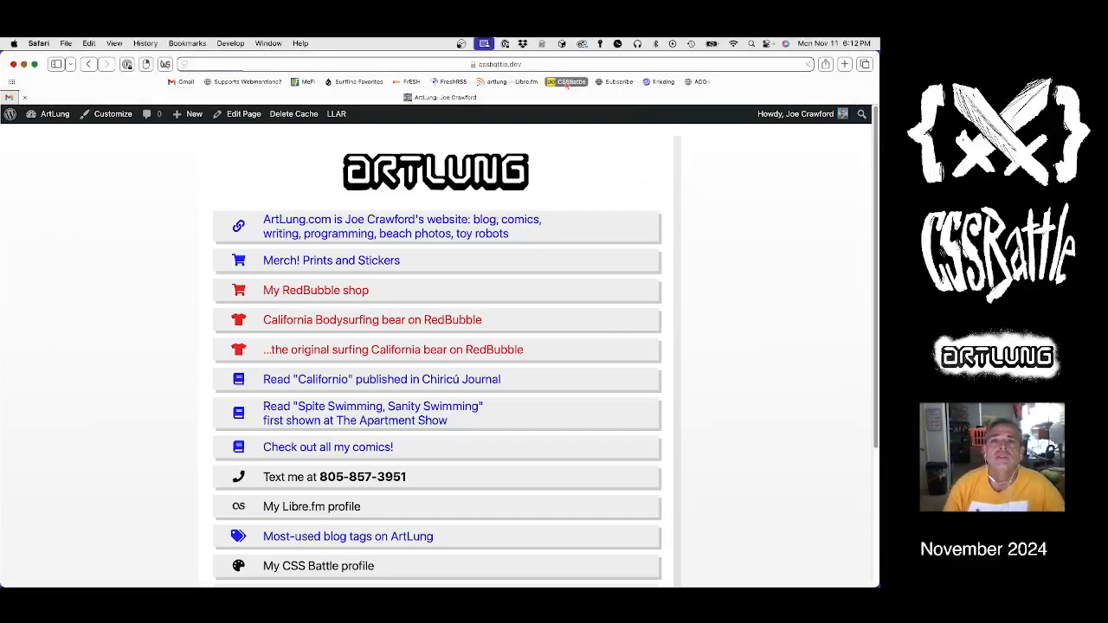
click(566, 81)
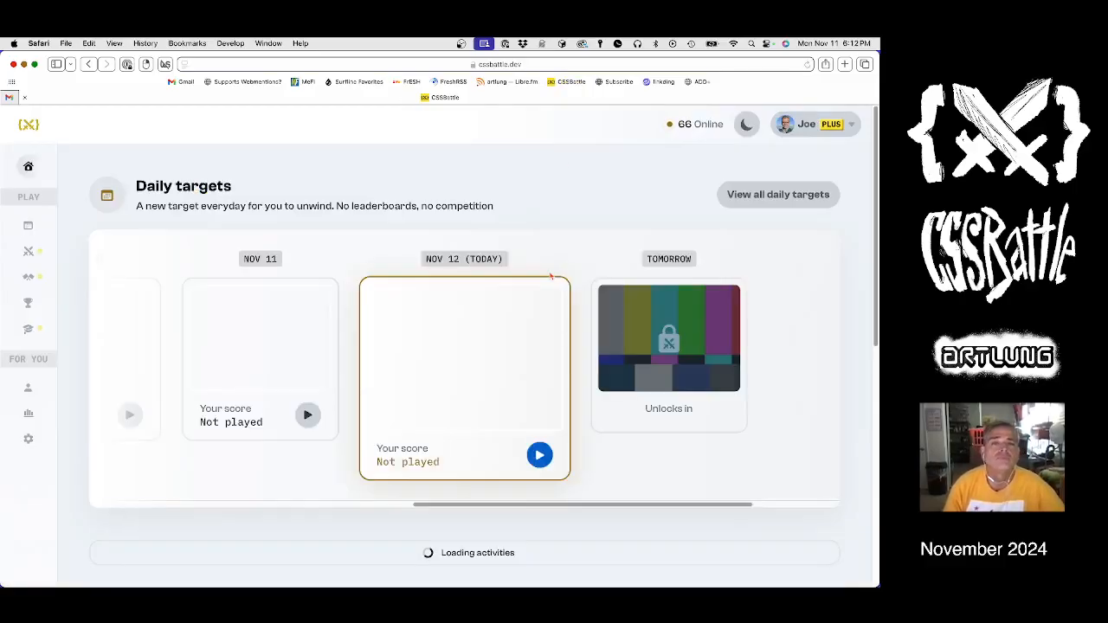
click(540, 454)
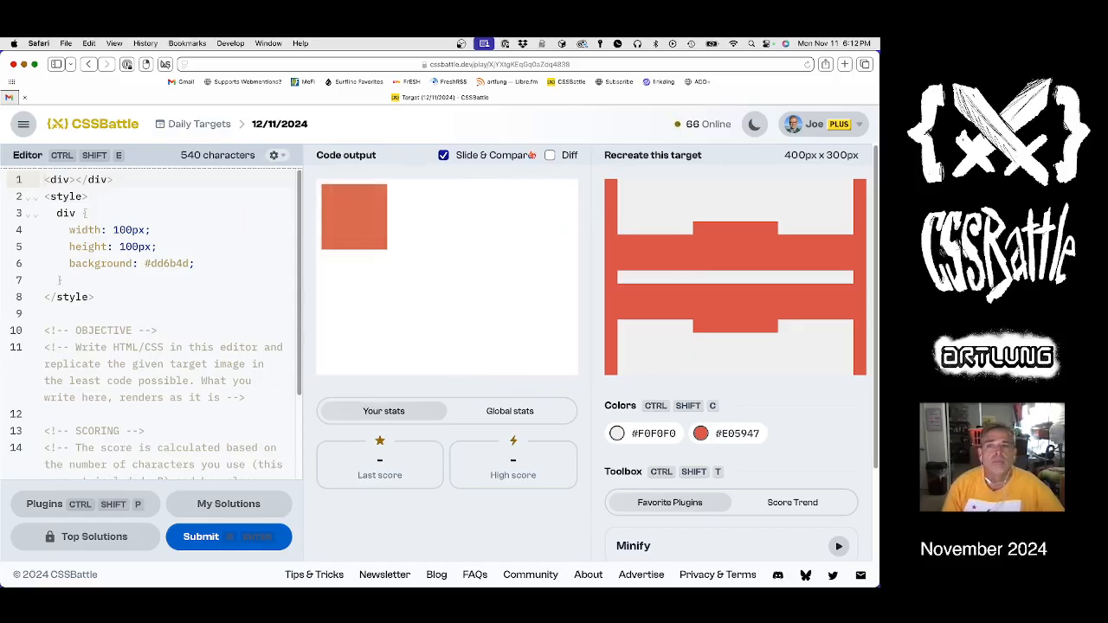
Step: Replace the starter with two <p> on a red body, margin 20 60, p height 100 pink
click(550, 156)
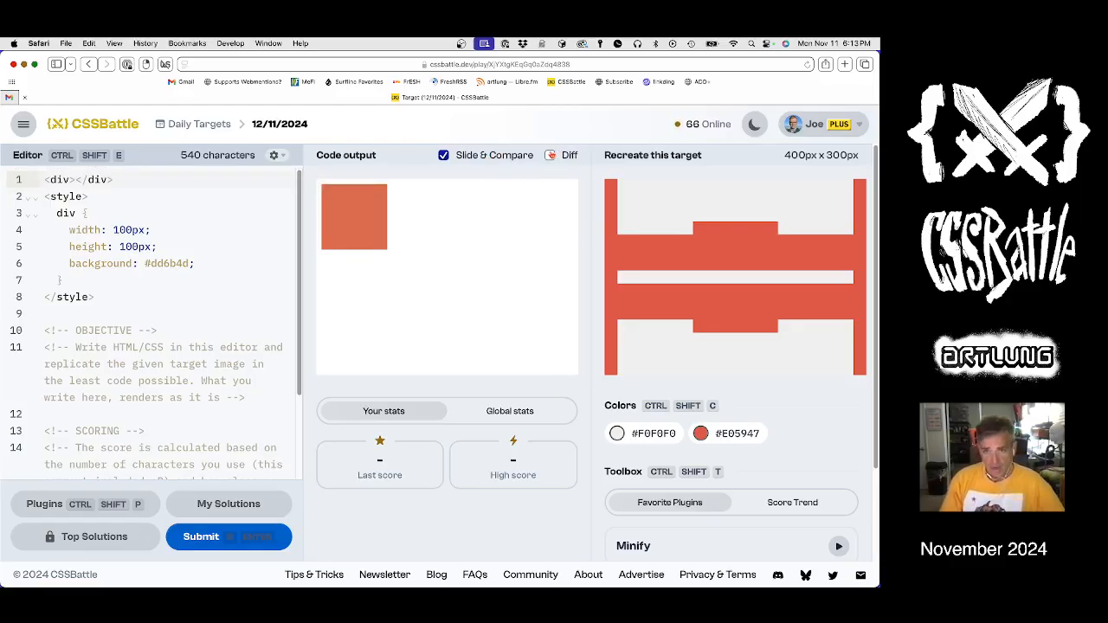
click(550, 156)
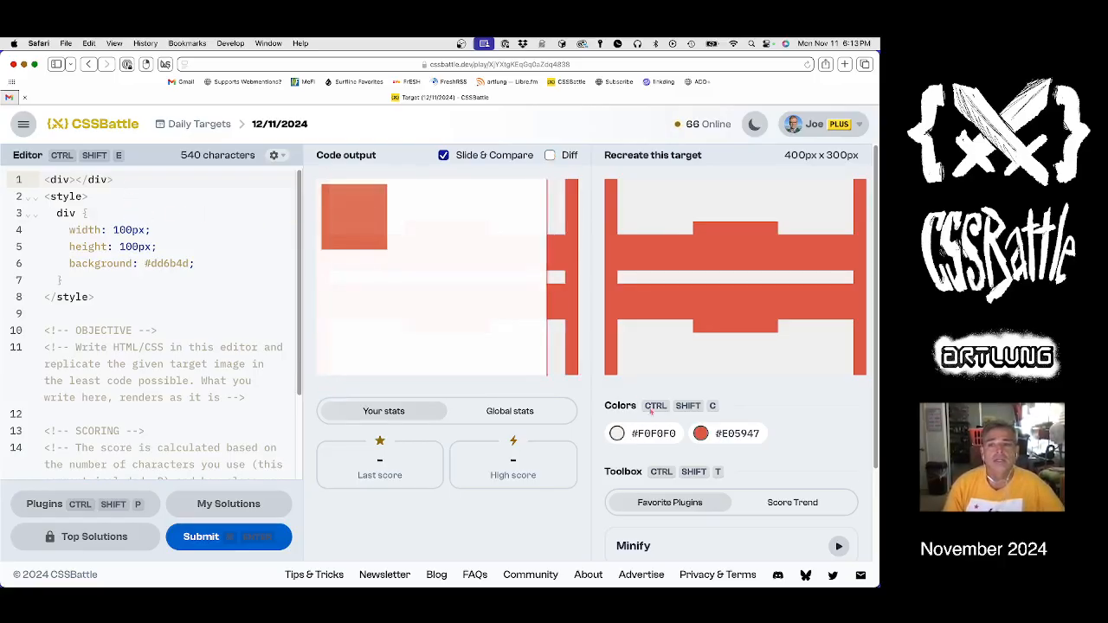
scroll(down, 3)
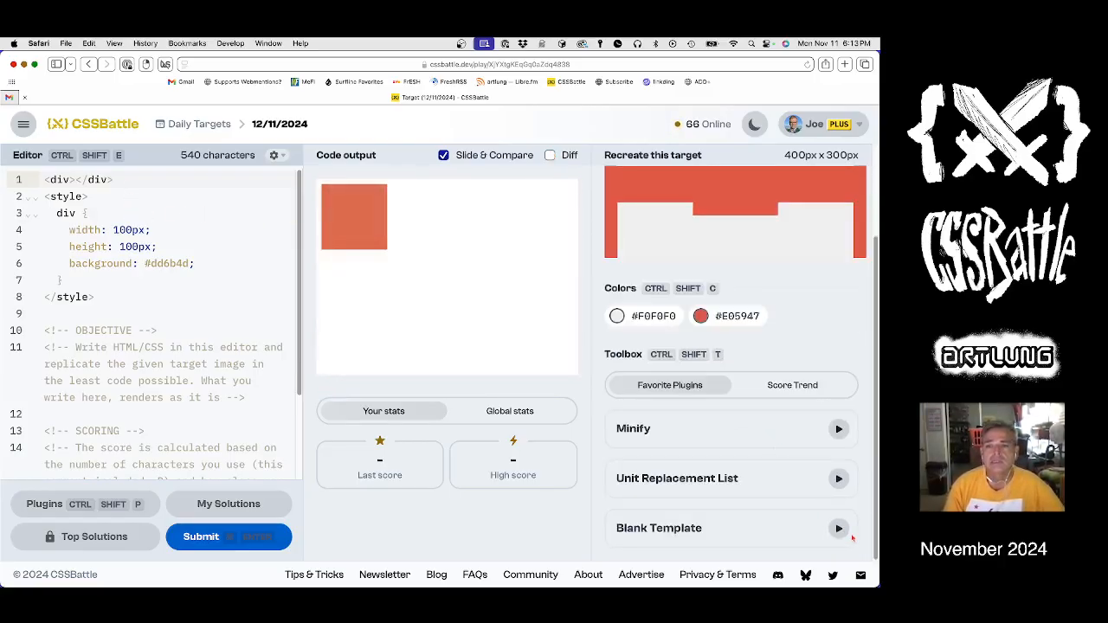
click(838, 528)
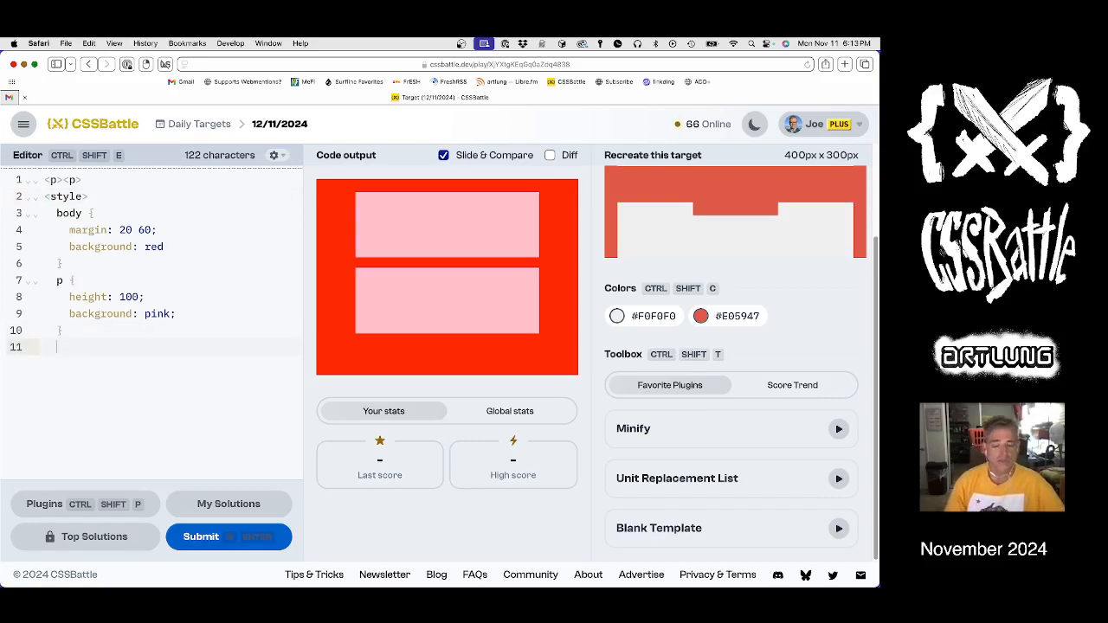
Step: Add p+p with transform scaleY(-1) and set the body background to #E05947
text(p)
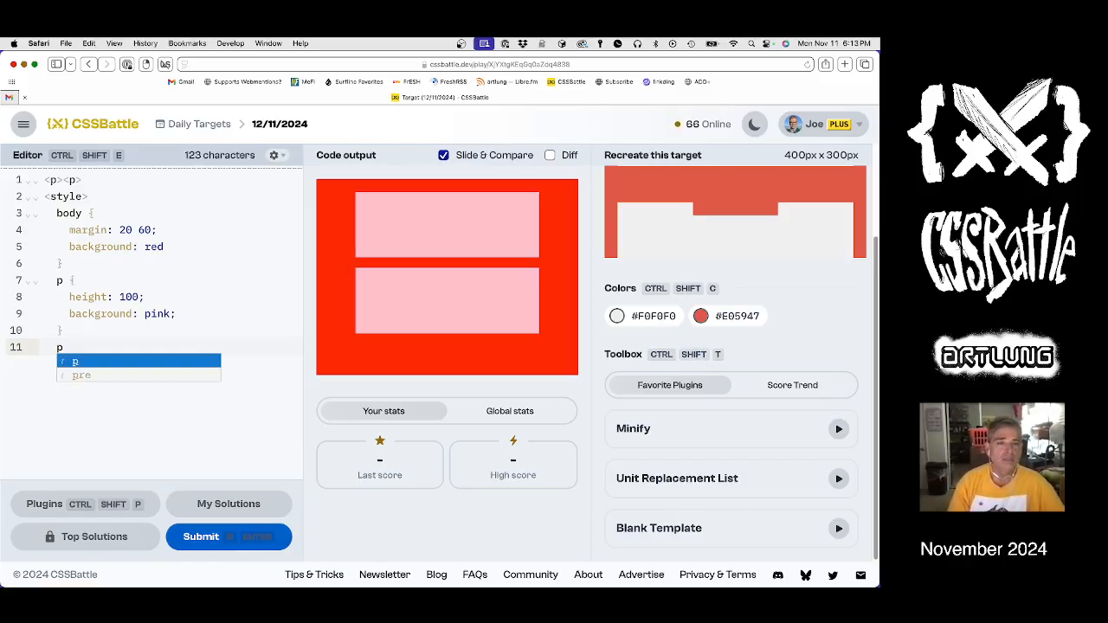
text(+p)
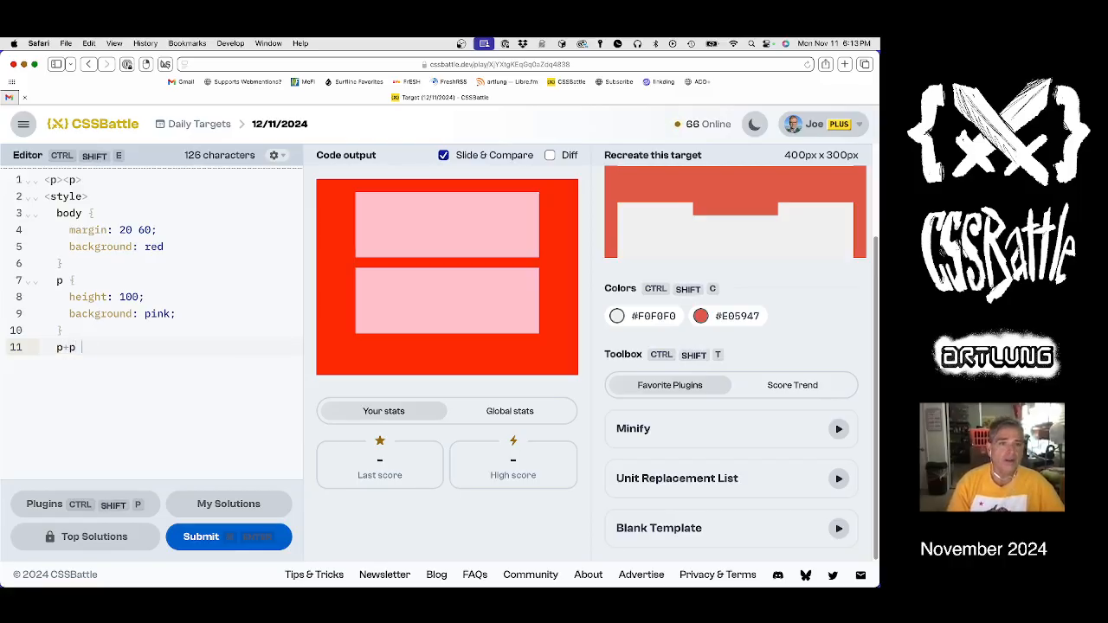
text(transform:)
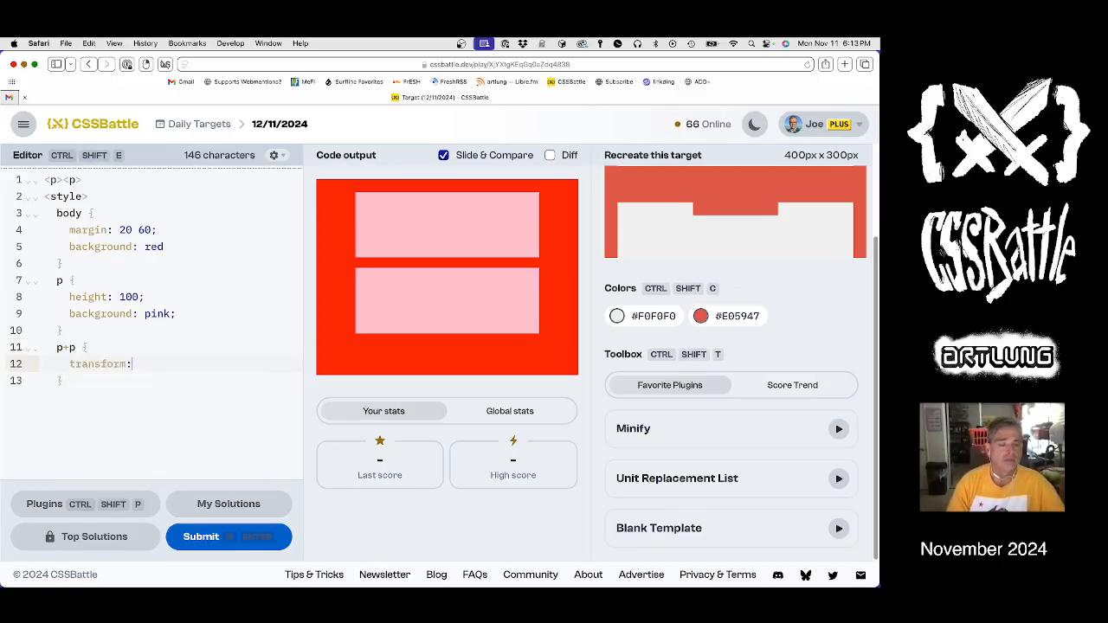
text(scale)
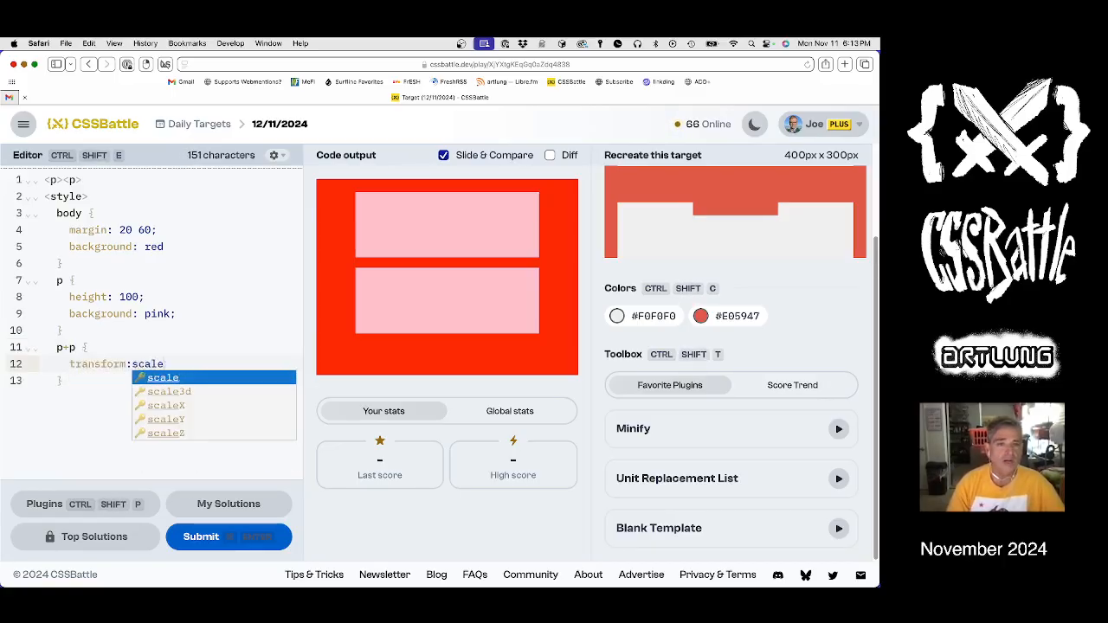
text(Y(-1)
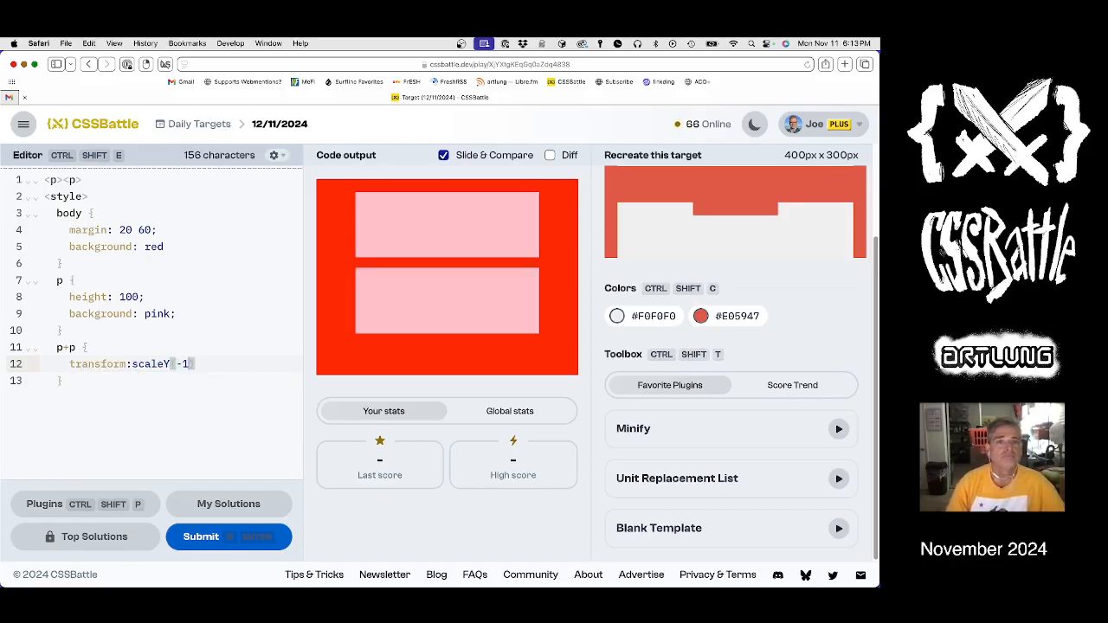
text(()
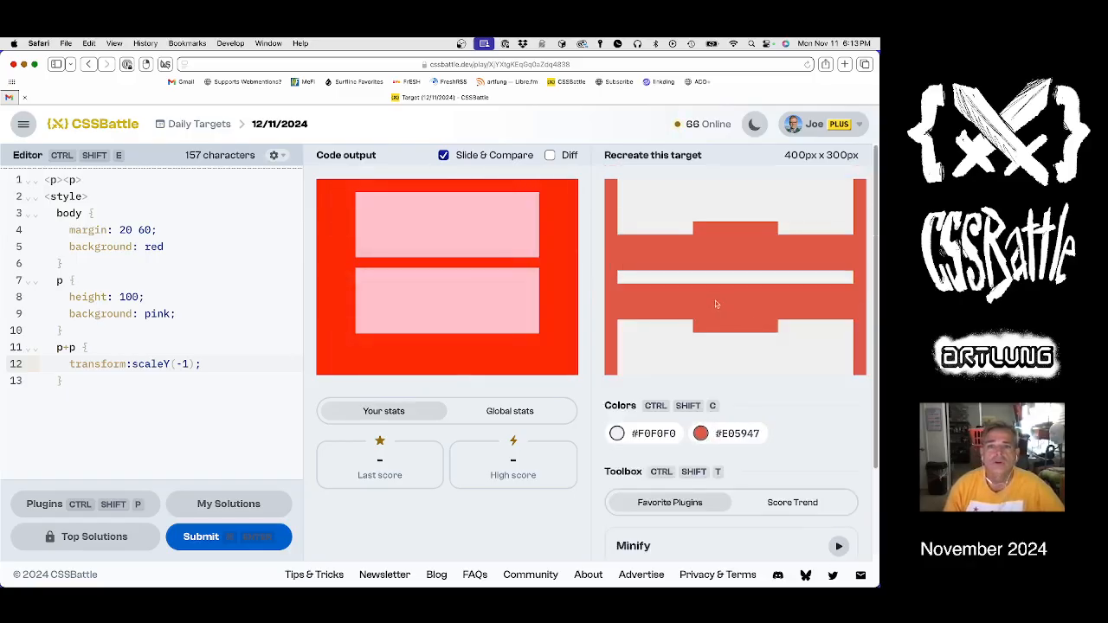
click(699, 433)
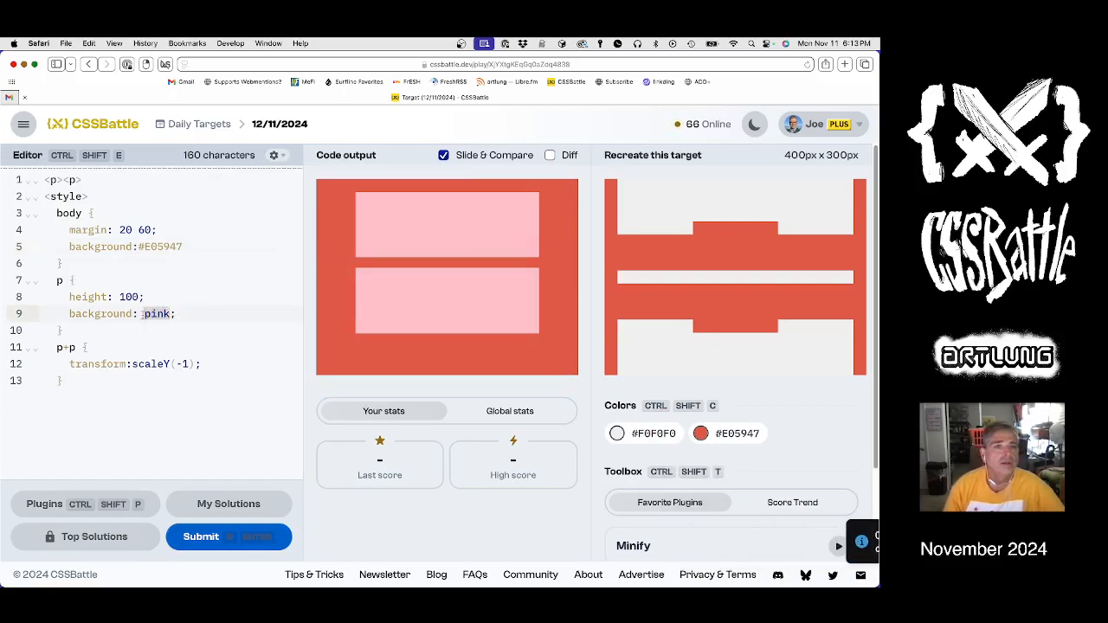
Step: Fill the paragraphs with #F0F0F0, set body margin 0 20, checking against the Diff view
text(#F0F0F0)
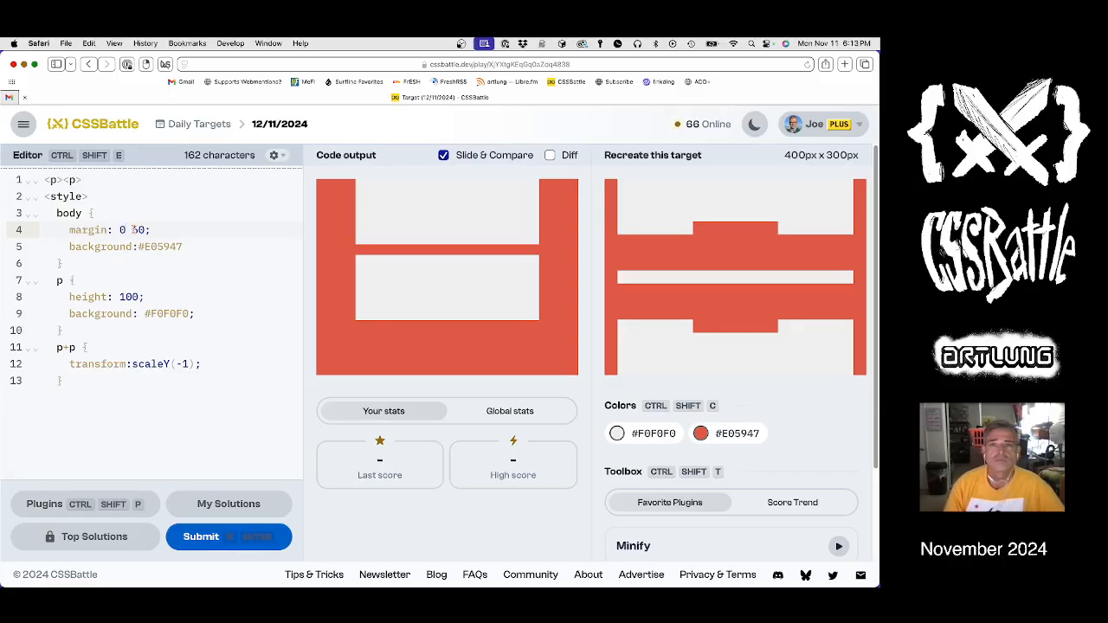
text(6)
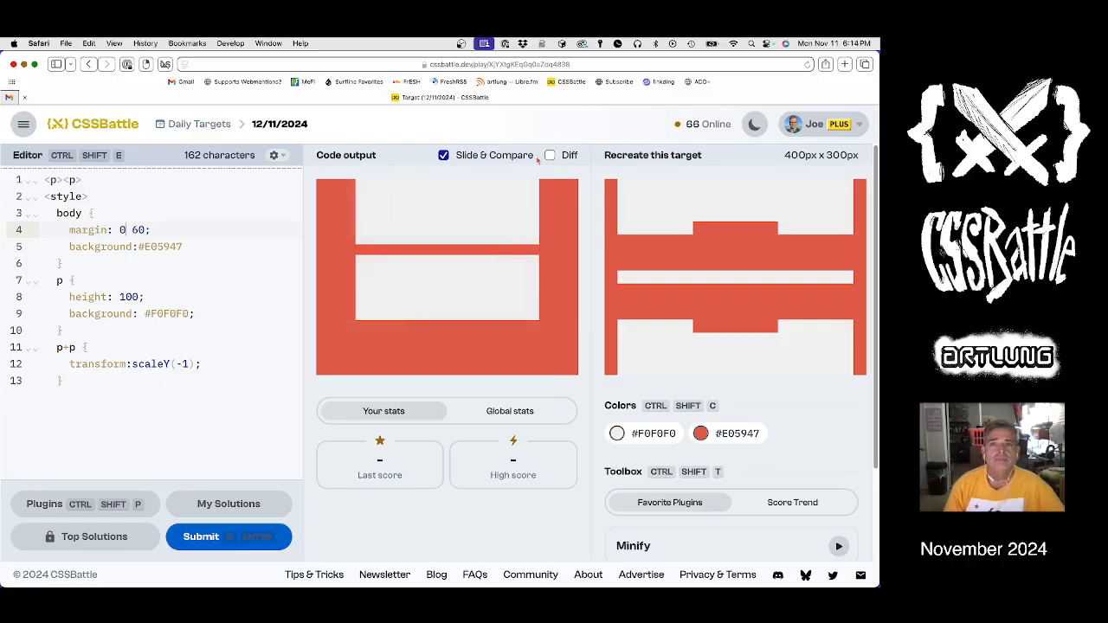
click(551, 156)
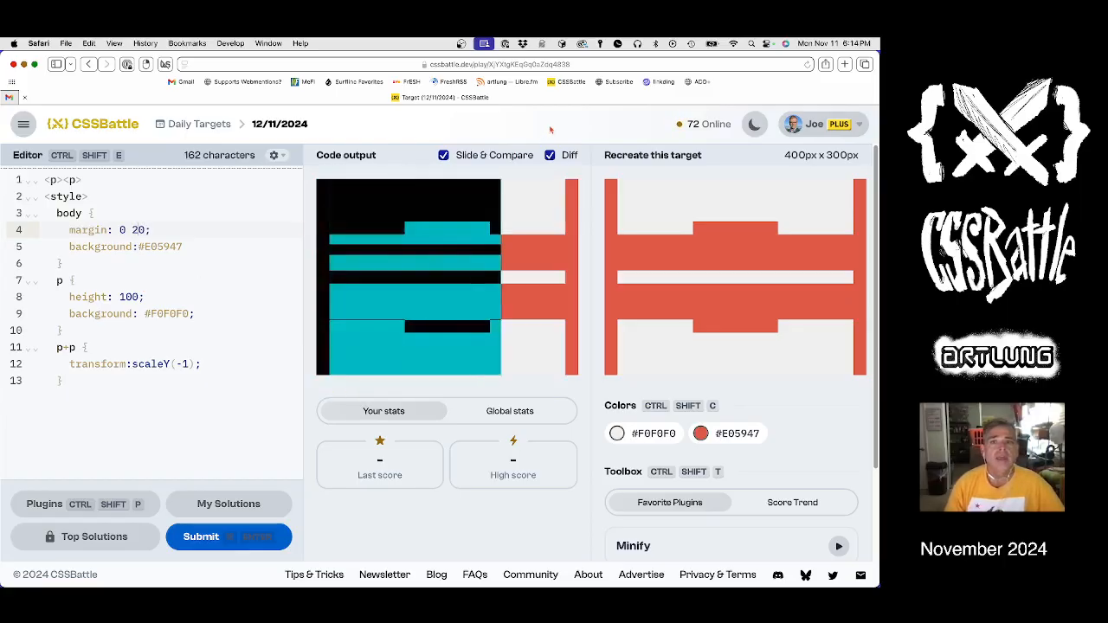
click(550, 156)
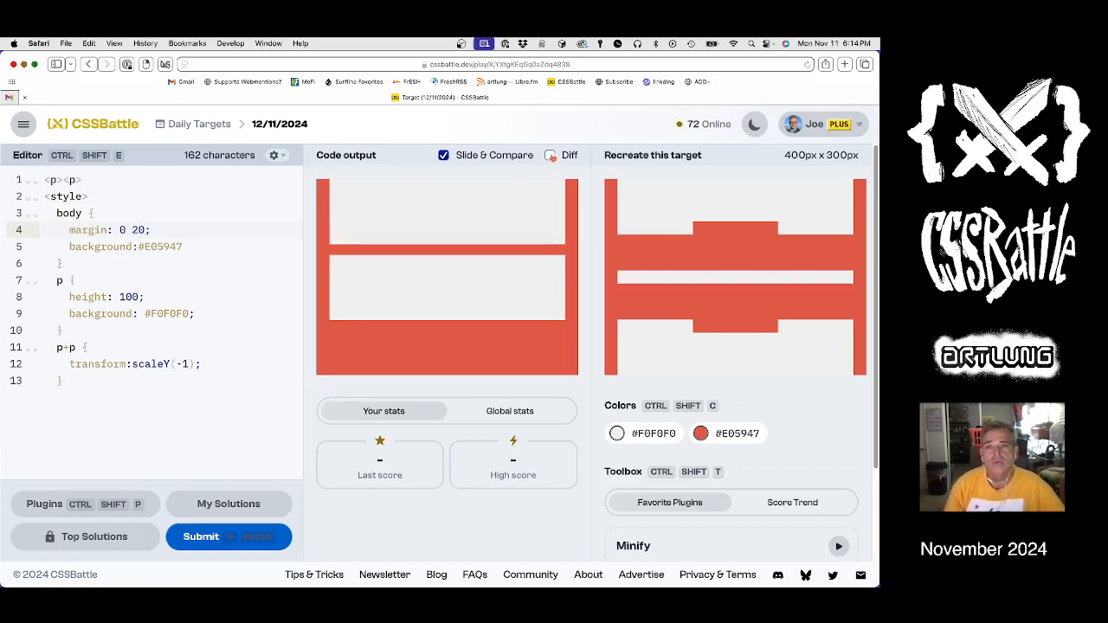
click(551, 155)
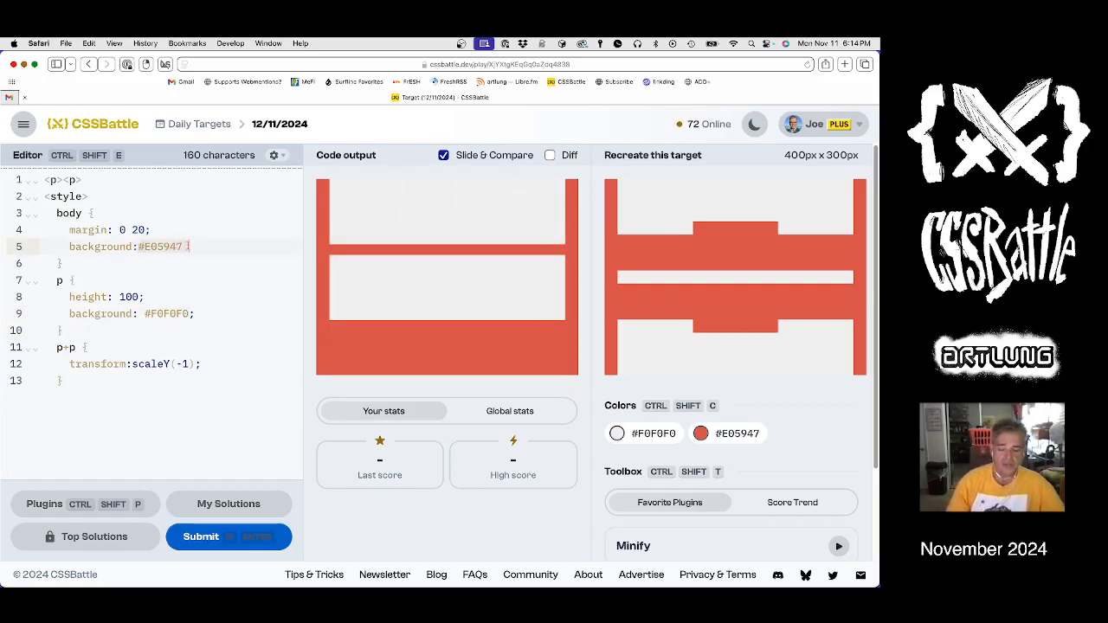
Step: Give p margin 0 and a solid red border with border-width 0 20 40
key(Backspace)
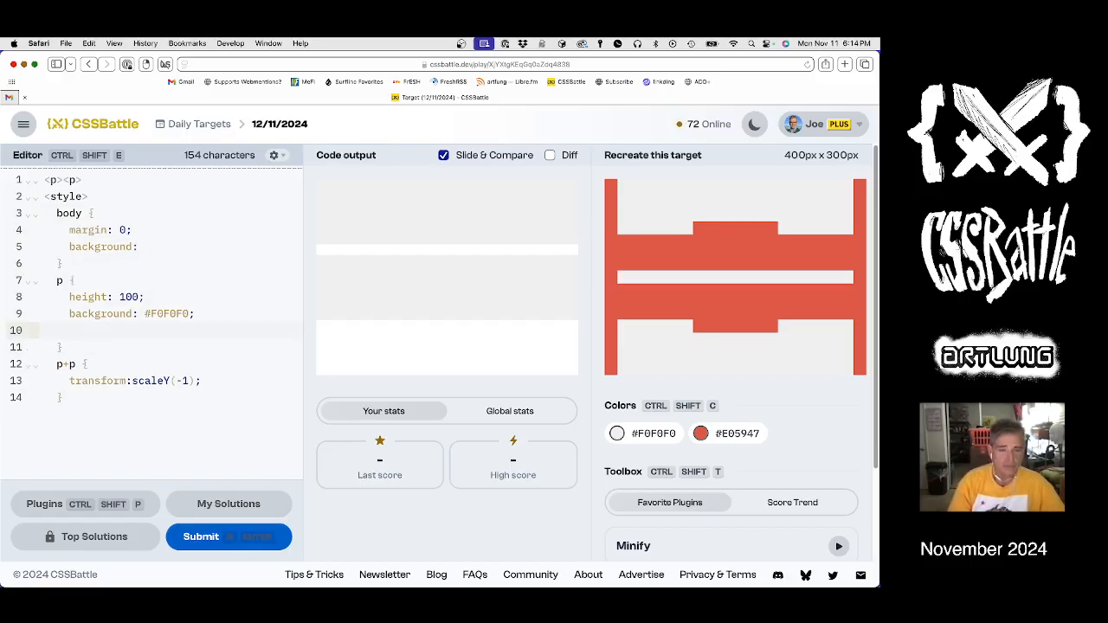
text(border: solid #E05947;)
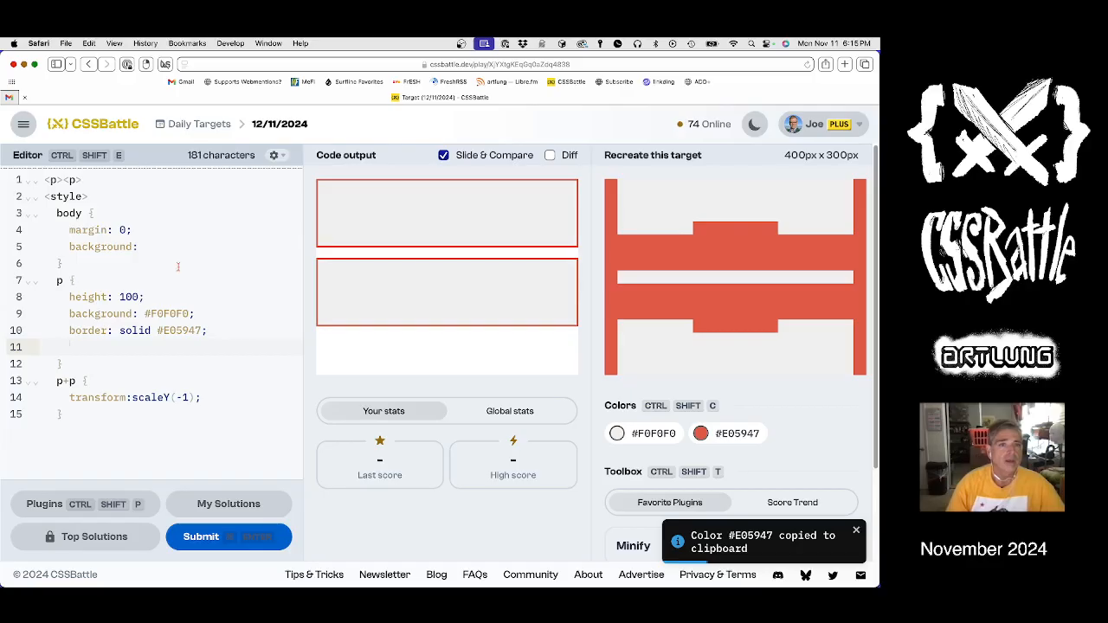
text(marg)
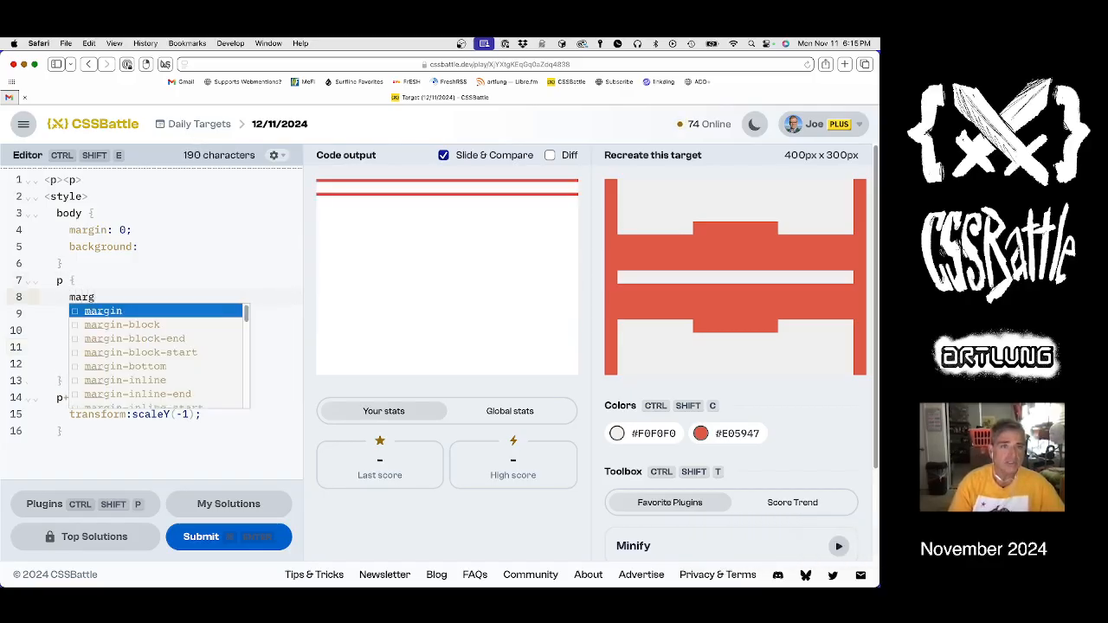
text(margin: 0;)
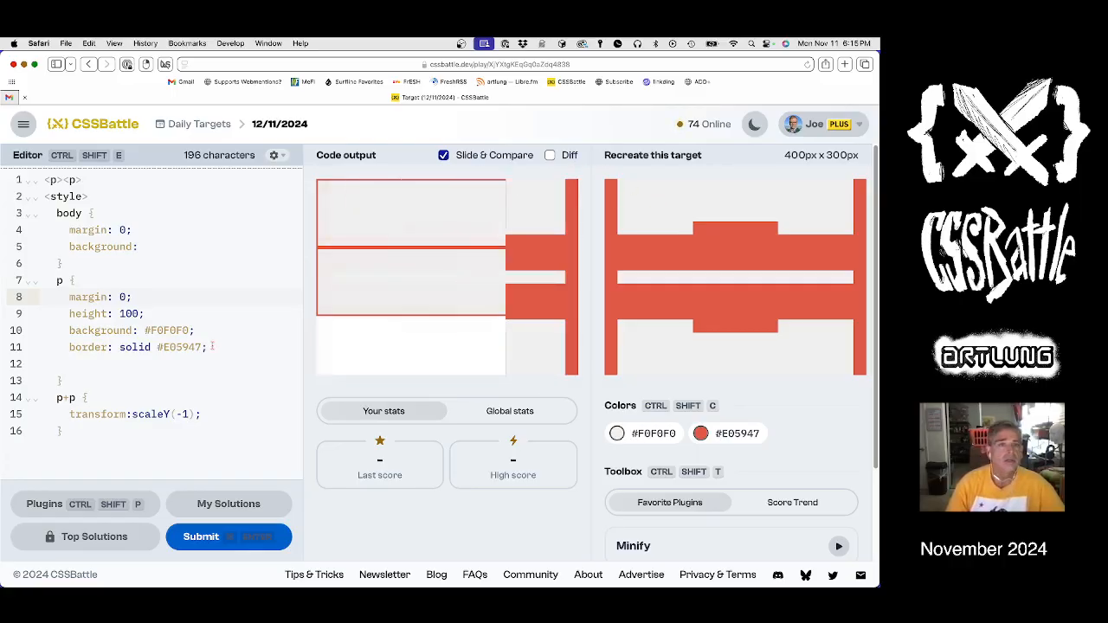
text(width:)
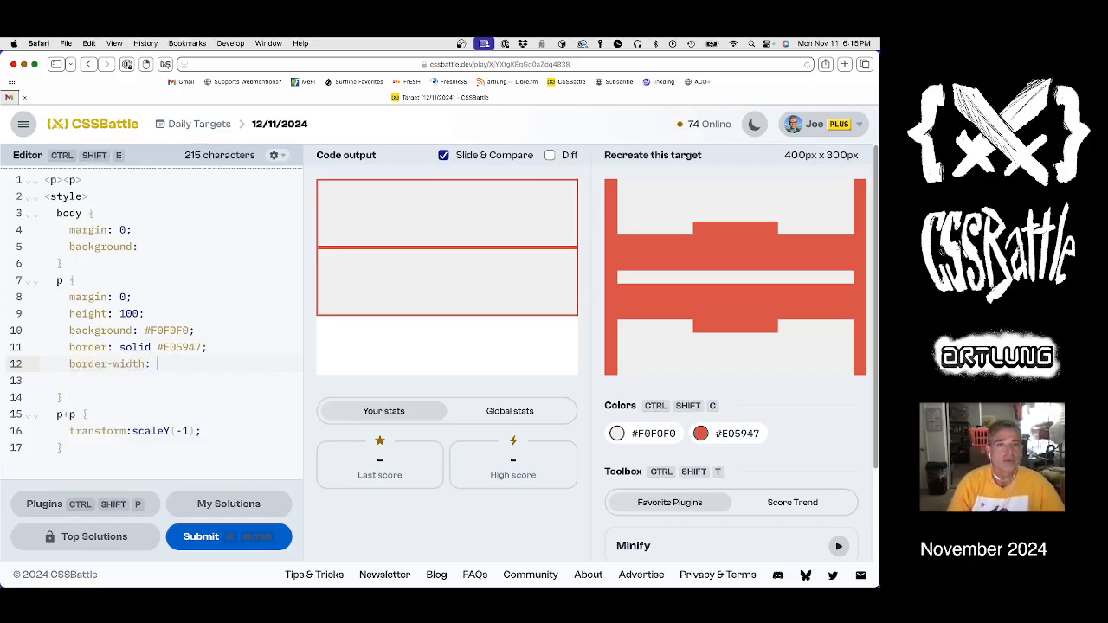
text(0)
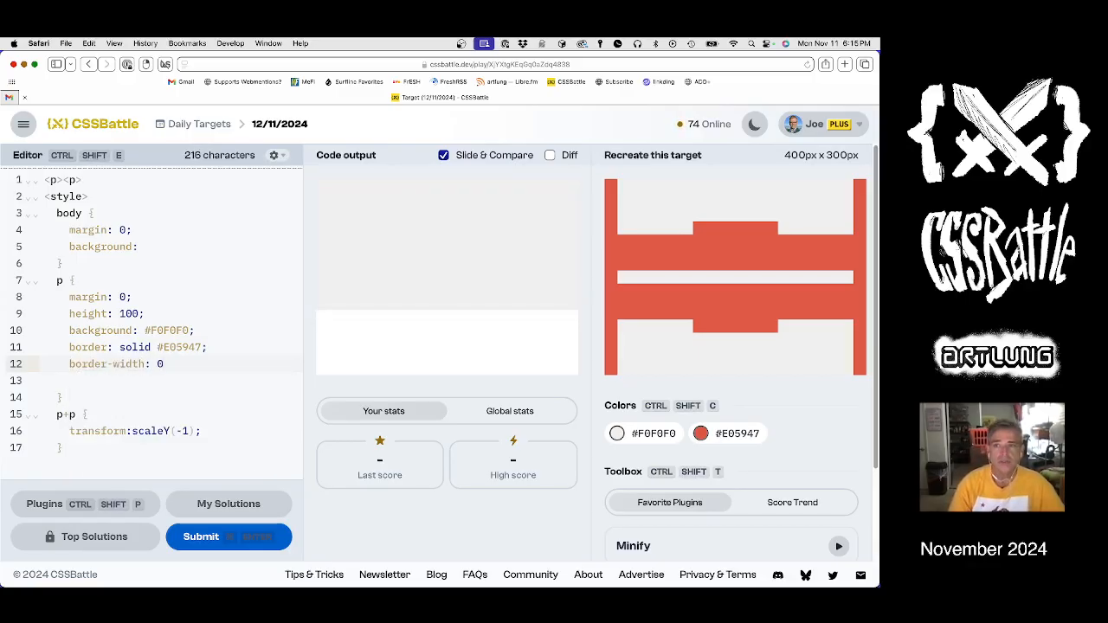
text(20)
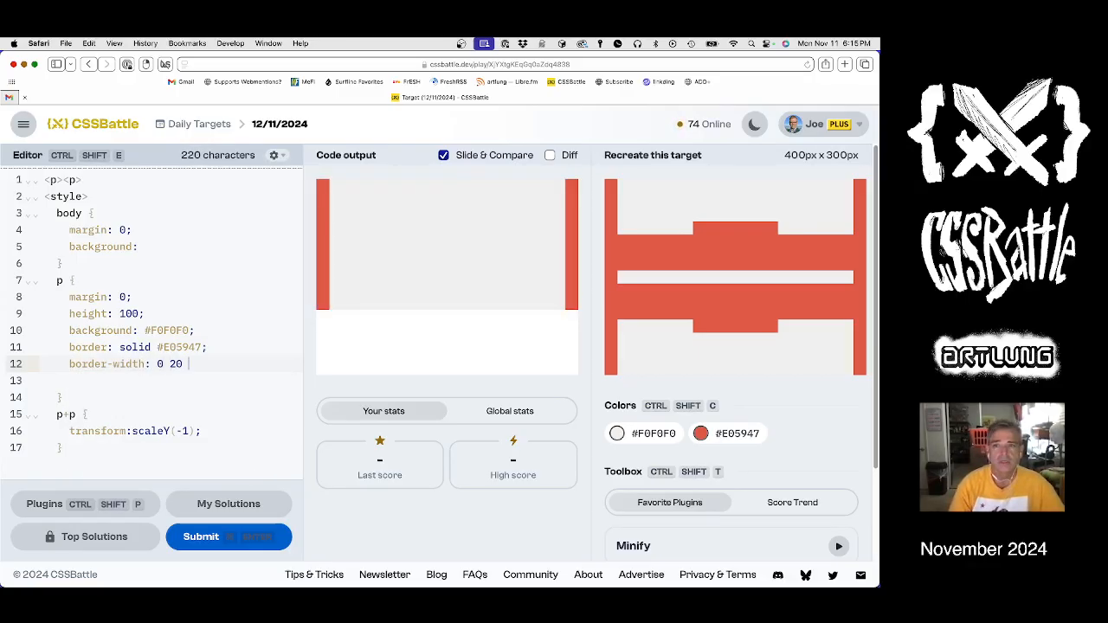
text(40)
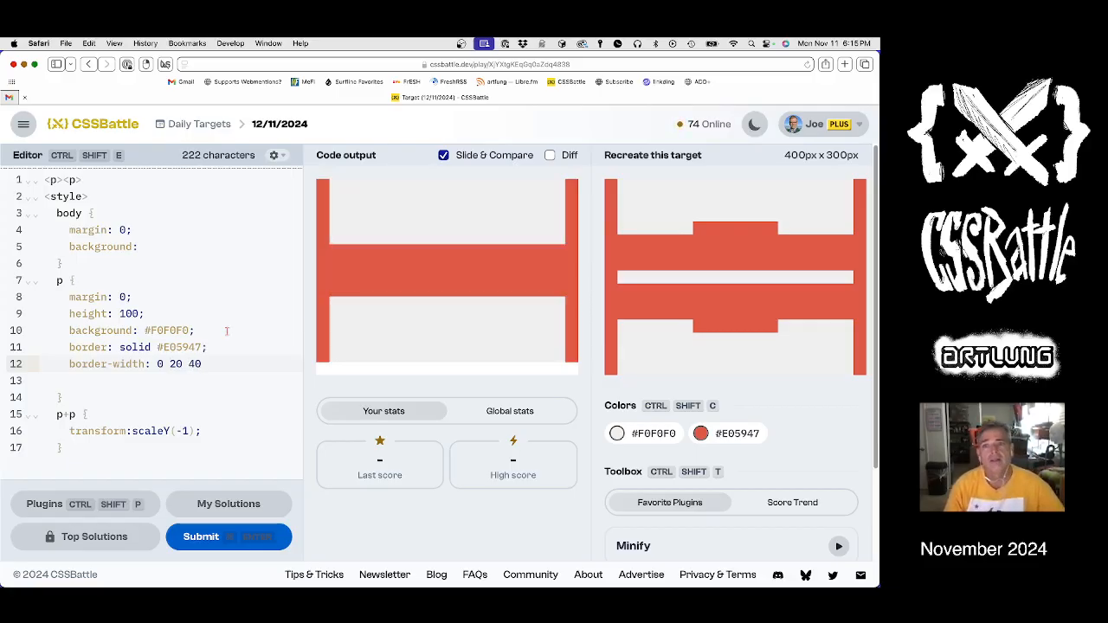
Step: Delete the p margin:0 line and try height values until settling on 85
click(551, 155)
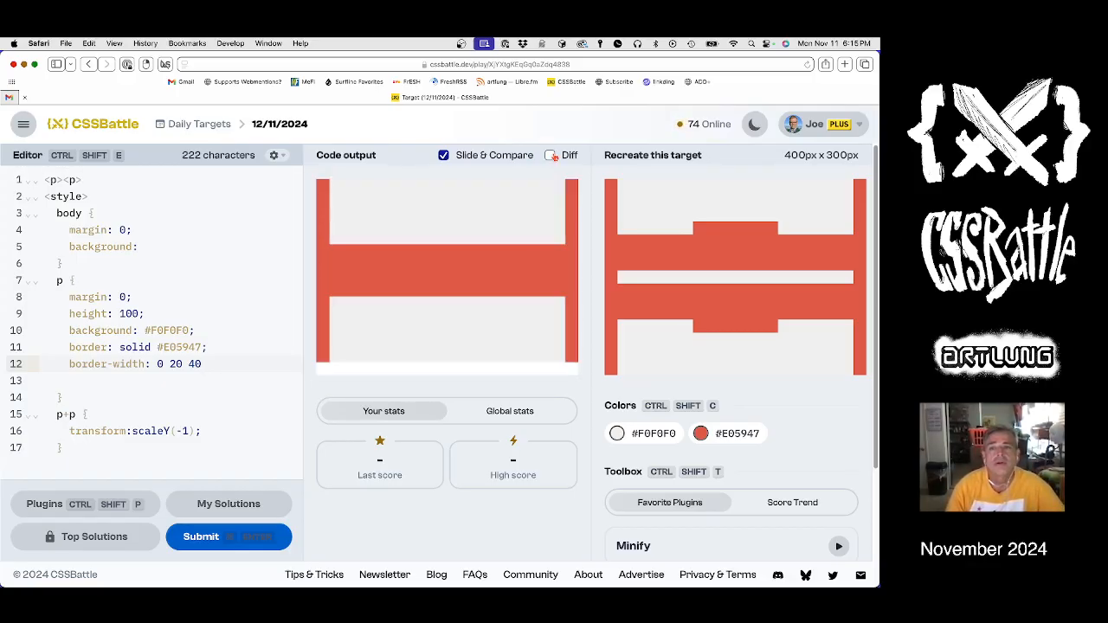
click(550, 156)
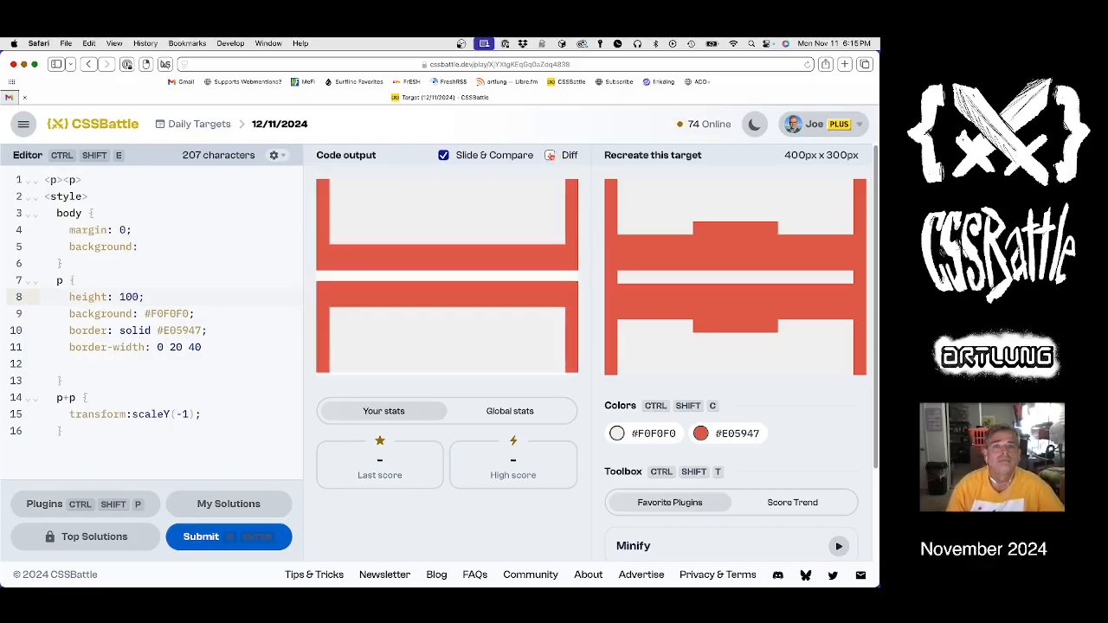
click(551, 156)
text(6)
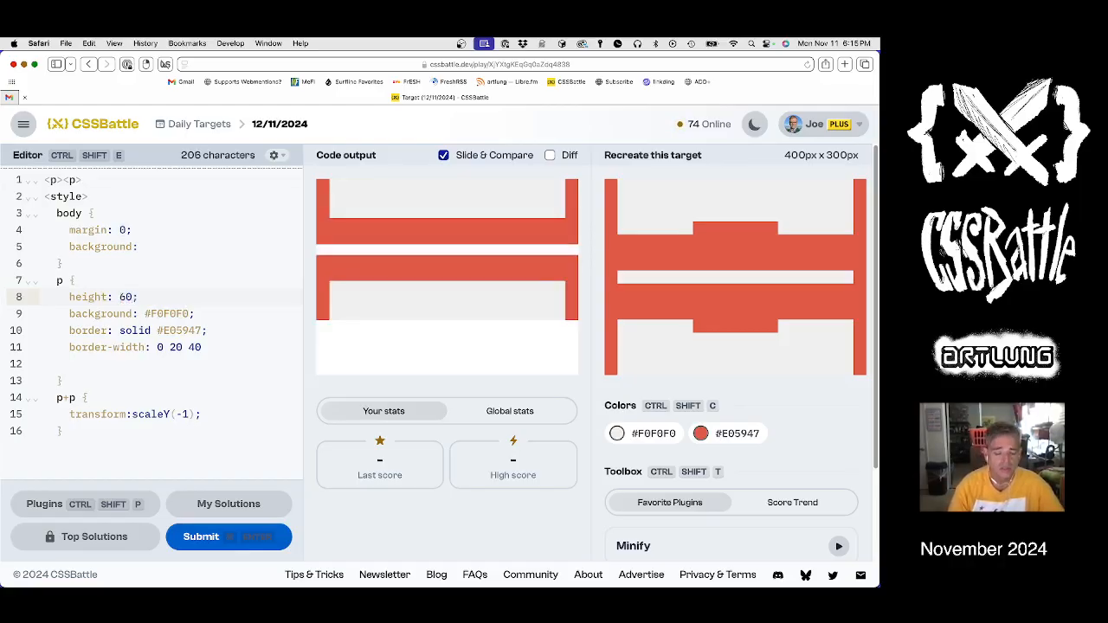
text(8)
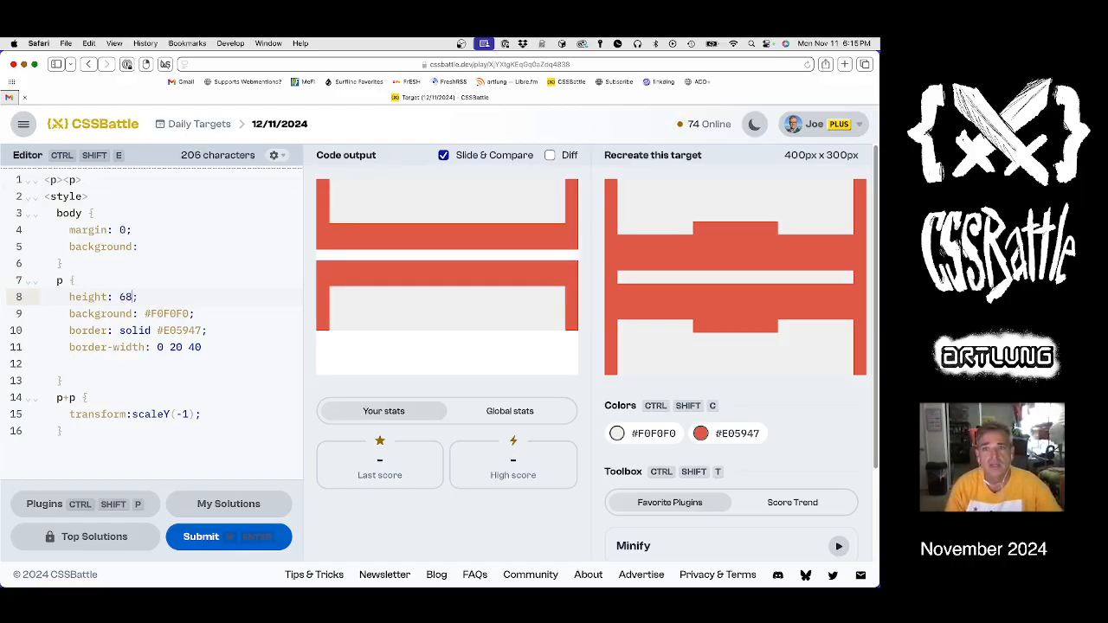
text(9)
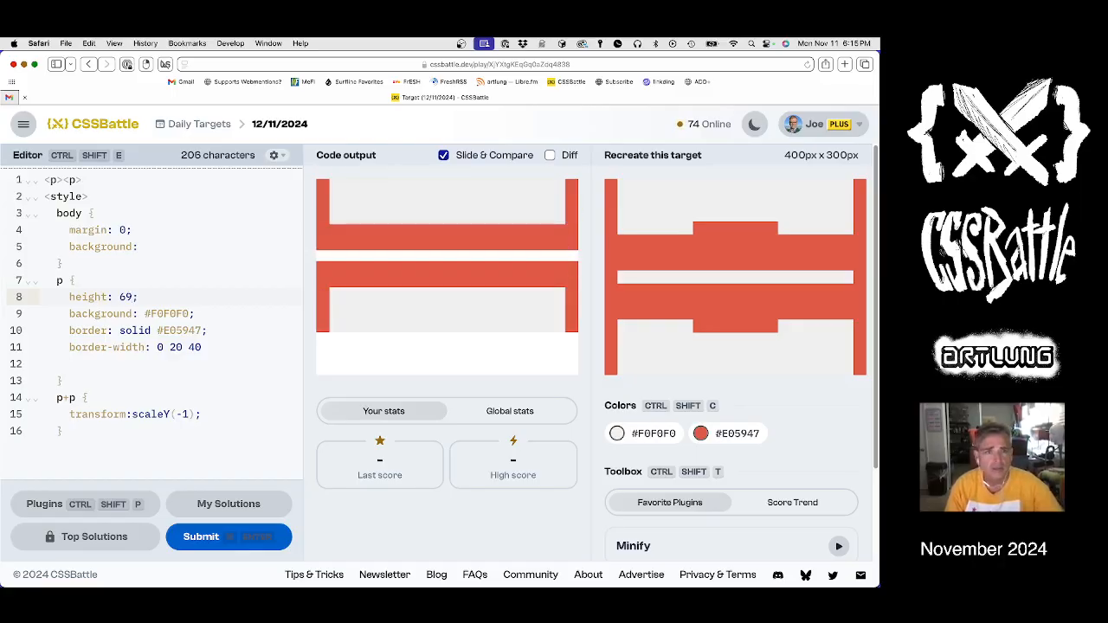
text(90)
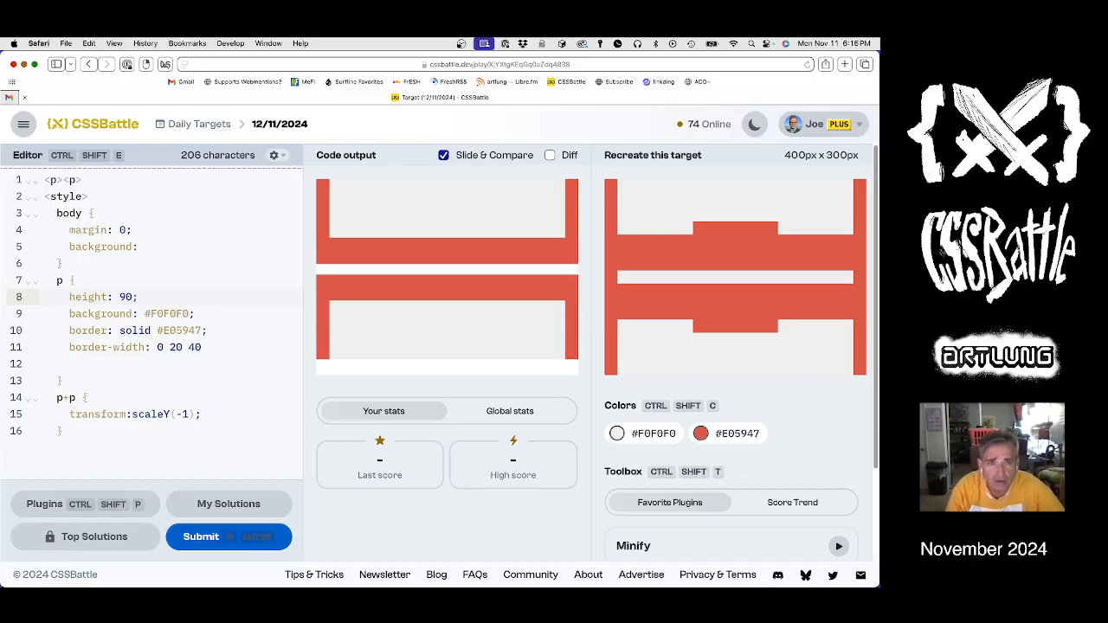
text(80)
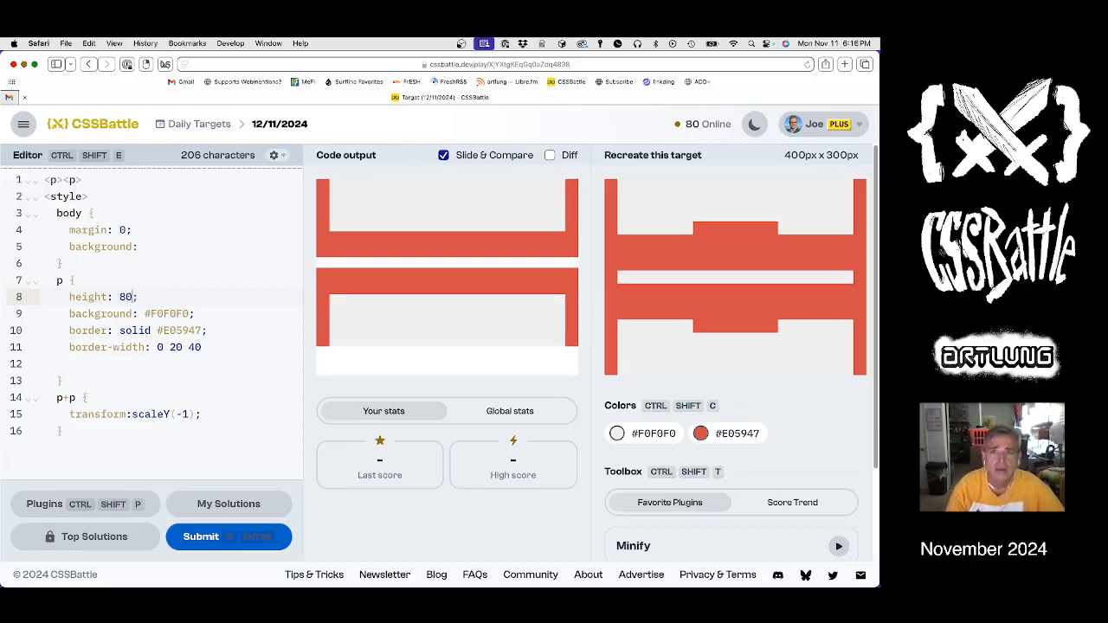
text(5)
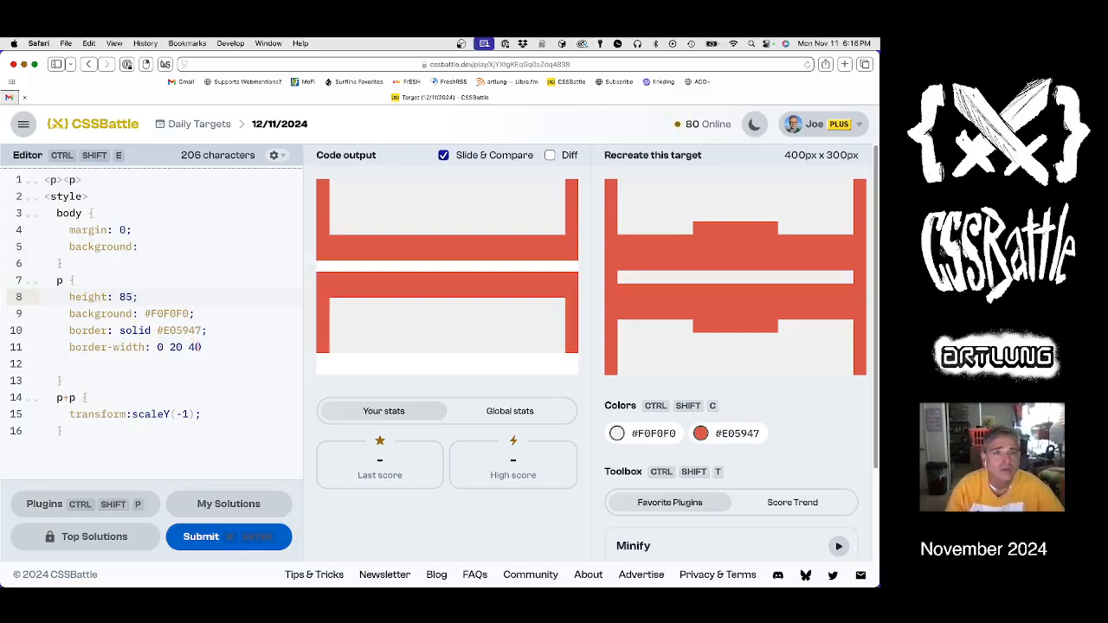
Step: Change the bottom border thickness so border-width reads 0 20 55
text(5)
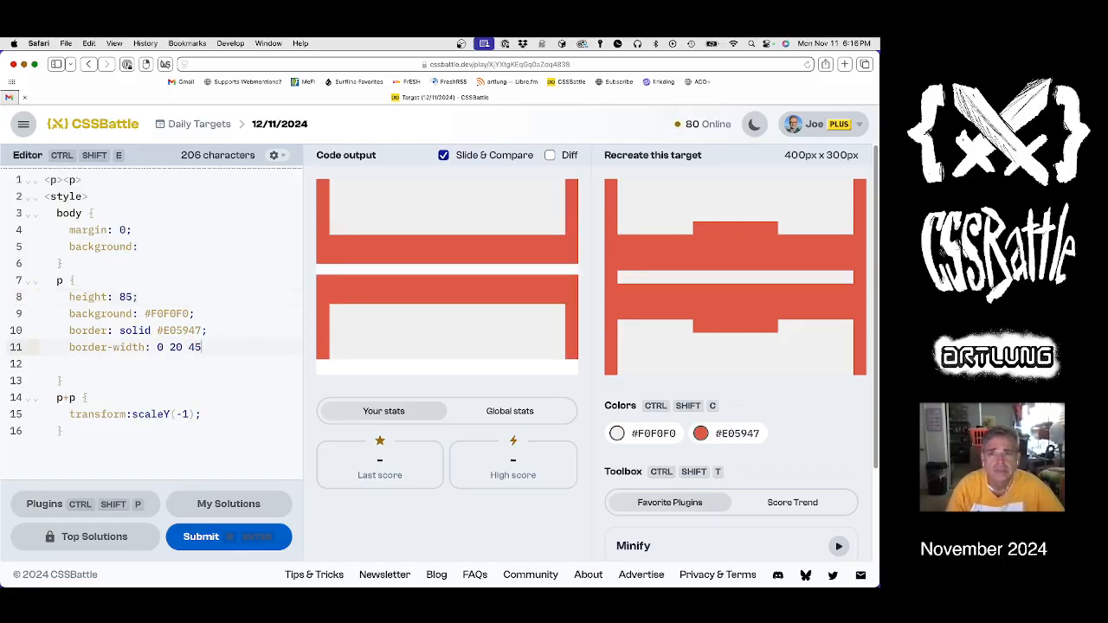
key(Backspace)
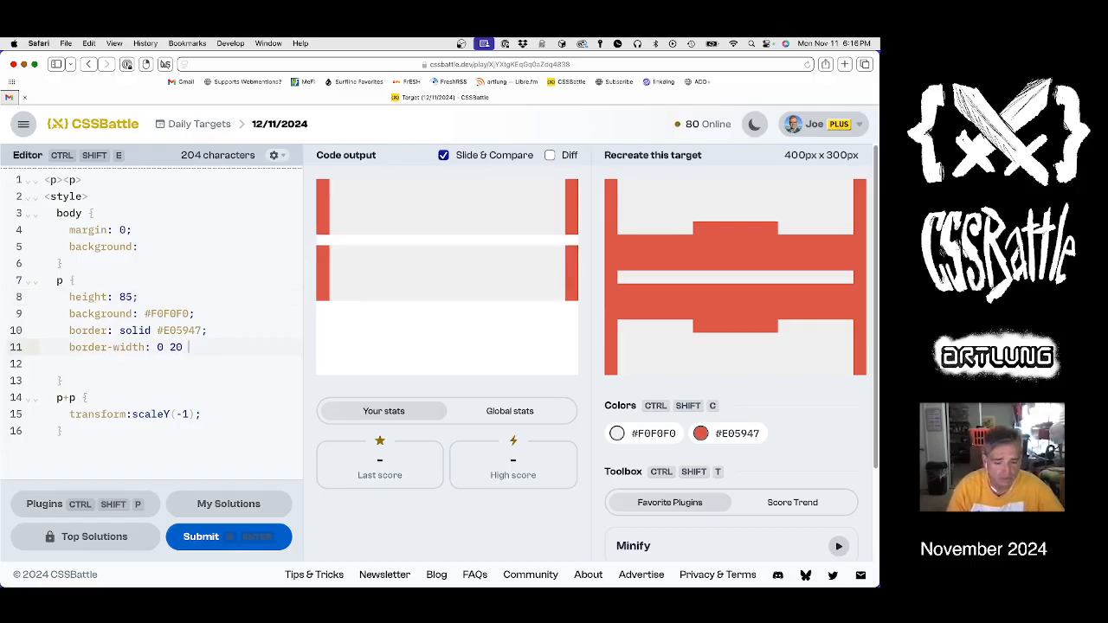
text(50)
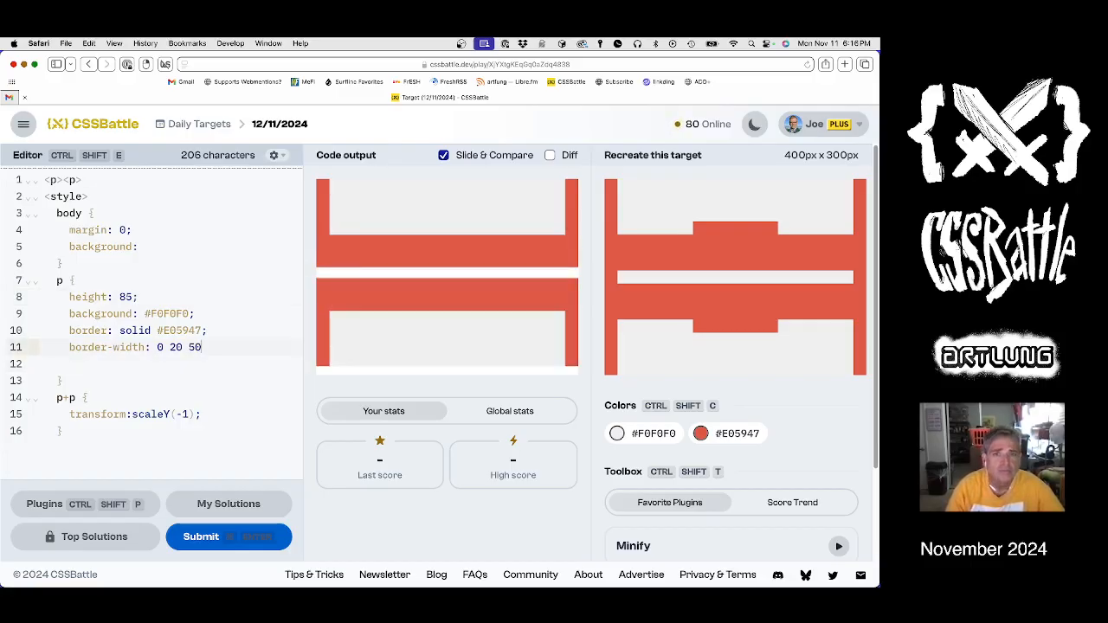
text(5)
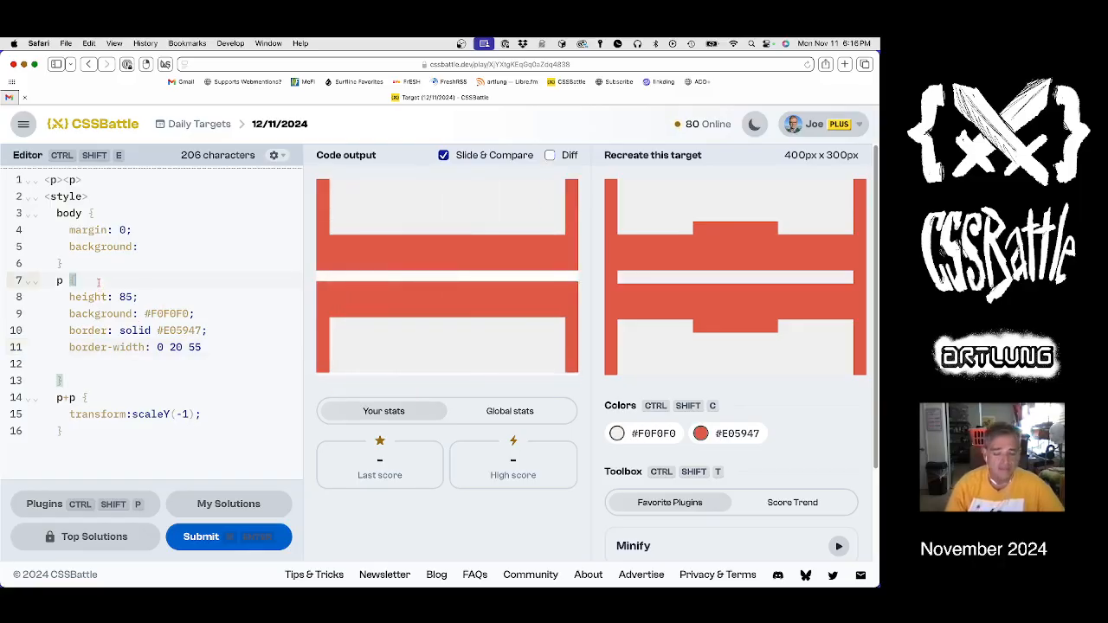
Step: Set p margin to 0 0 20 0 and remove the border and border-width declarations
text(margin:L)
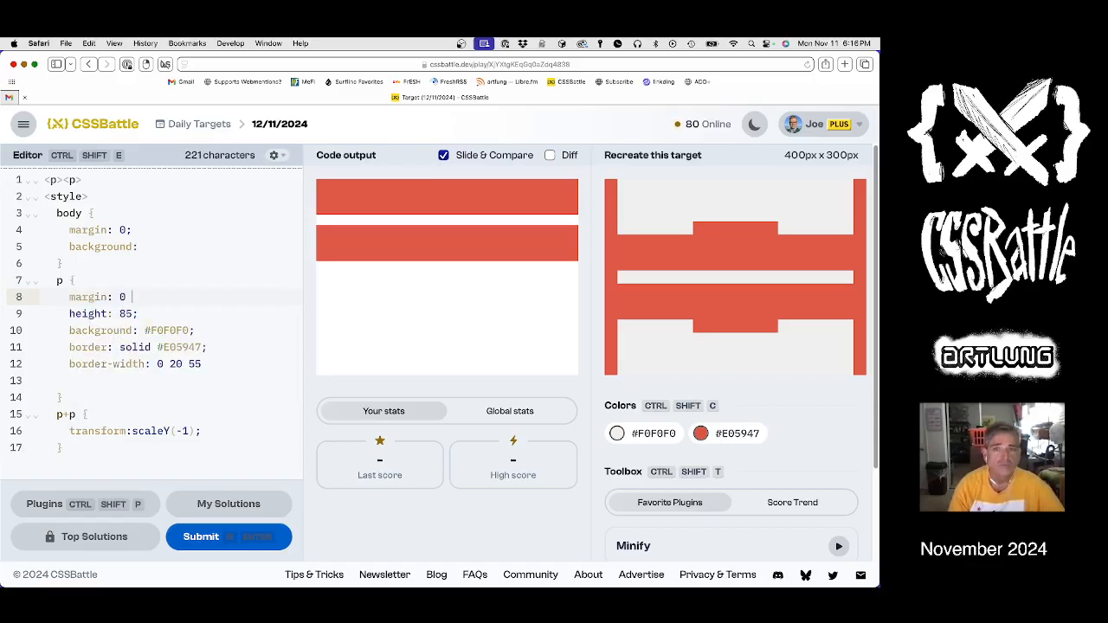
text(10)
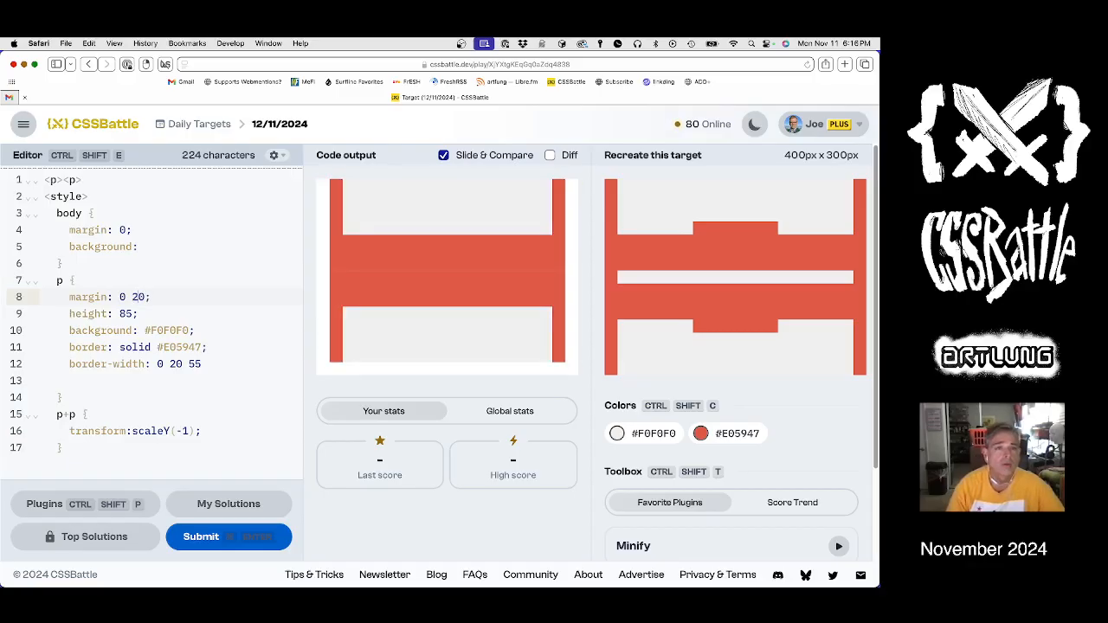
click(130, 298)
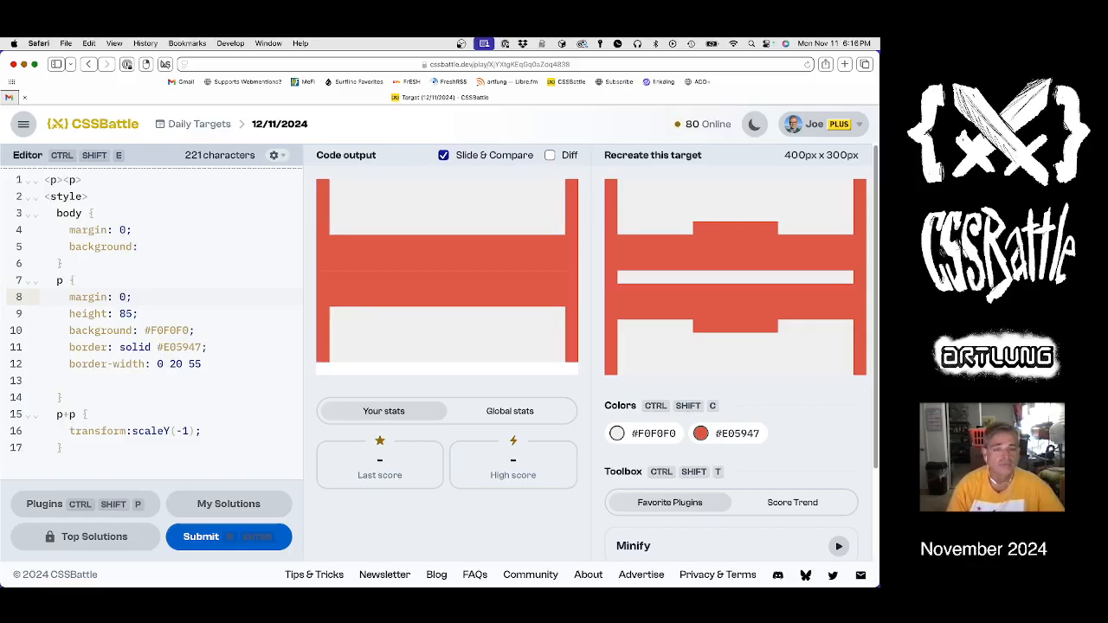
text(0 20 0)
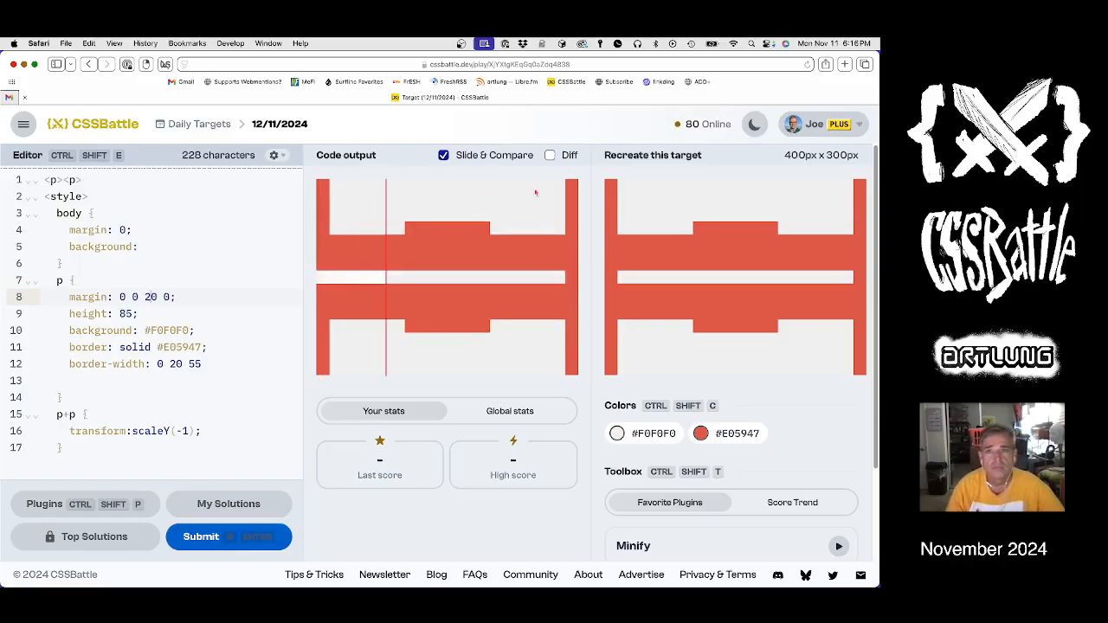
click(551, 156)
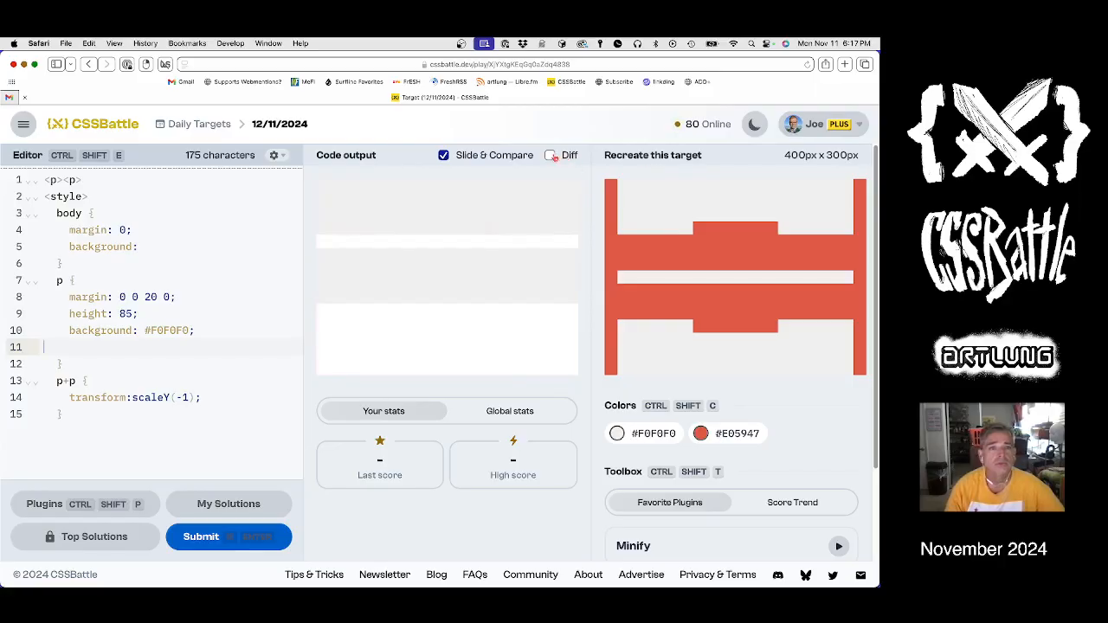
Step: Set body margin 0 20 with #E05947 background from the Colors panel and delete the p margin line
click(551, 156)
text( 20)
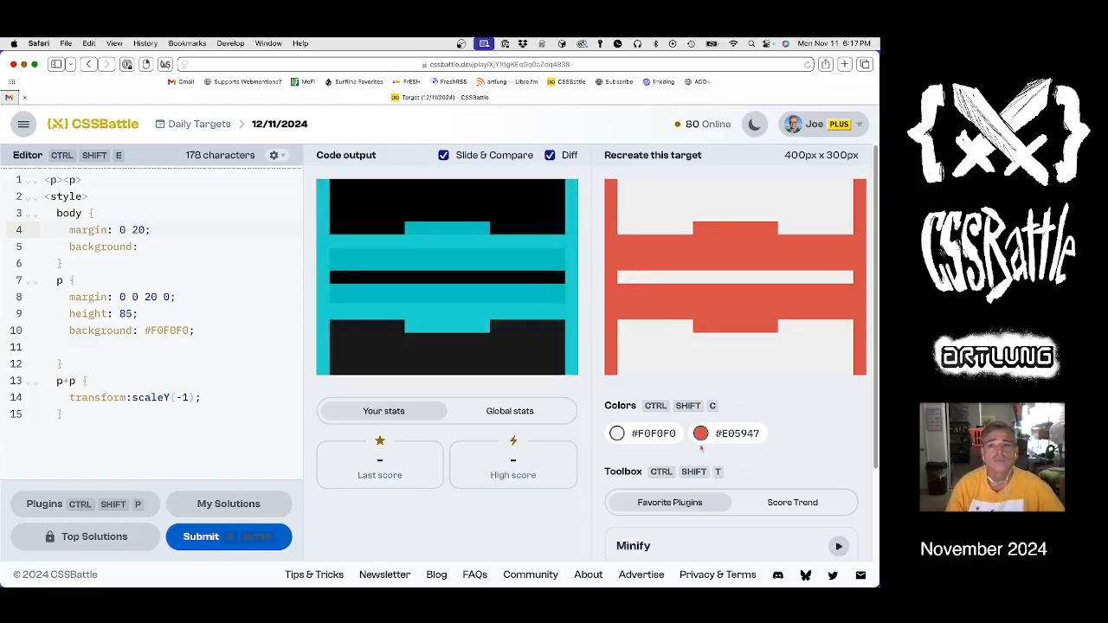
click(701, 432)
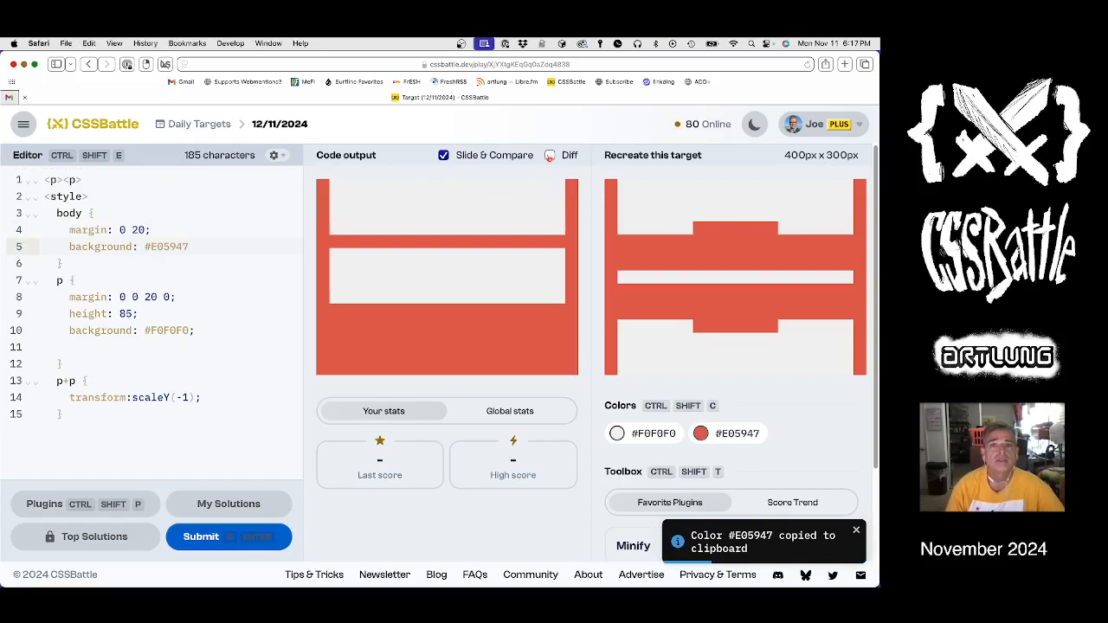
click(551, 156)
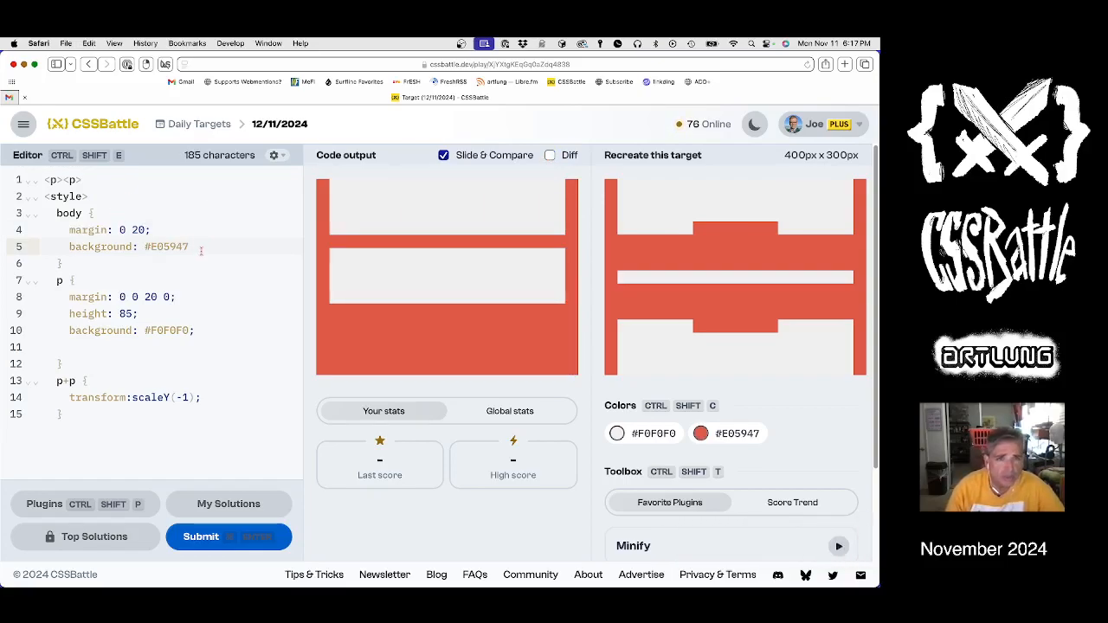
text(;)
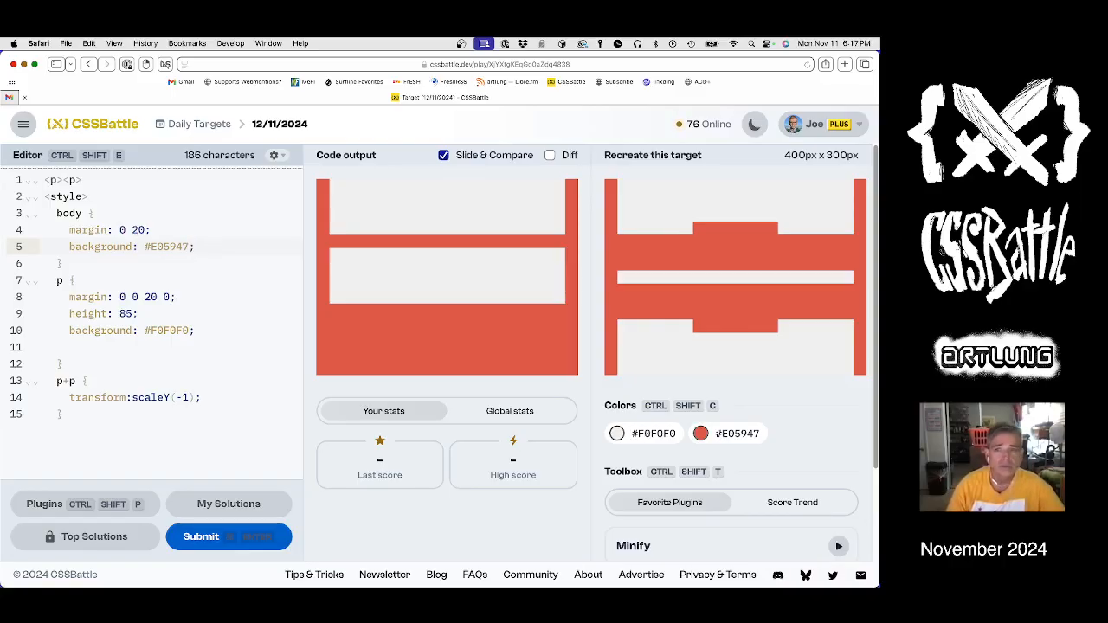
click(197, 246)
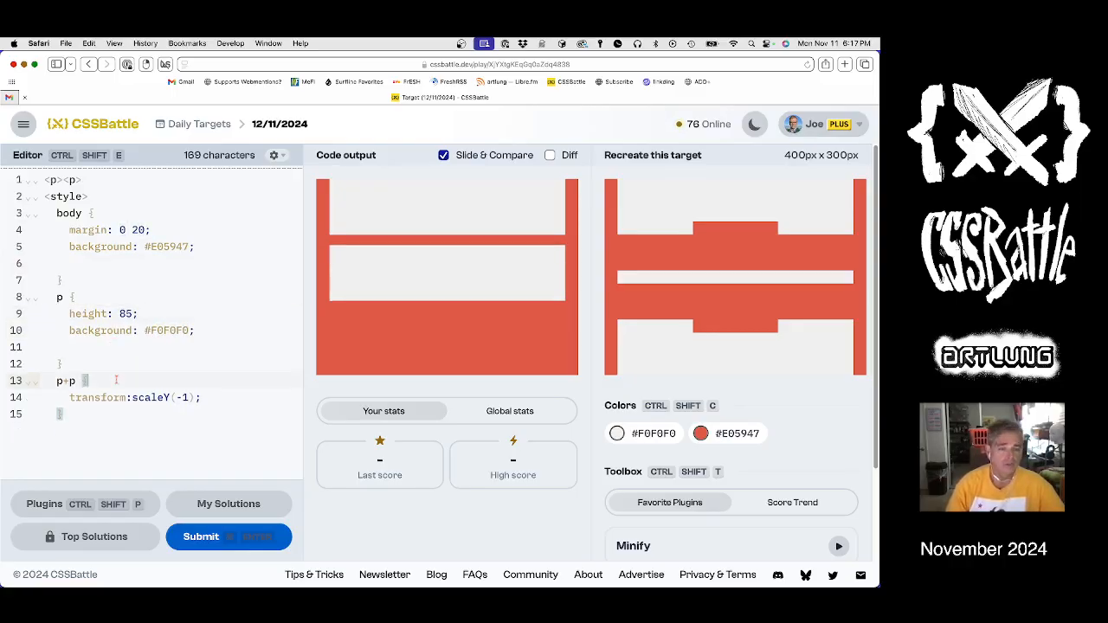
Step: Add margin-top to p+p, tune it from 130 to 129, and start a new line in the p rule
text(margin-top: 40)
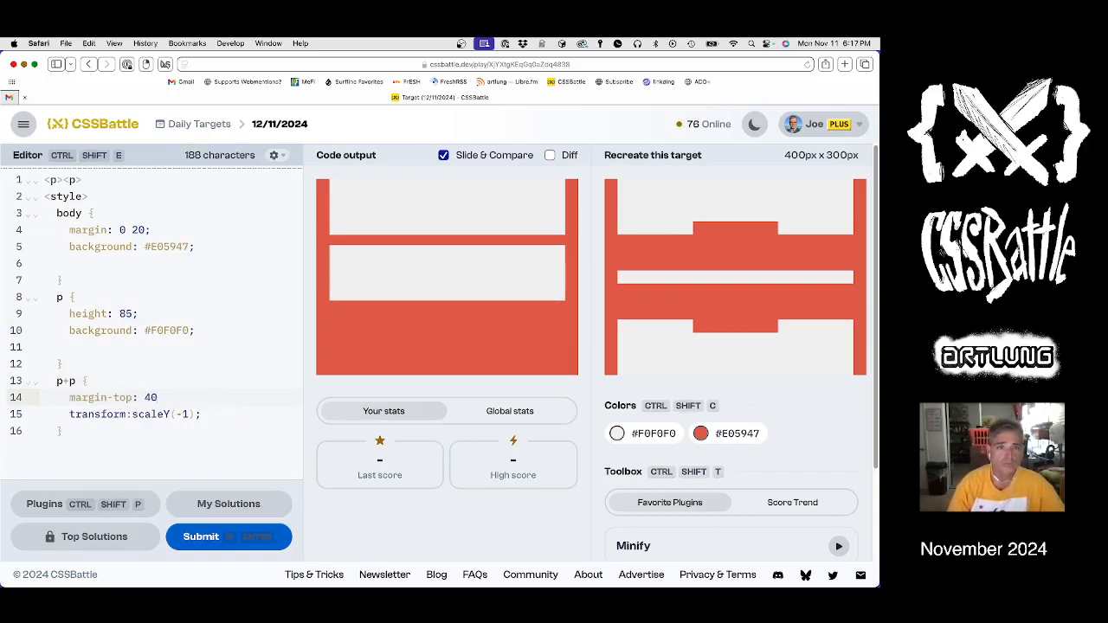
text(;)
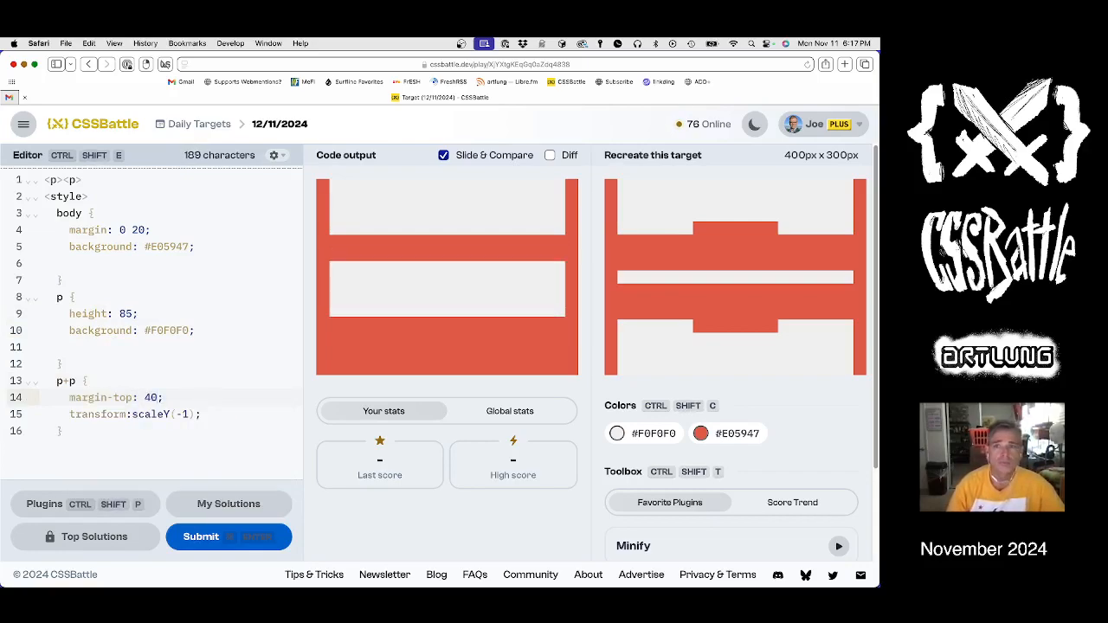
text(5)
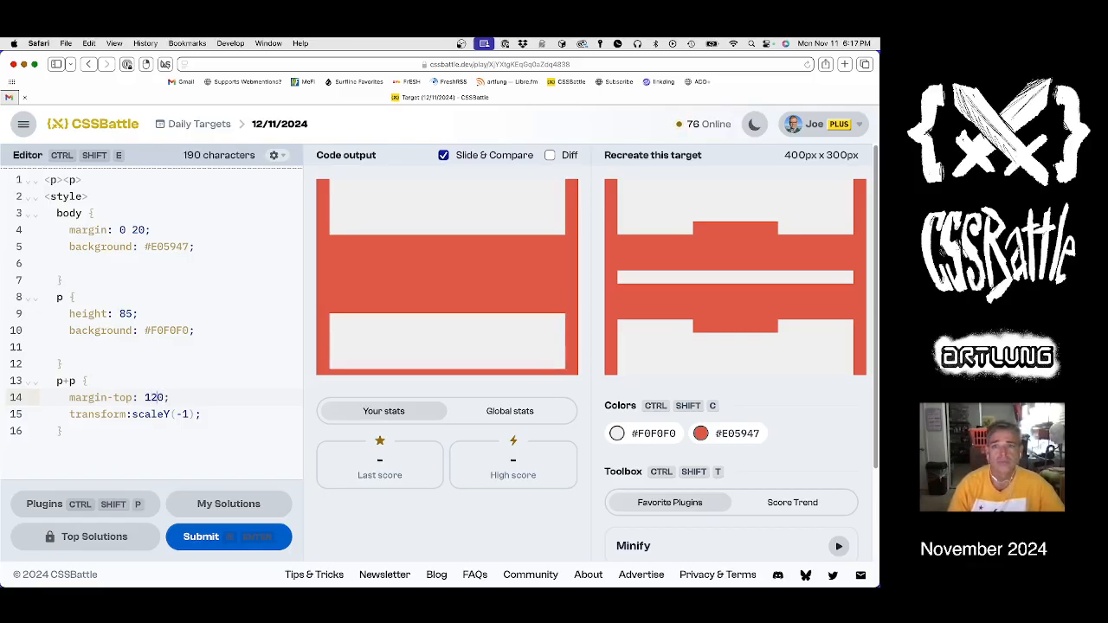
text(130)
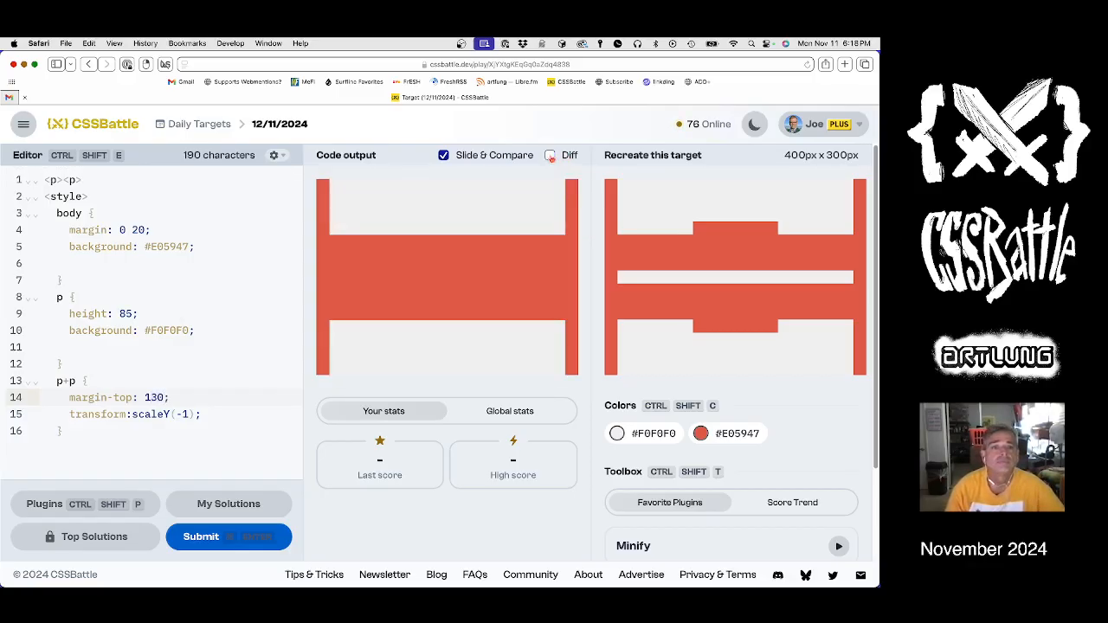
click(551, 156)
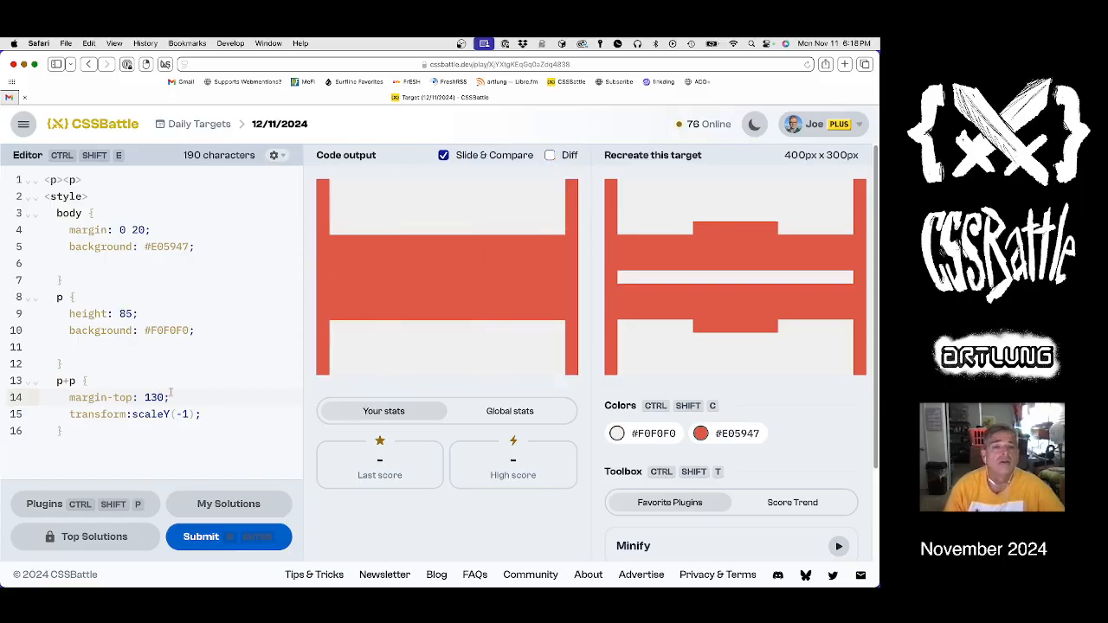
double_click(156, 396)
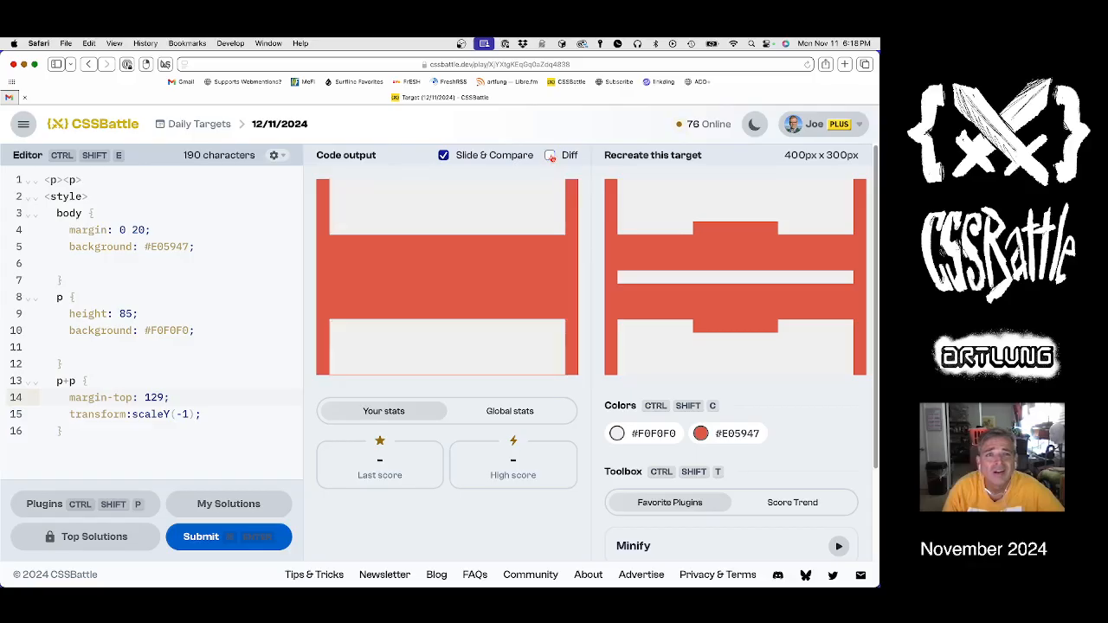
click(550, 156)
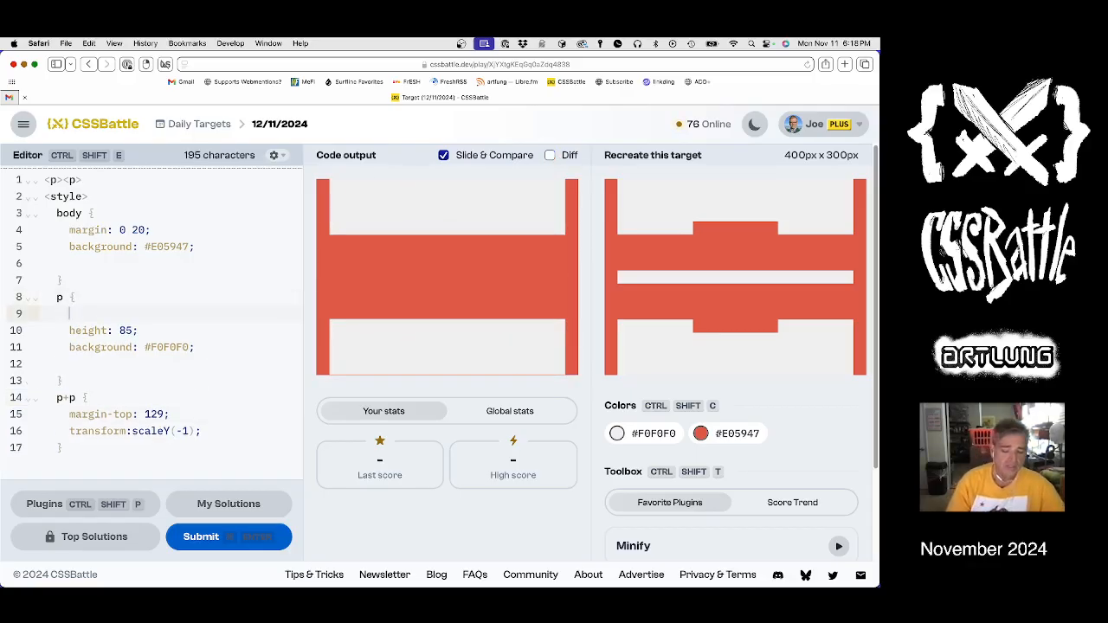
Step: Give p margin 0 and, with Diff on, try margin-top 131 and 132 before settling on 130
text(margin: 0;)
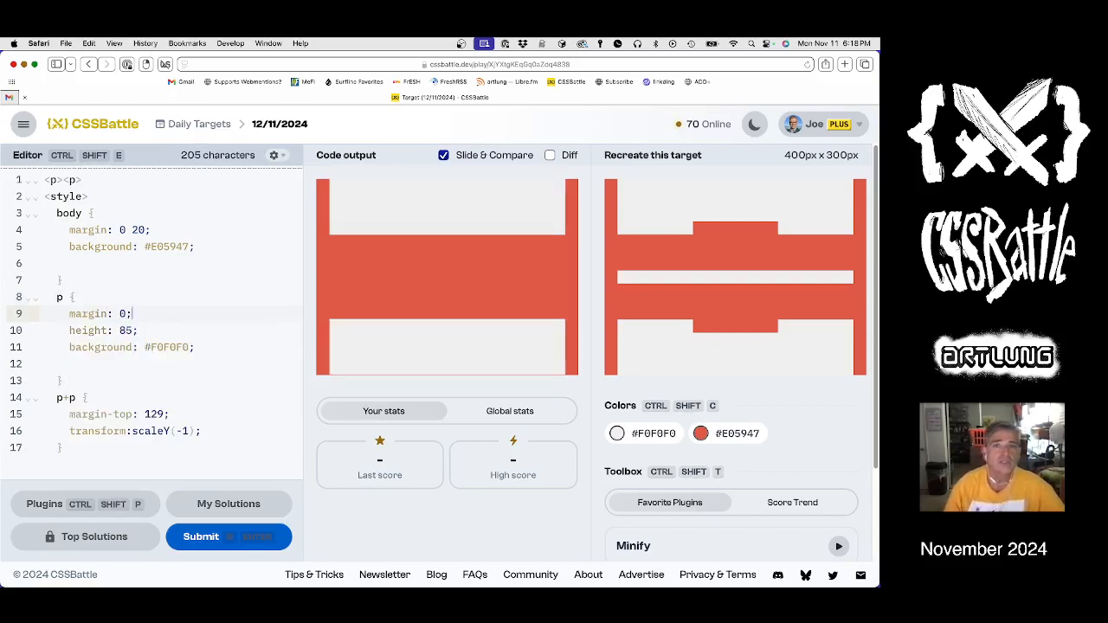
click(551, 155)
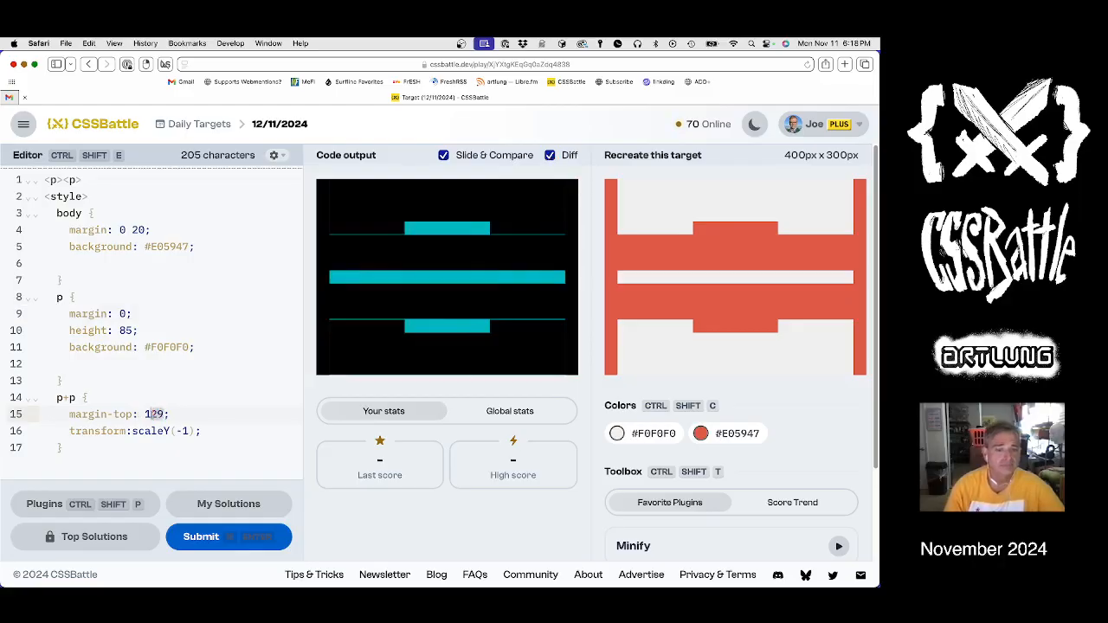
text(130)
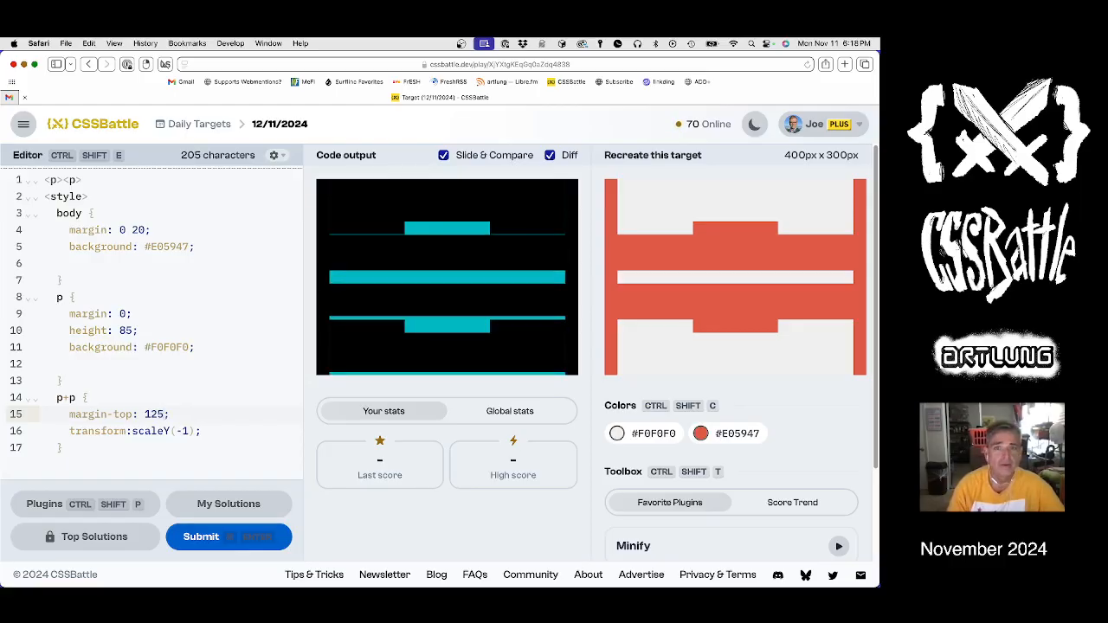
text(1)
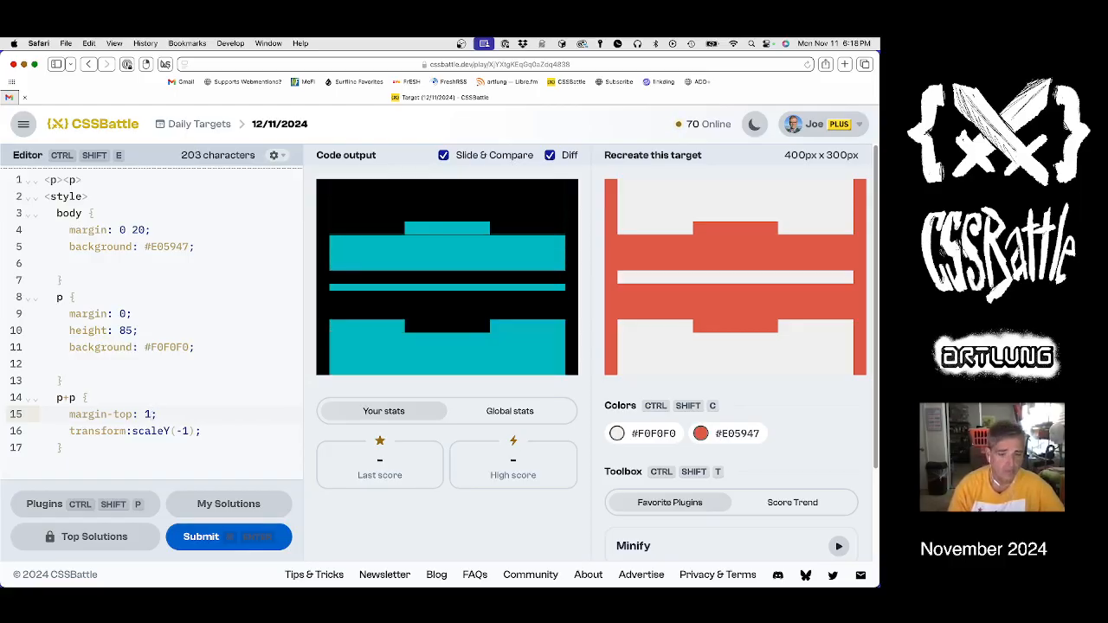
text(31)
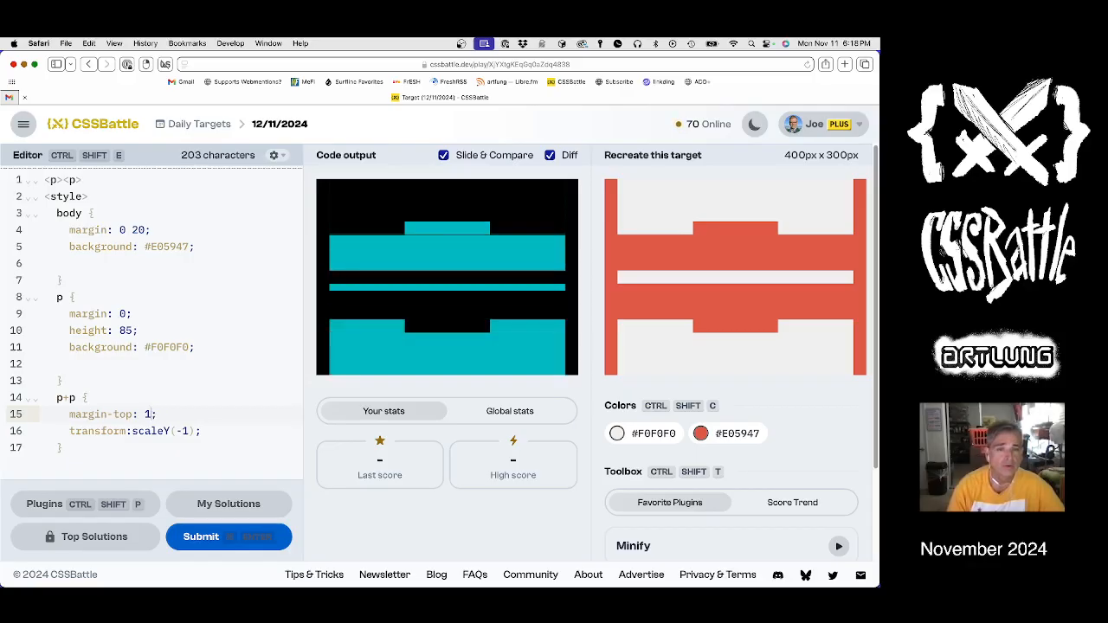
text(2)
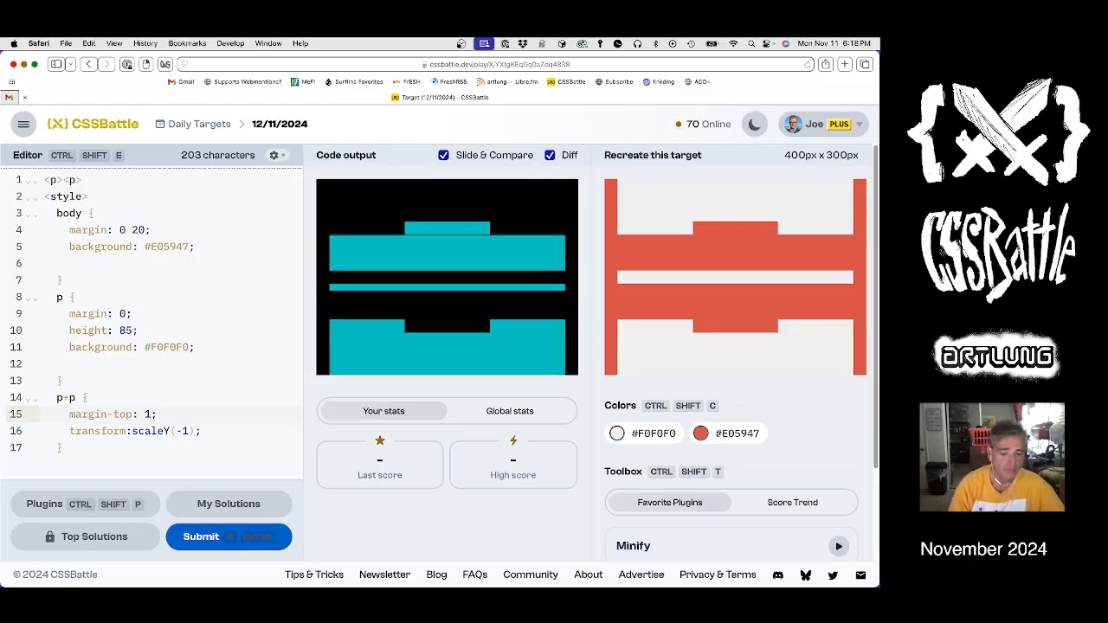
text(30)
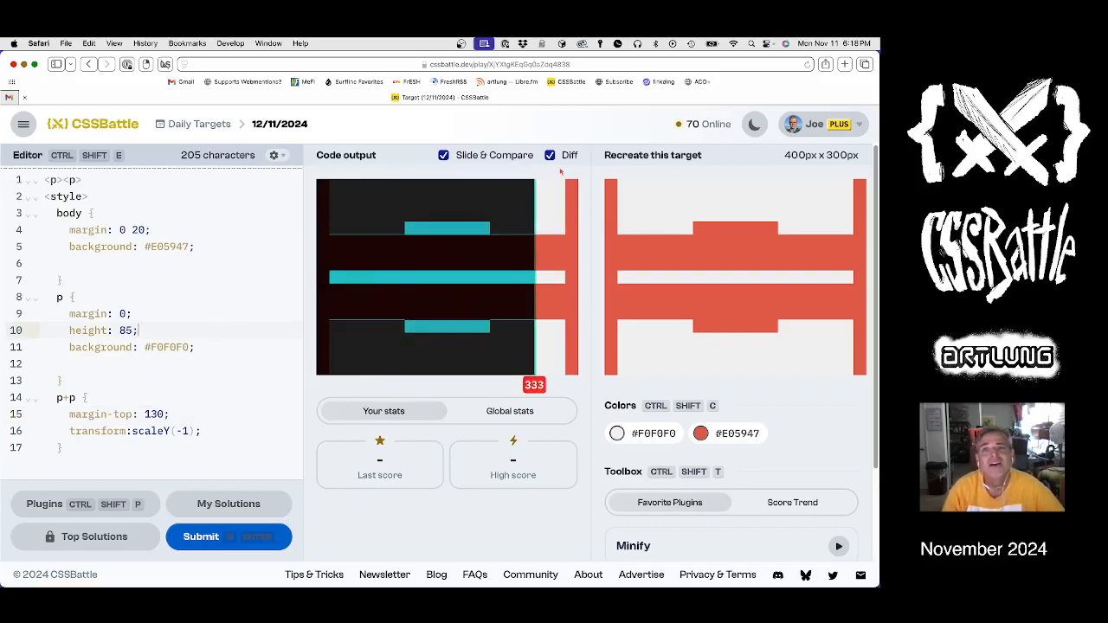
Step: Discard the existing bar-based code so the editor shows 0 characters
click(551, 155)
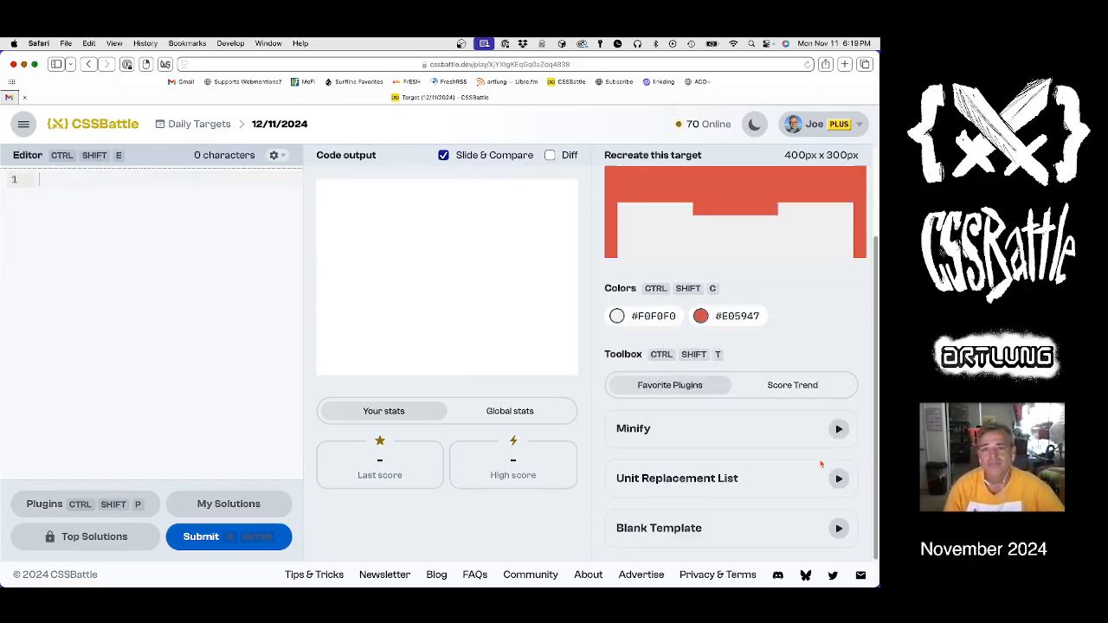
Step: Insert the Blank Template, copy #E05947, and leave the body's background declaration empty
click(838, 528)
text(background: red)
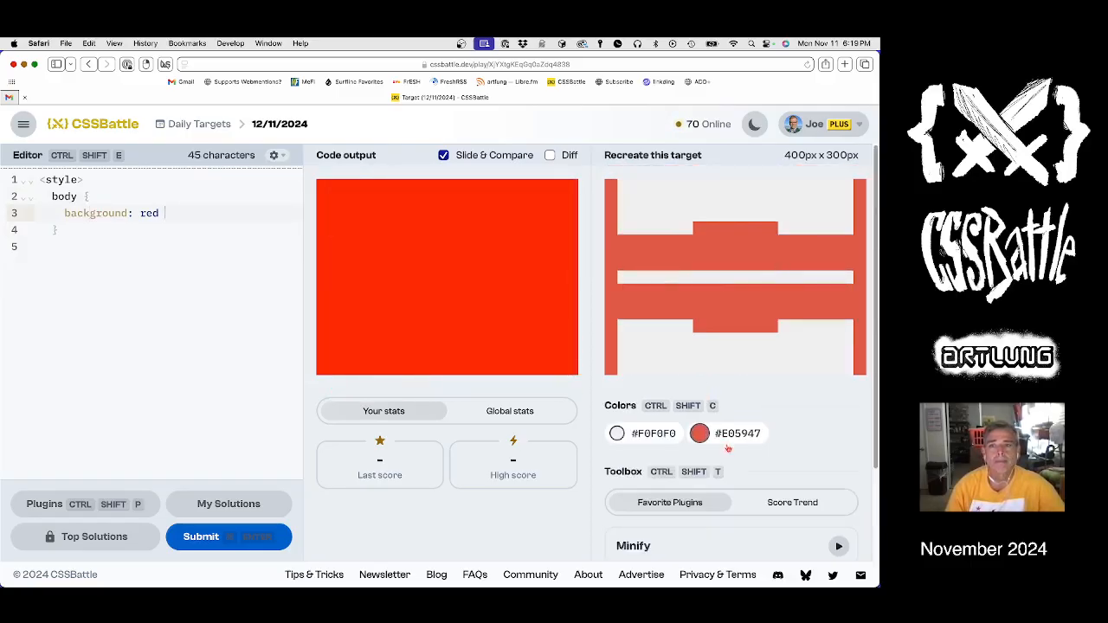
click(700, 433)
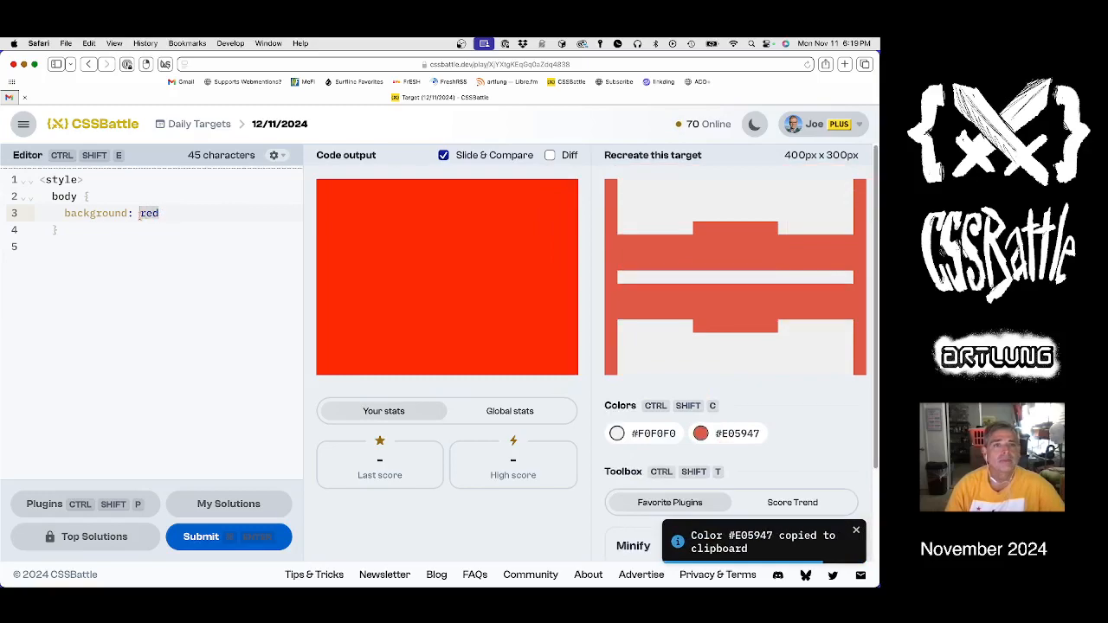
key(Backspace)
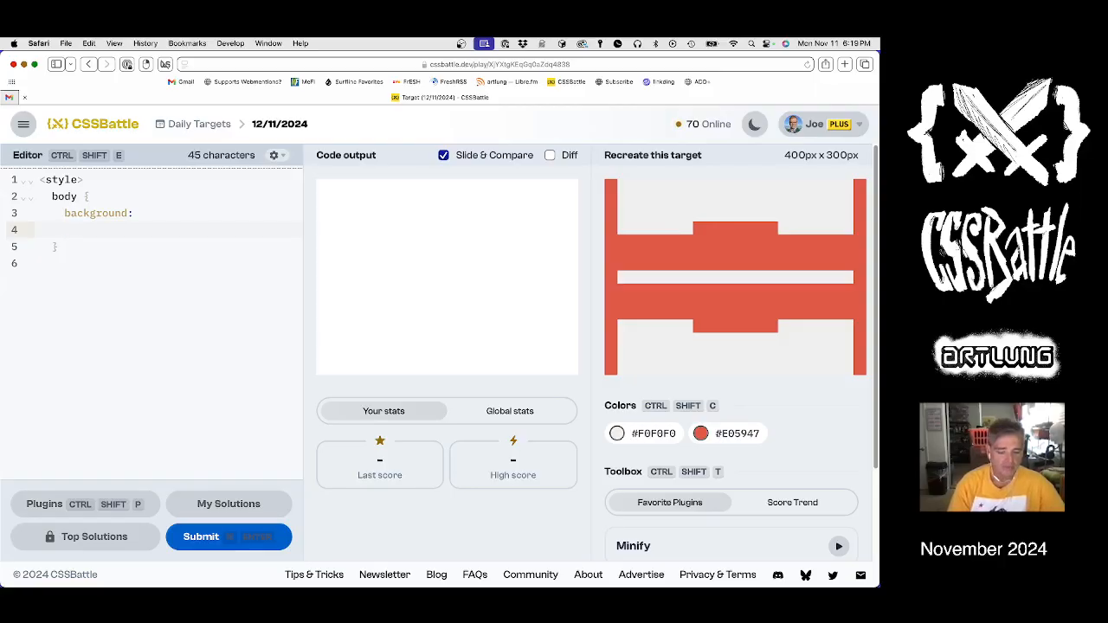
text(comic)
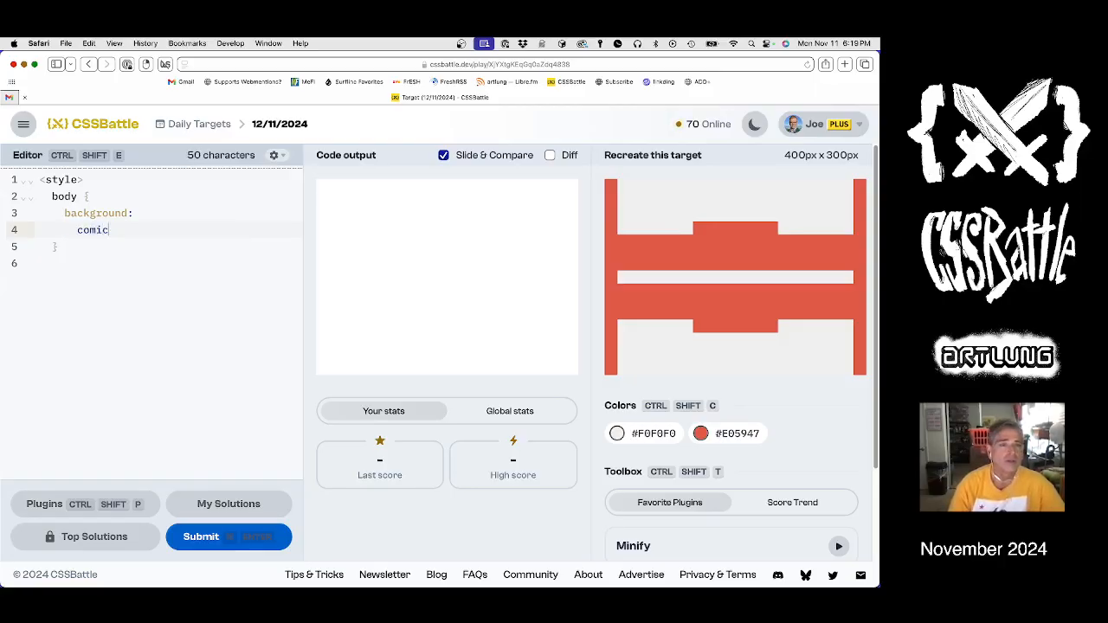
key(Backspace)
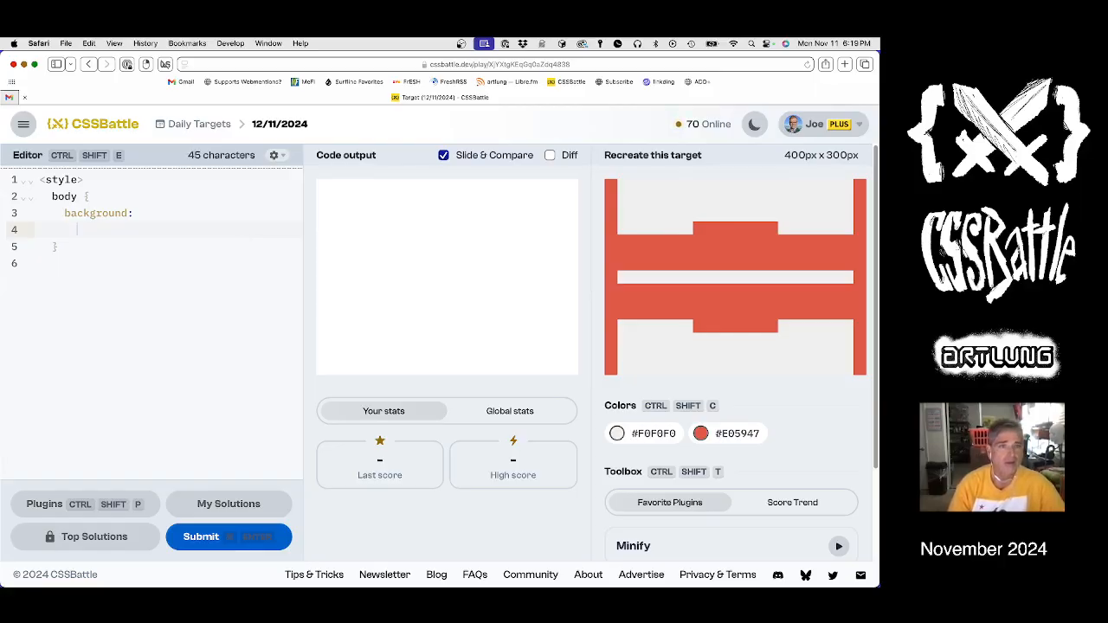
Step: Write a first layer linear-gradient(90deg, #E05947, #0000 0) using the copied red
text(linear-gradient)
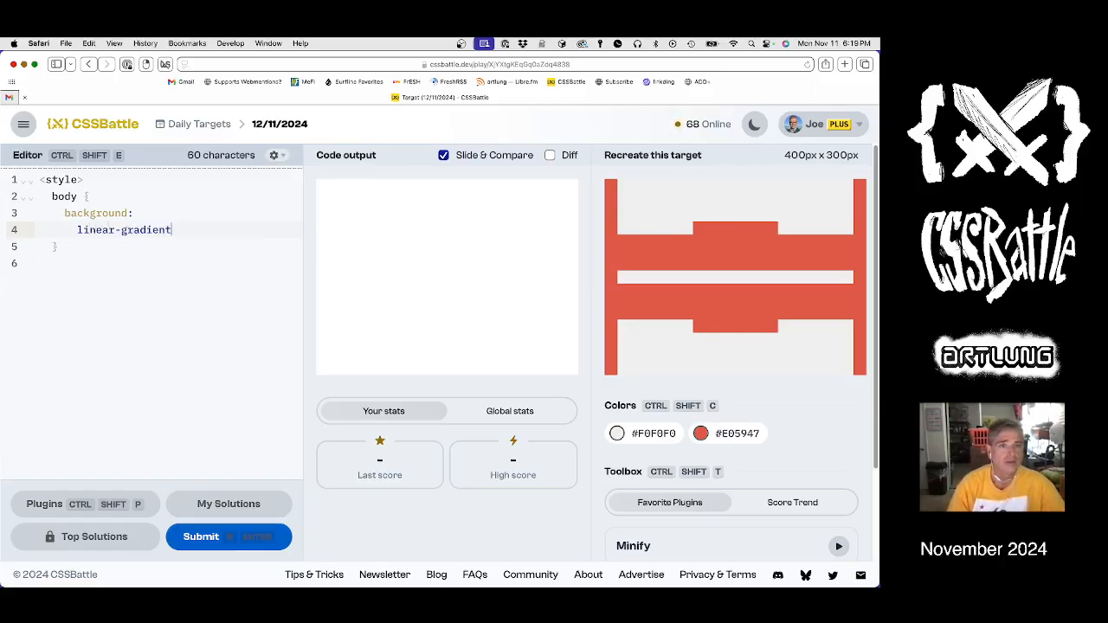
text(()
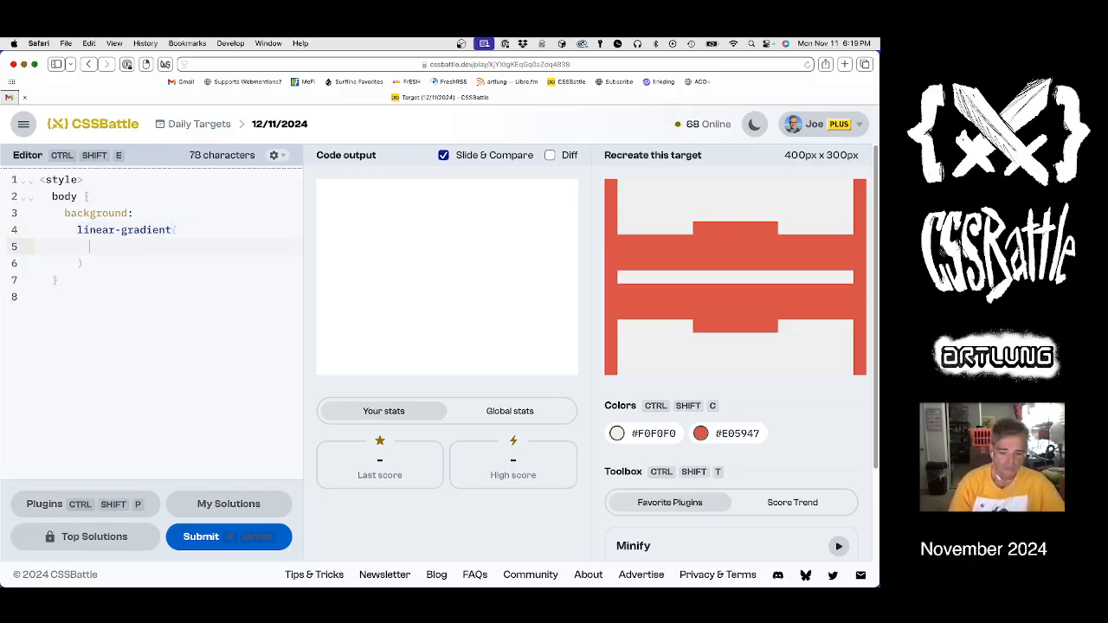
text(90deg,)
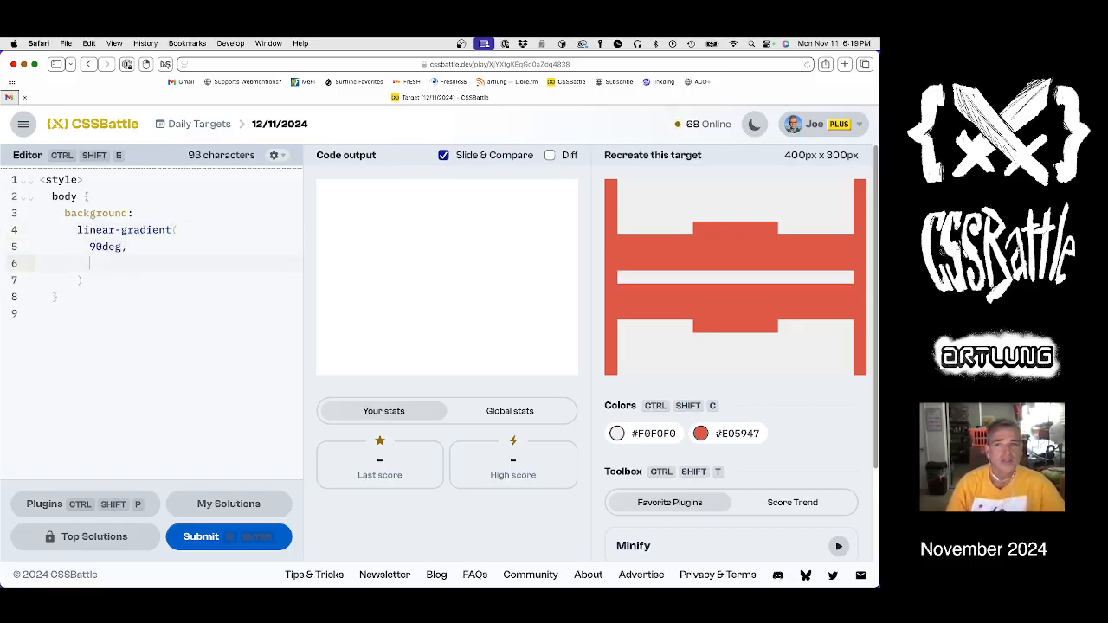
click(699, 433)
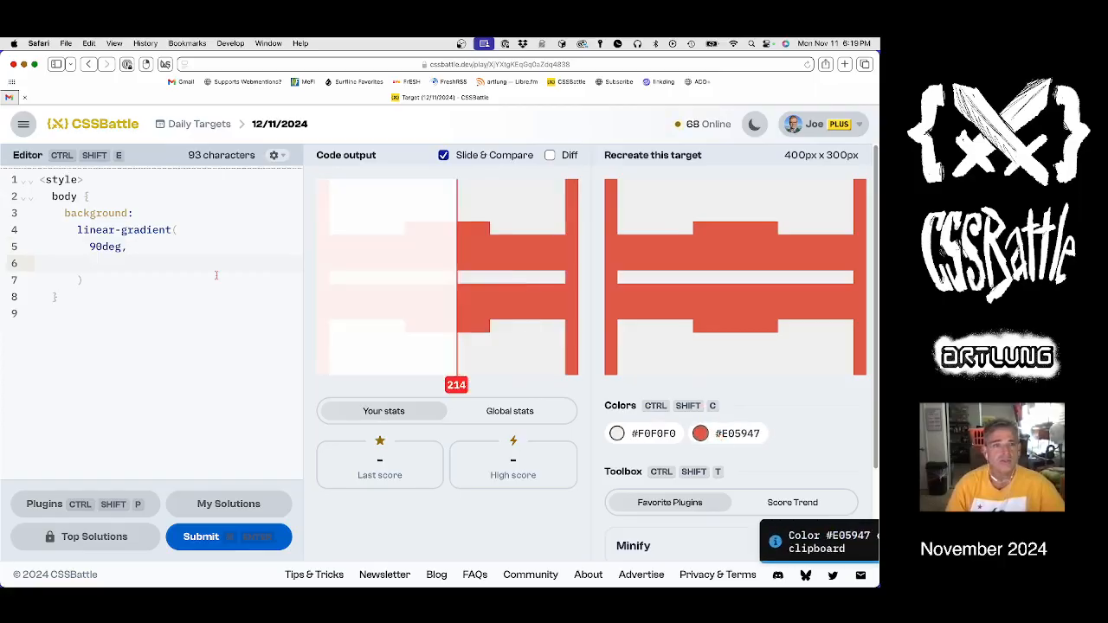
text(#E05947,)
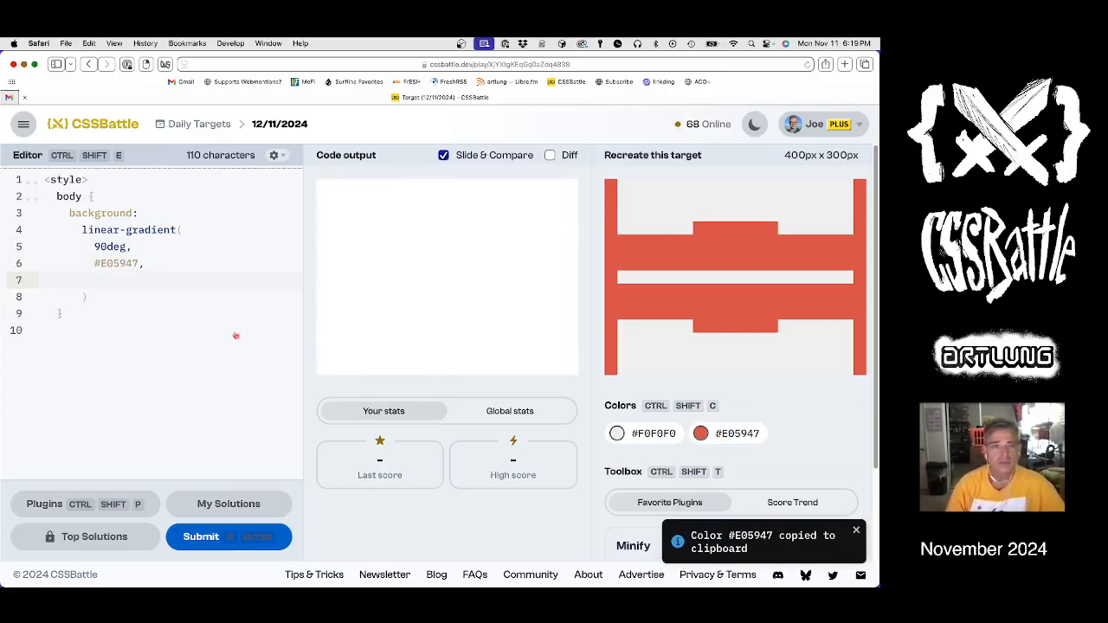
text(#000)
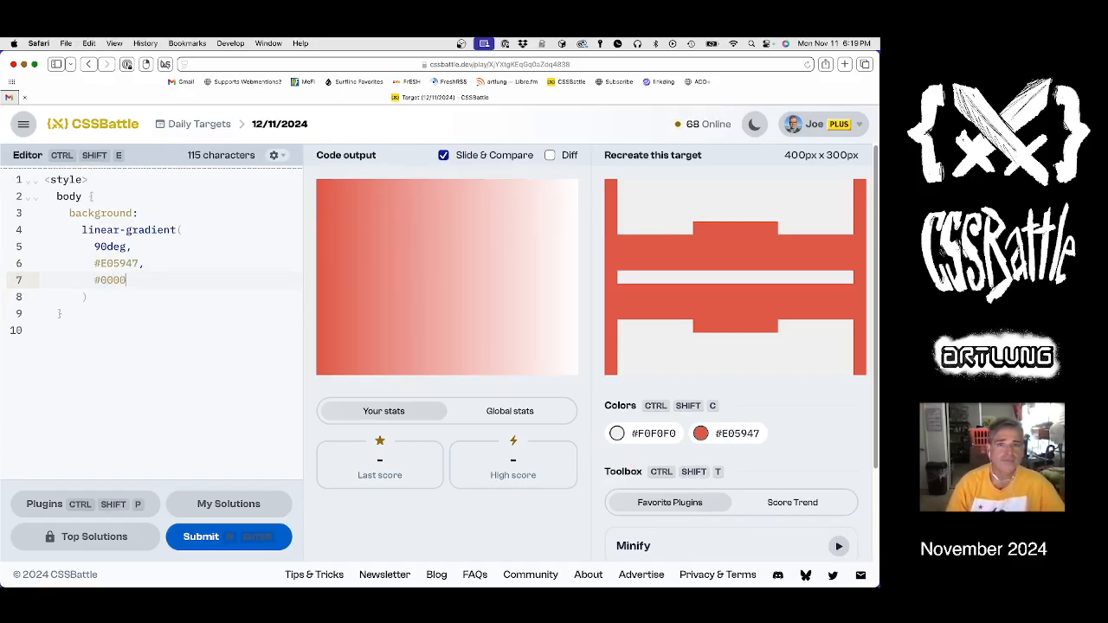
text(0 0 /)
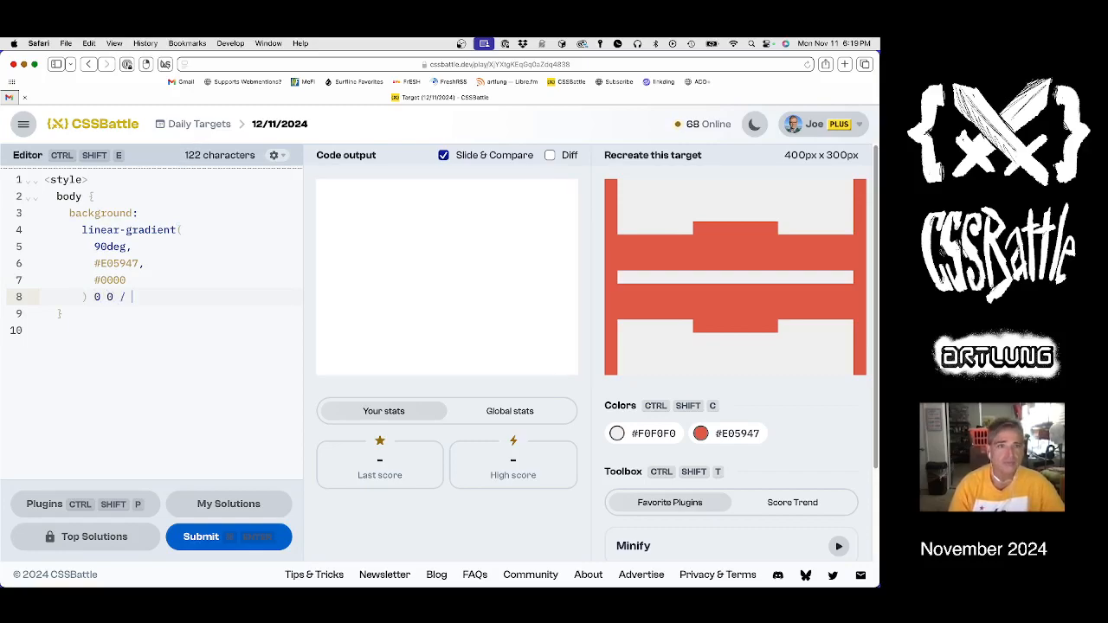
Step: Set the red stop to 20px and size the layer 0 0 / 380px, ending with a comma
text(200px)
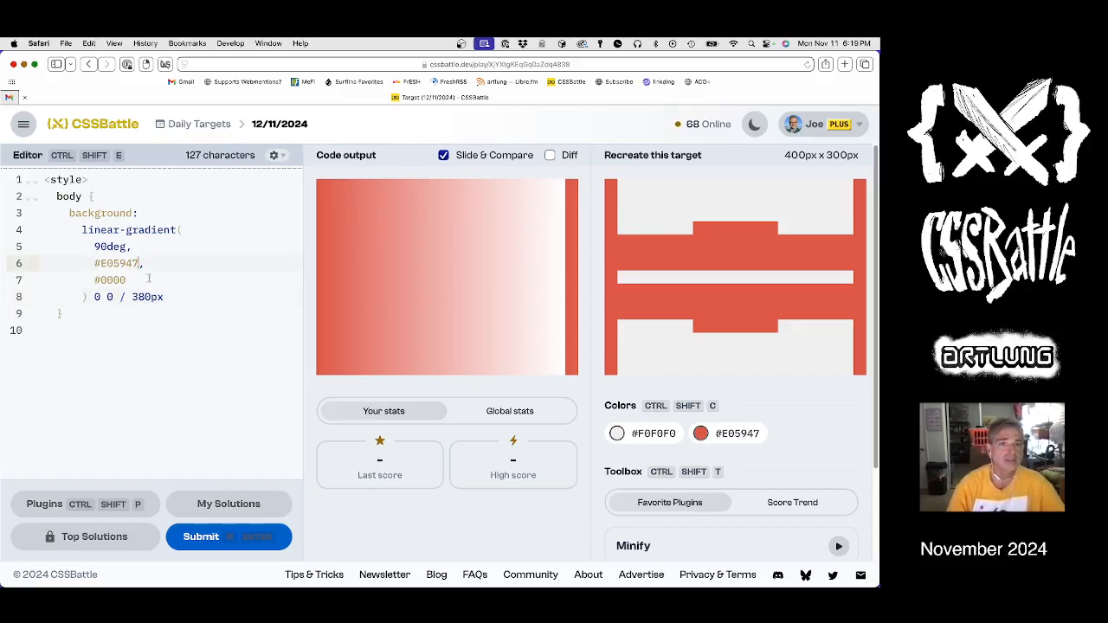
text(20px)
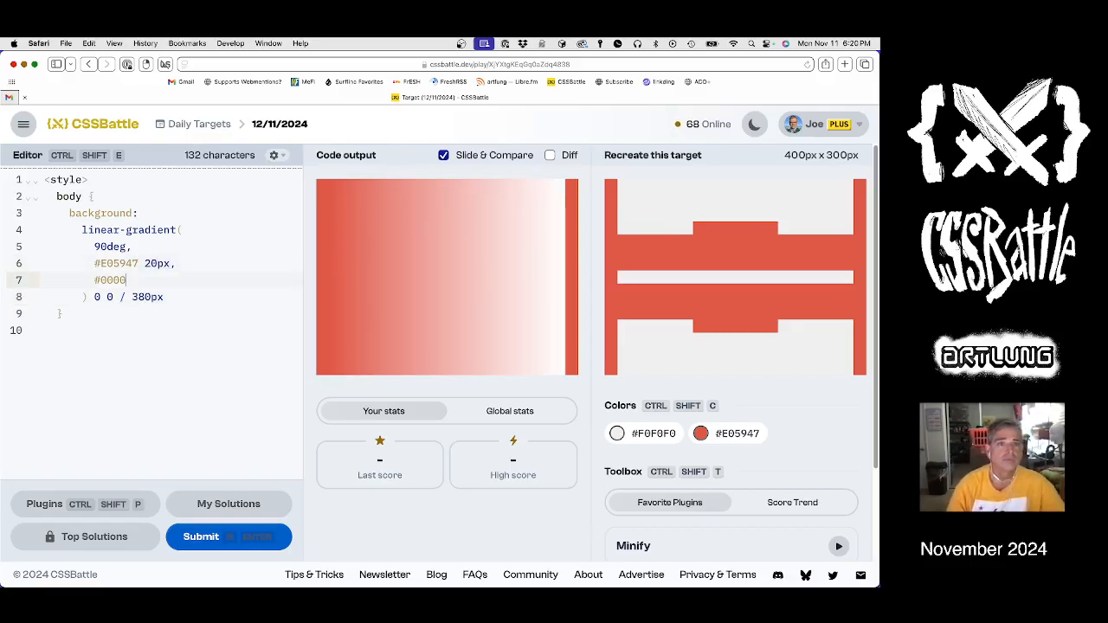
text(0)
click(191, 296)
text(,)
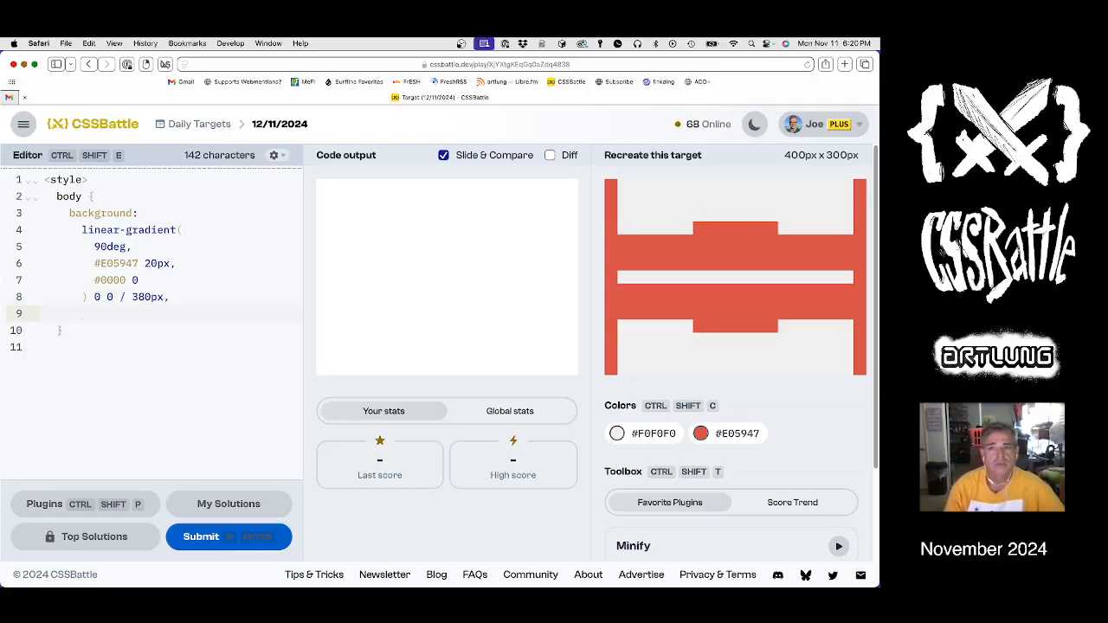
Step: Write a second linear-gradient alternating #0000 and #E05947 stops for two red bars
text(li)
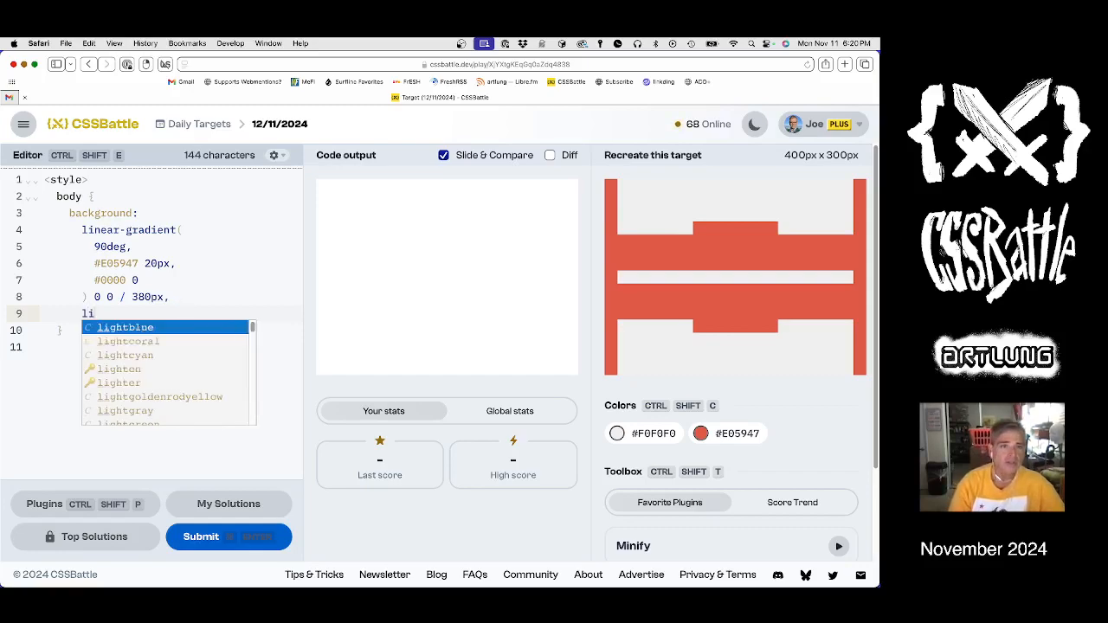
text(linear-gradient()
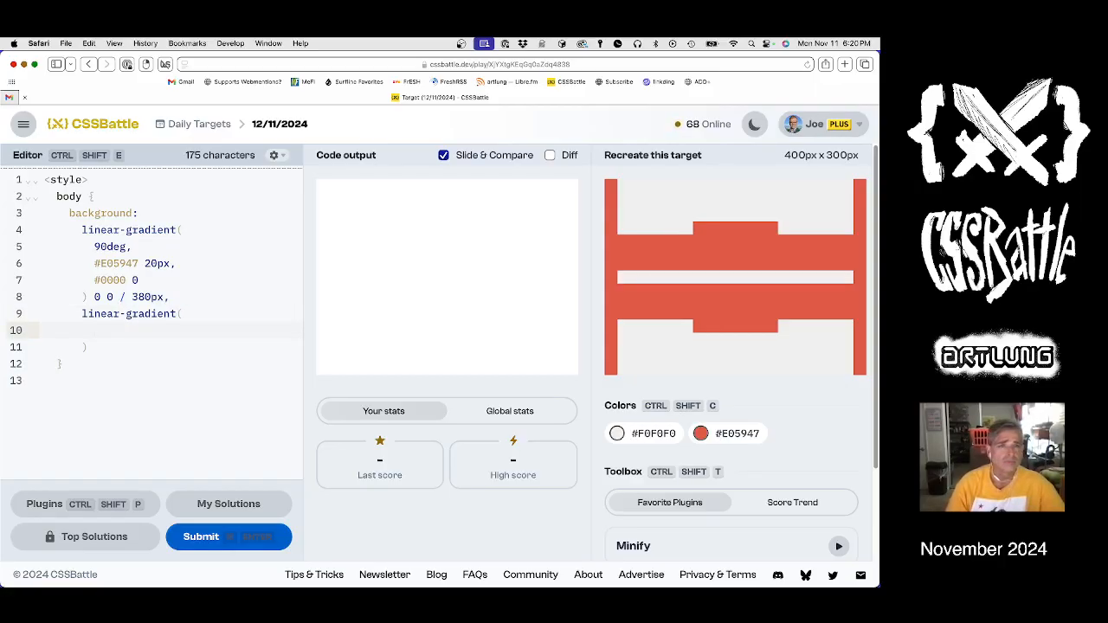
text(#0000,)
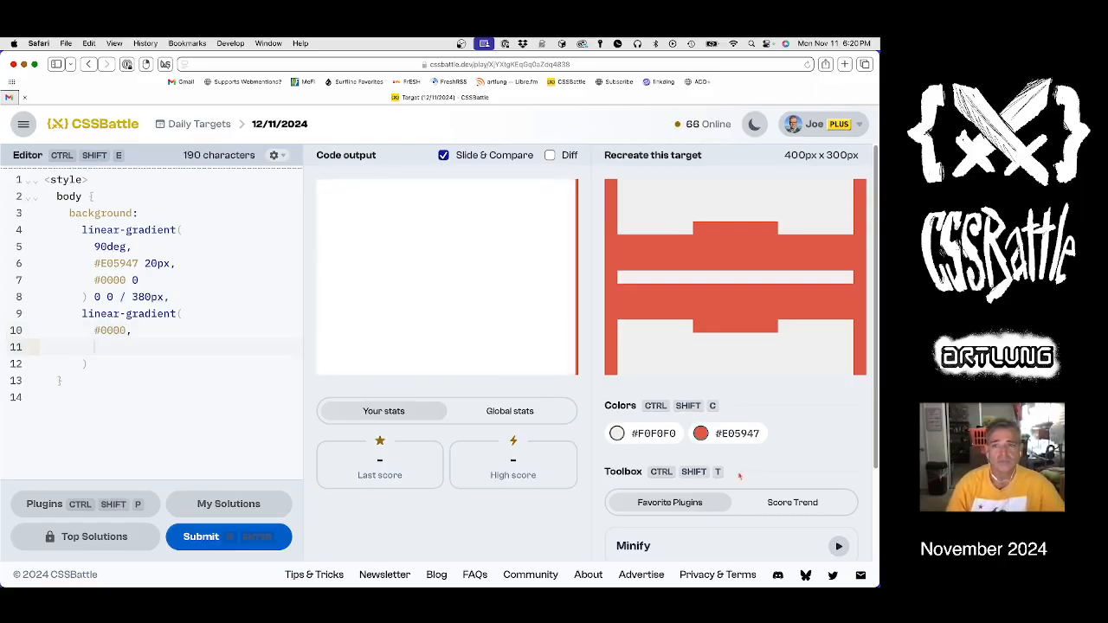
text(#E05947)
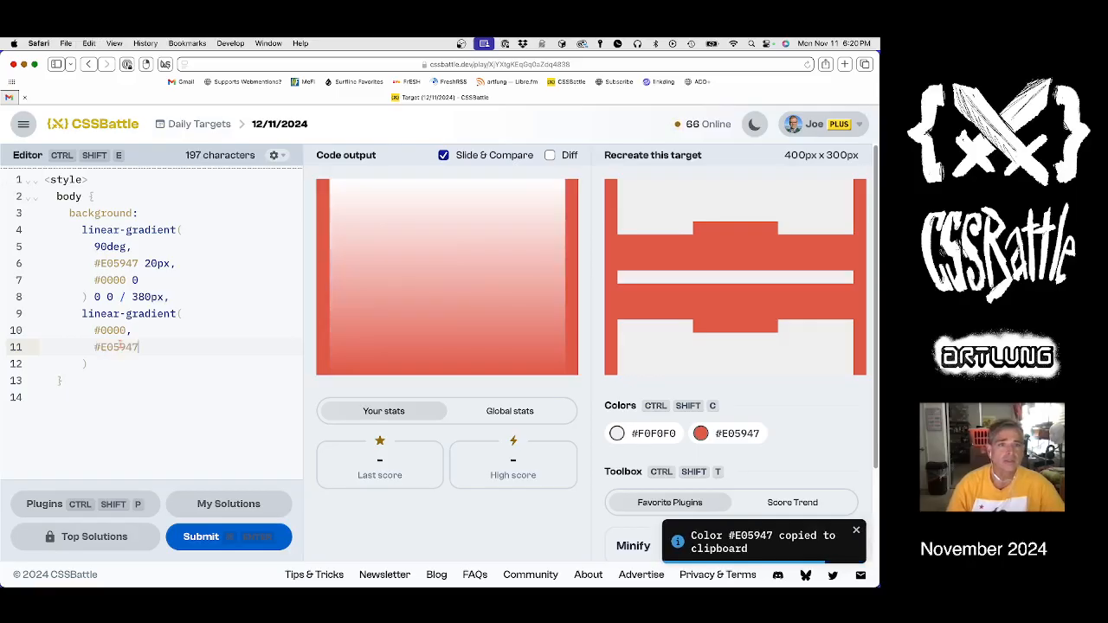
text(#00)
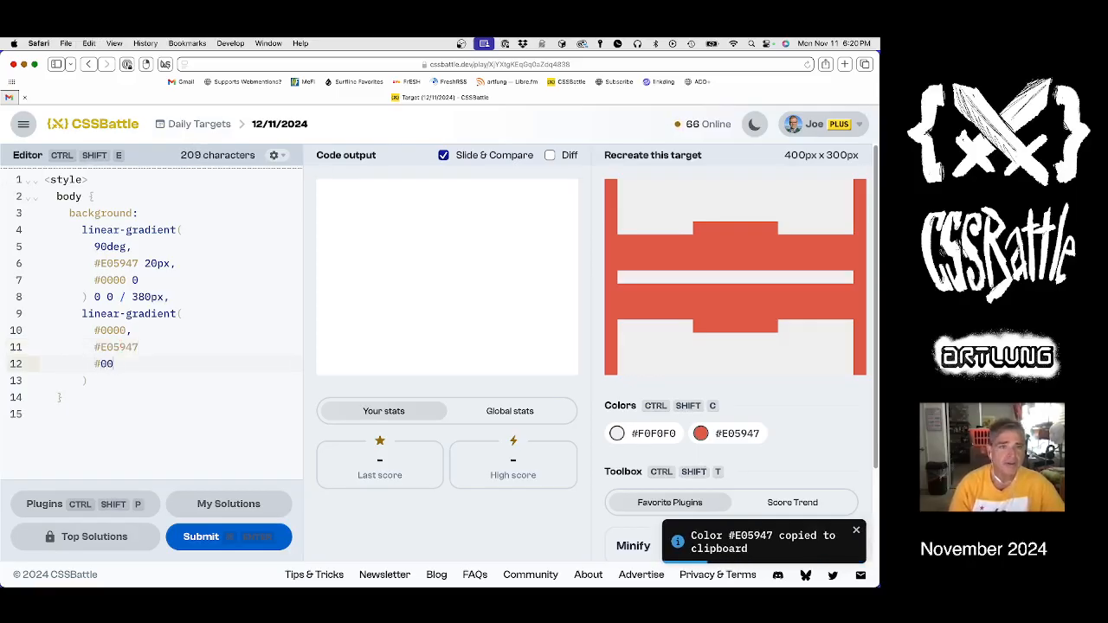
text(00)
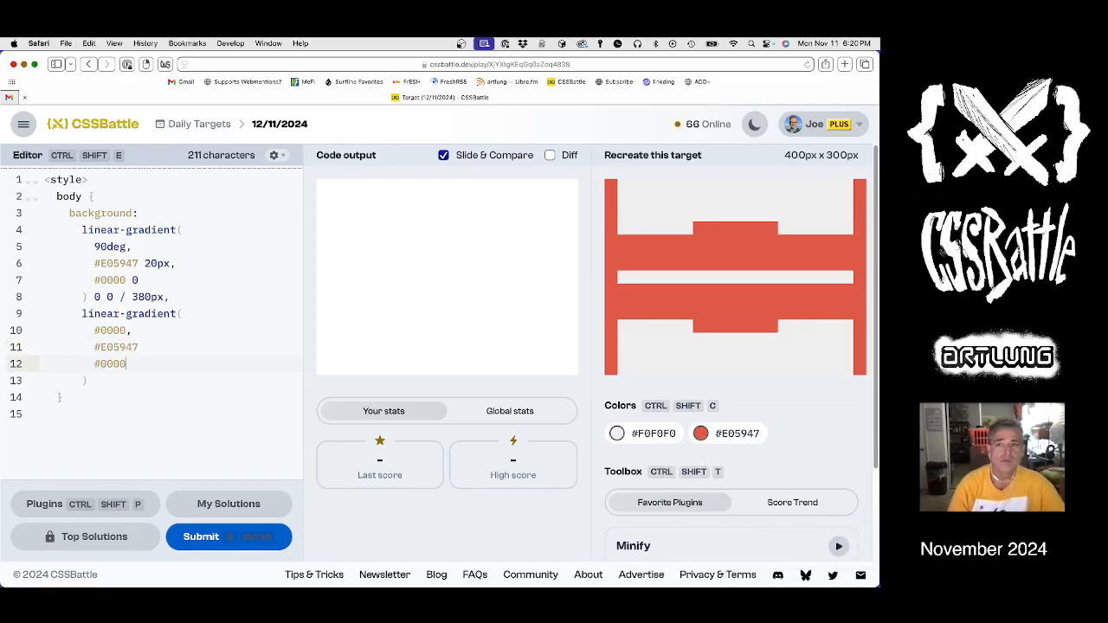
key(enter)
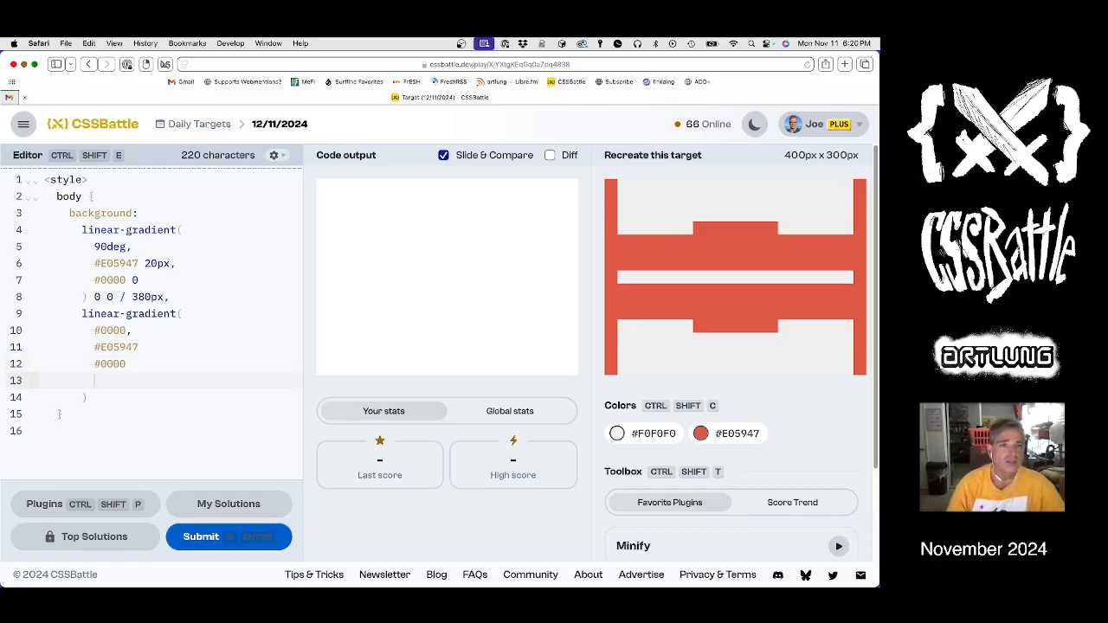
text(#E05947)
text(#0000)
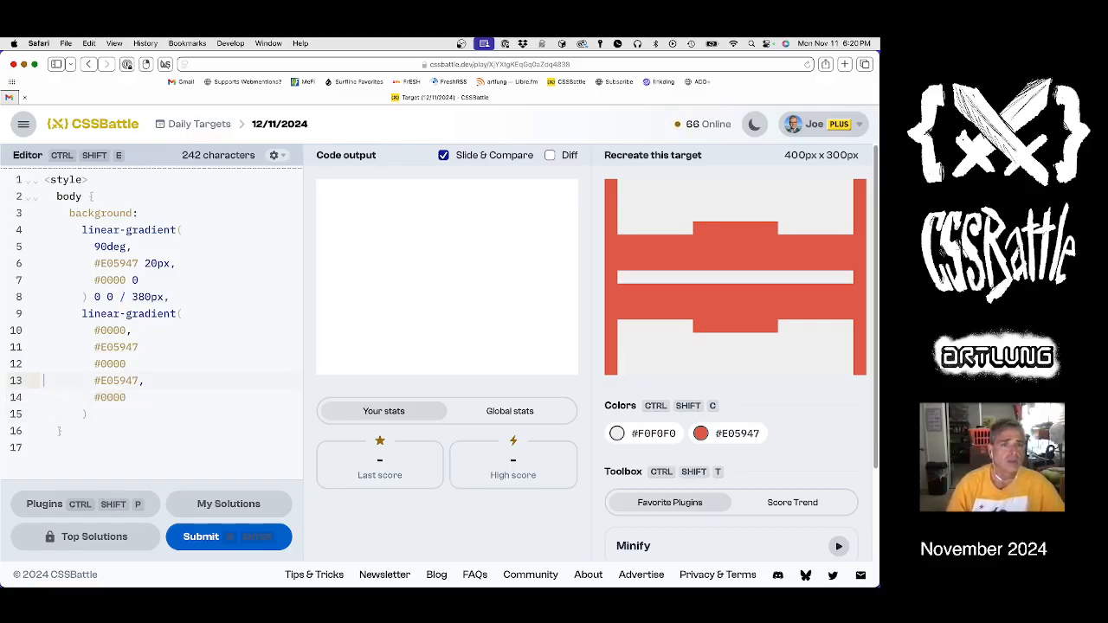
text(,)
click(194, 364)
text(,)
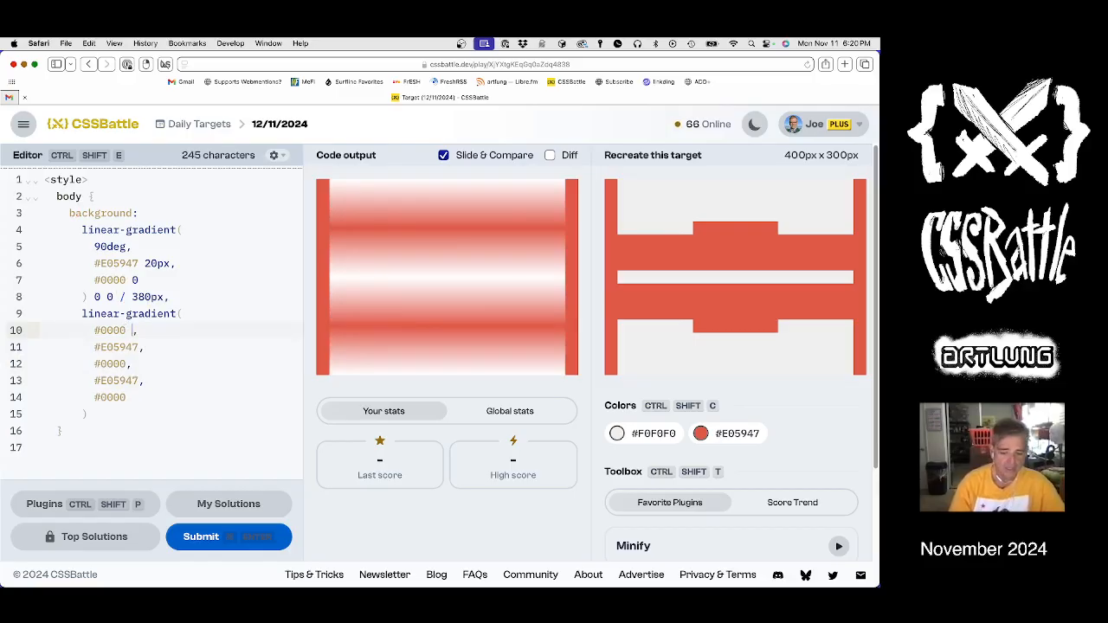
Step: Tune the stop positions to 85px, 140px, 160px and 215px while comparing in Diff view
text(80px)
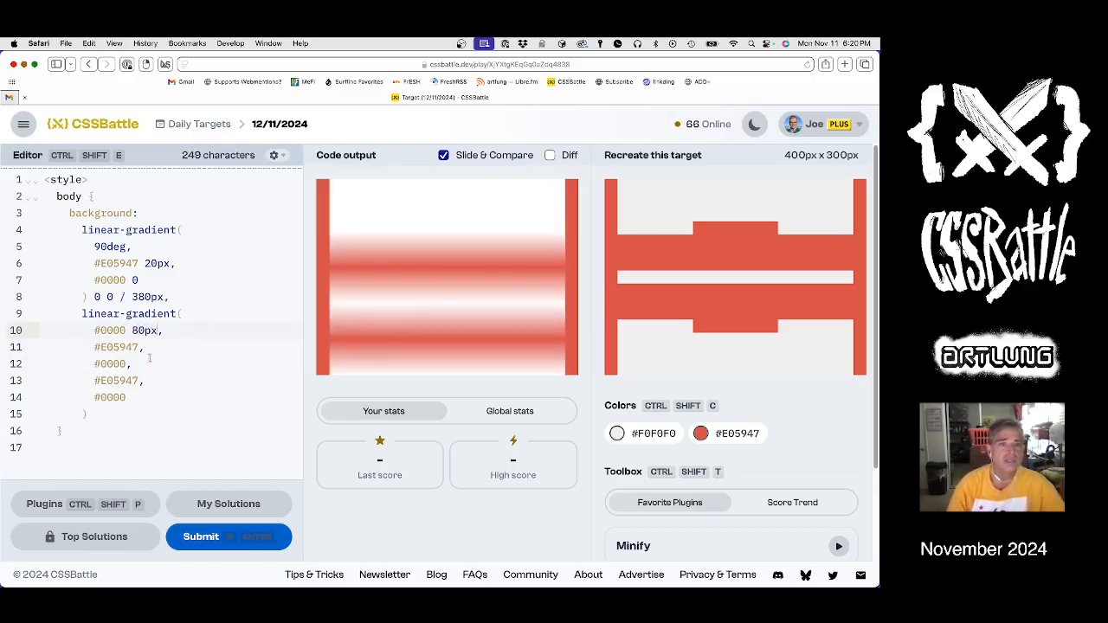
text(0)
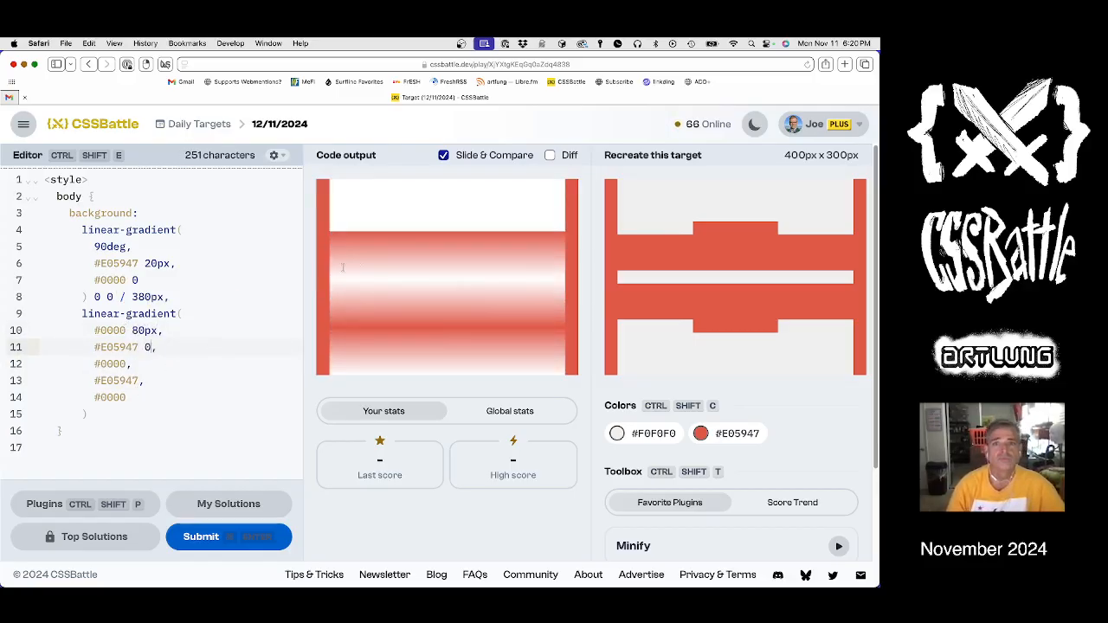
click(550, 156)
text(5)
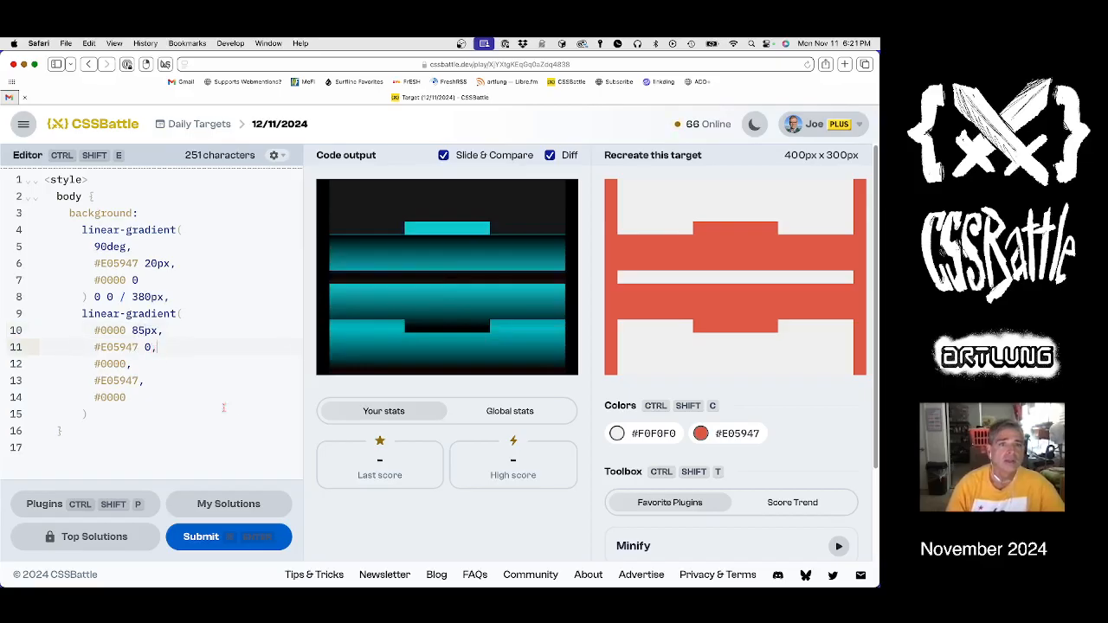
text(" ")
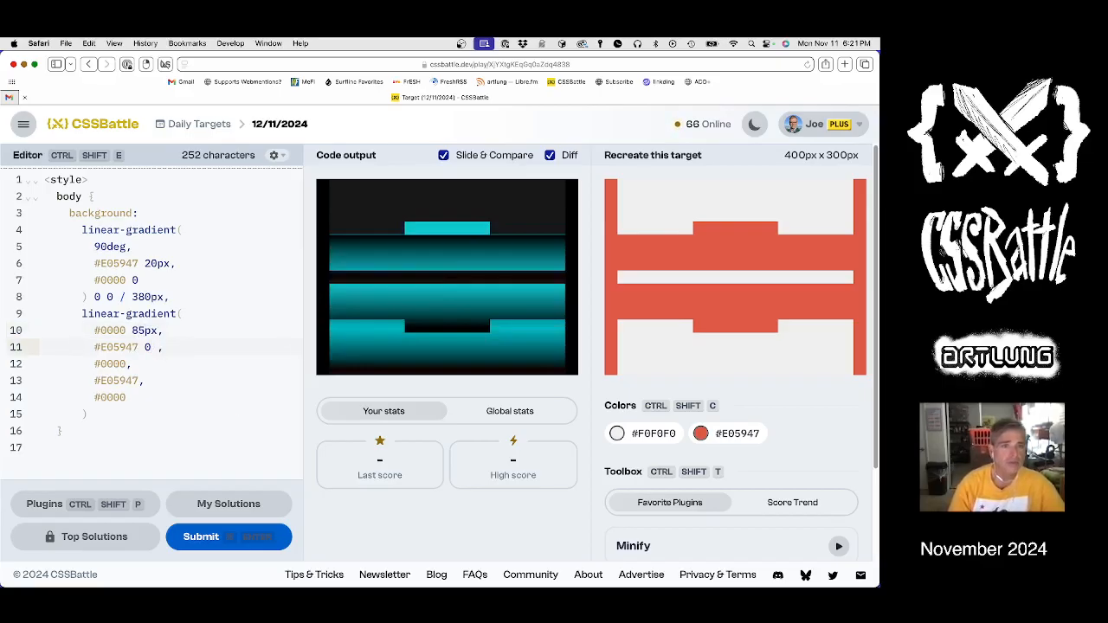
text(120px)
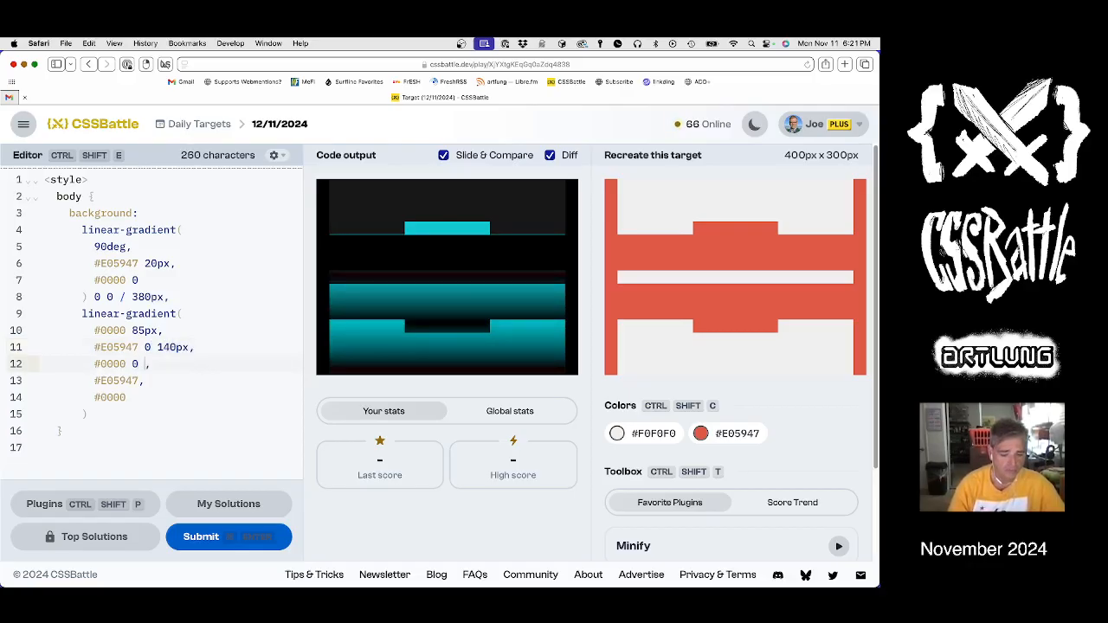
text(200px)
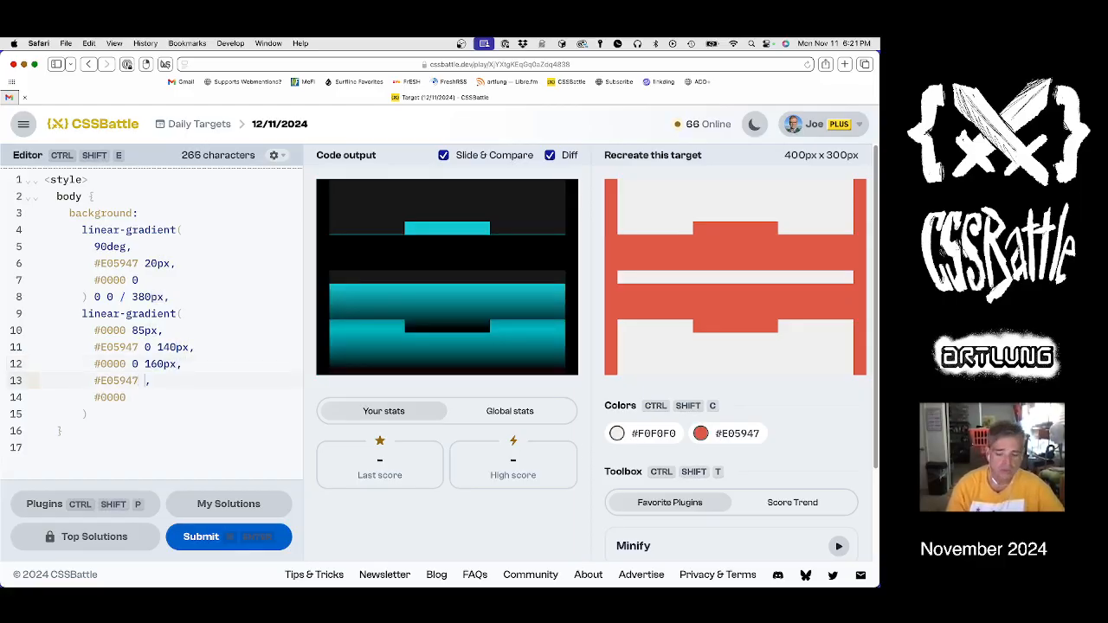
text(0)
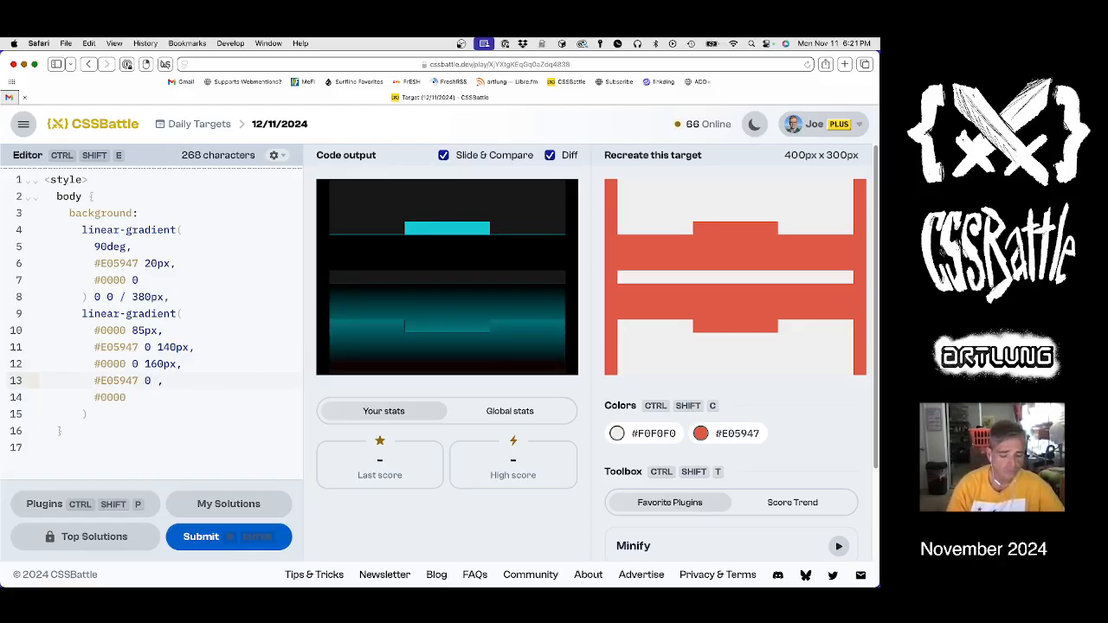
text(205px)
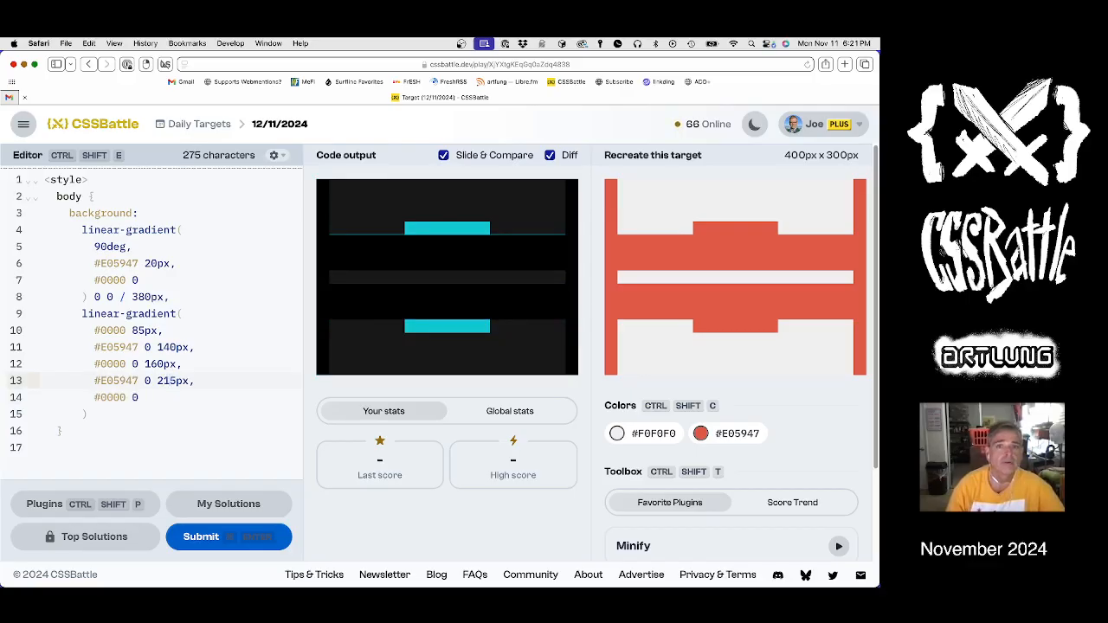
click(550, 156)
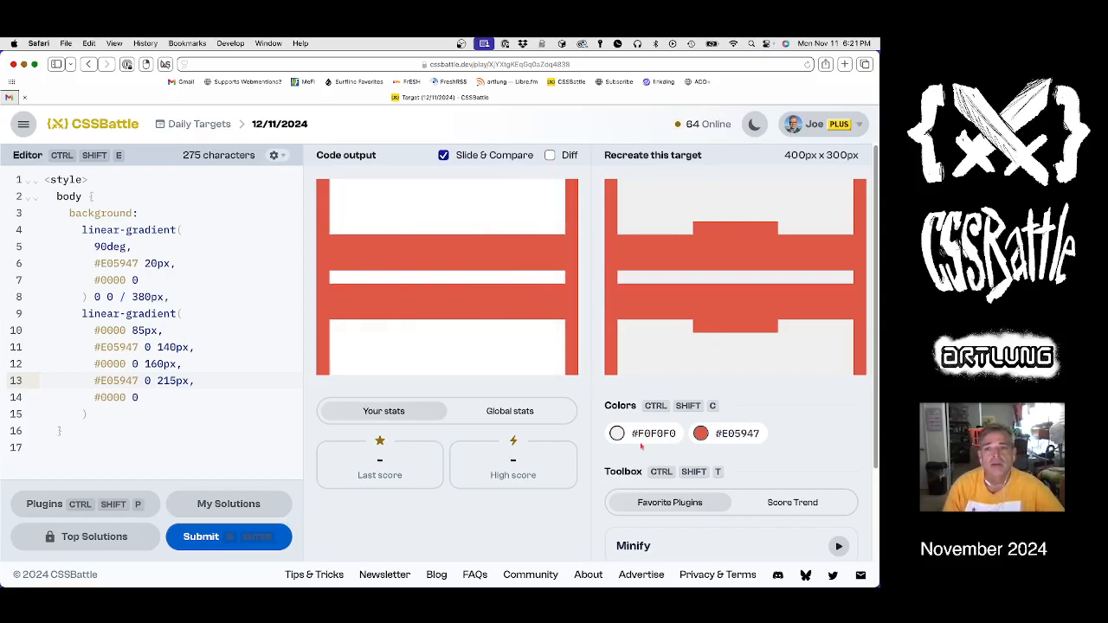
Step: Make the 160px gap stop #F0F0F0 and close the second gradient with a trailing comma
click(617, 433)
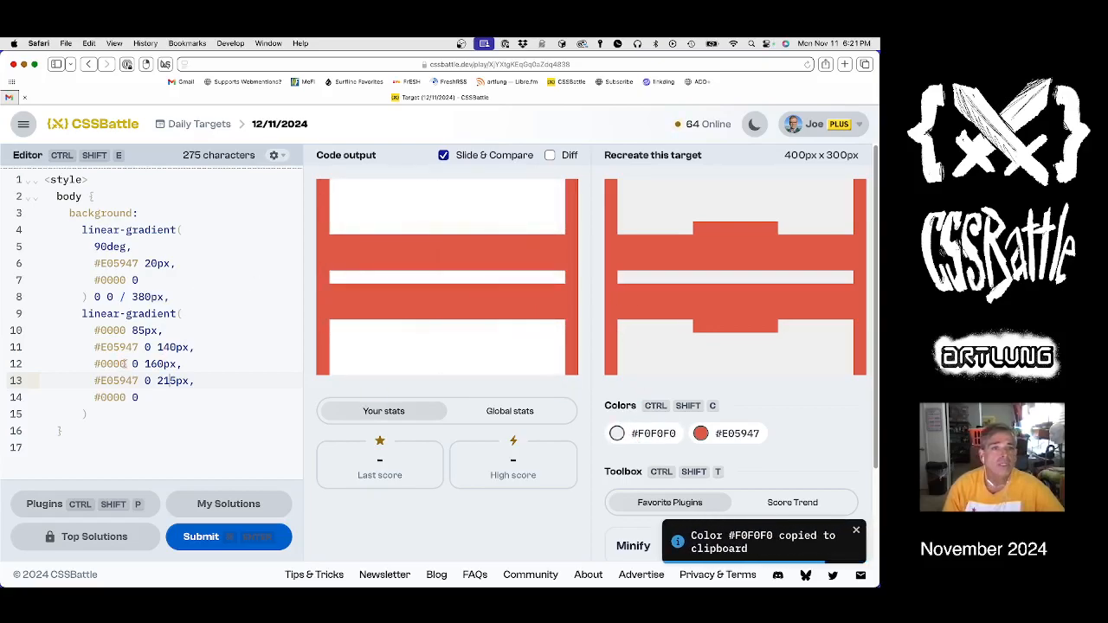
text(F0F0F0)
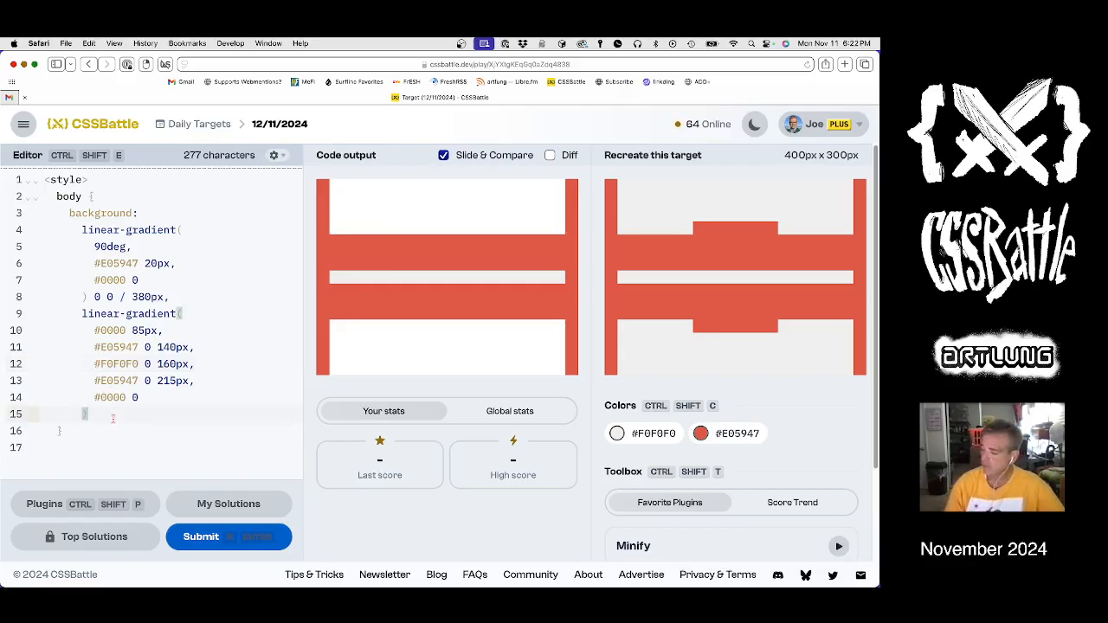
text(),)
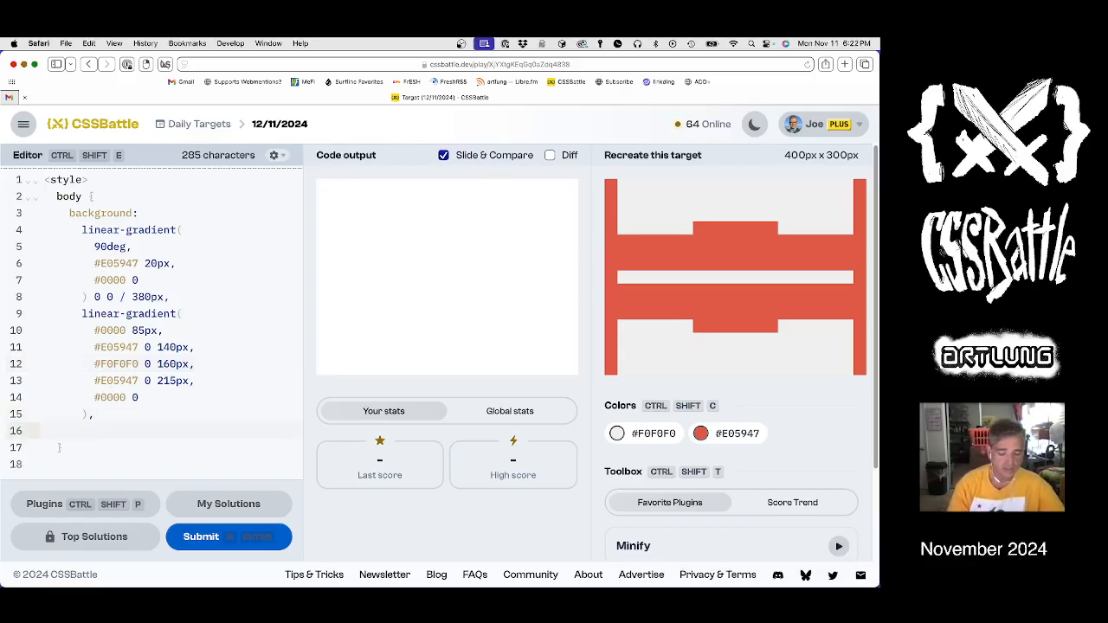
Step: Add conic-gradient(from 90deg, pink 25%, yellow 0) 0 0 / 100px 100px no-repeat as a third layer
text(conoc)
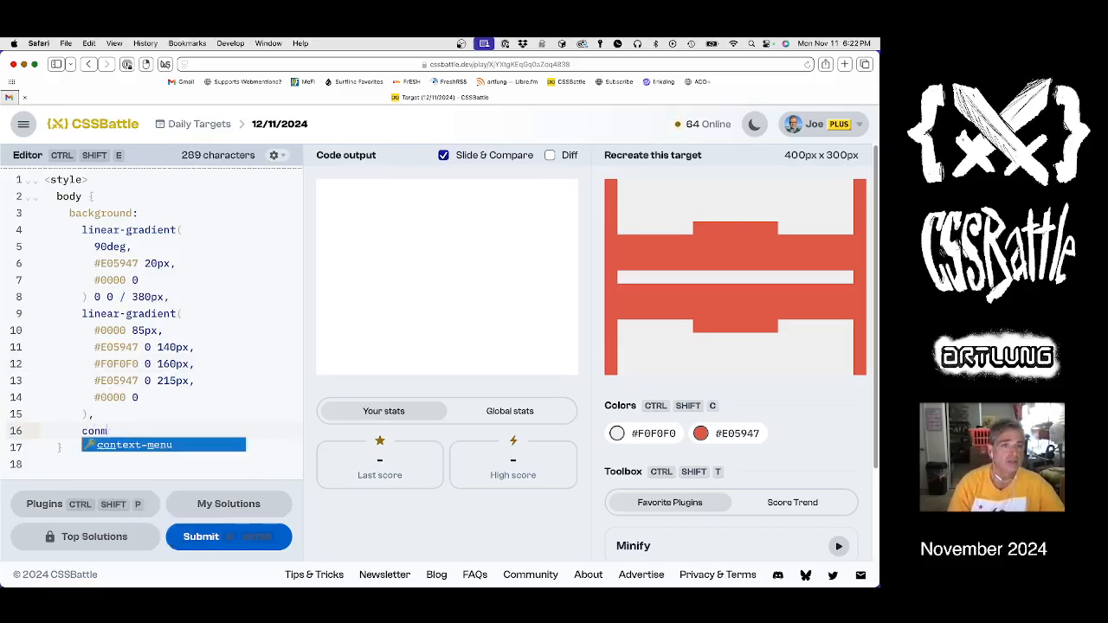
text(iod)
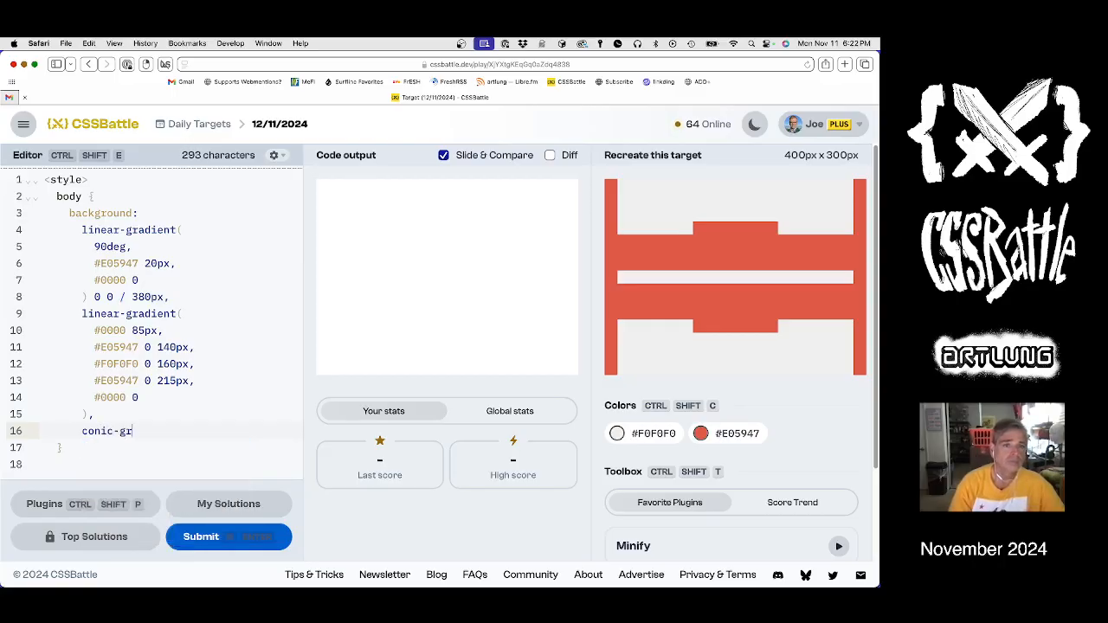
text(adient())
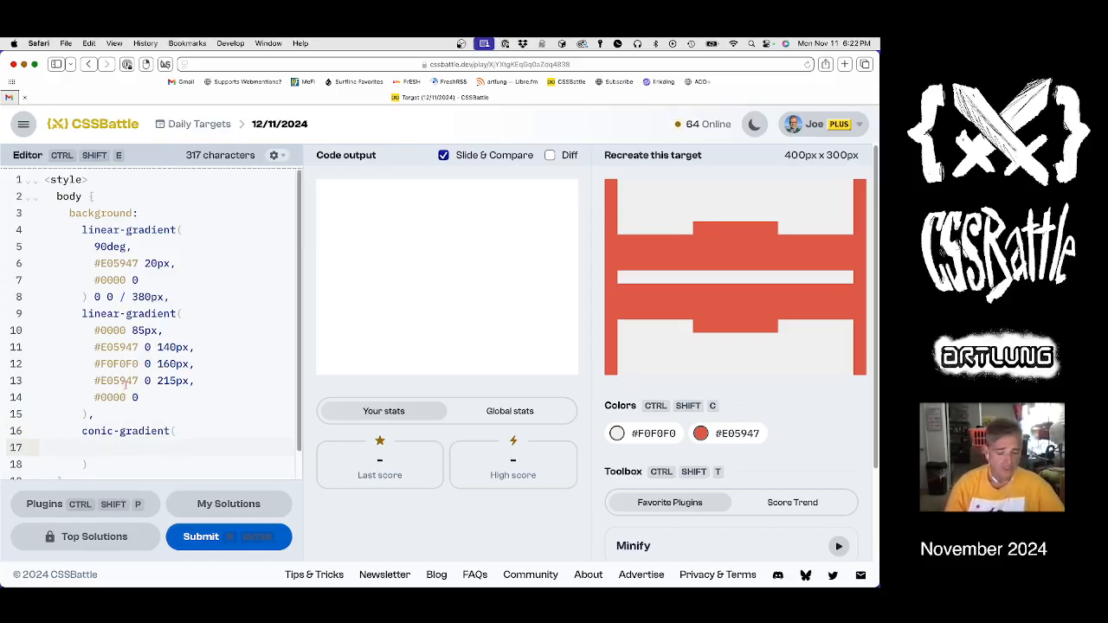
text(from 90d)
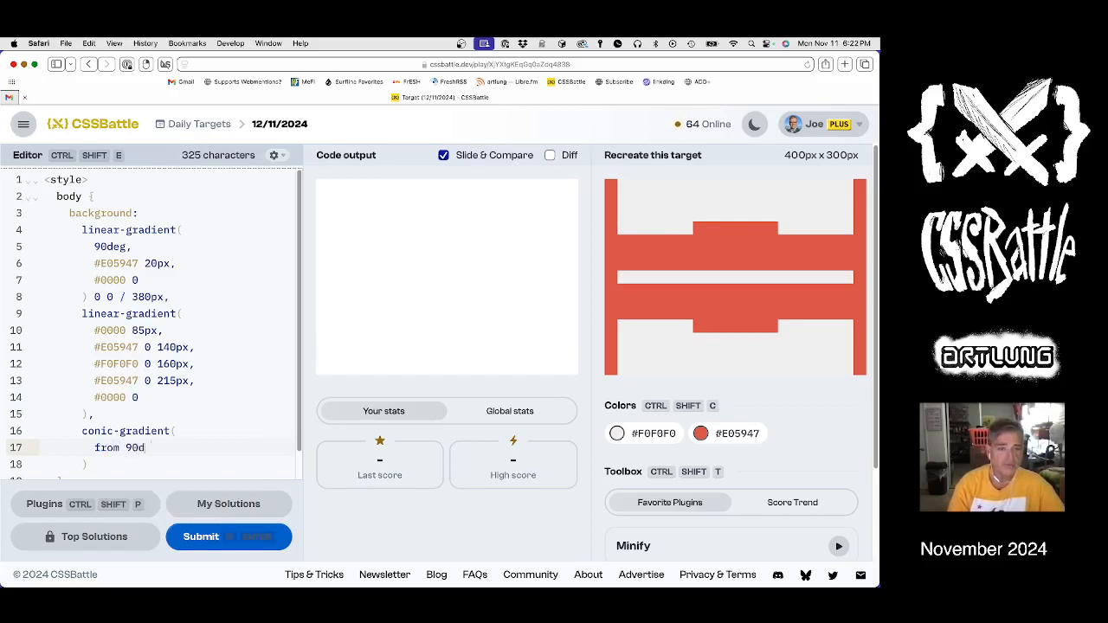
text(eg,)
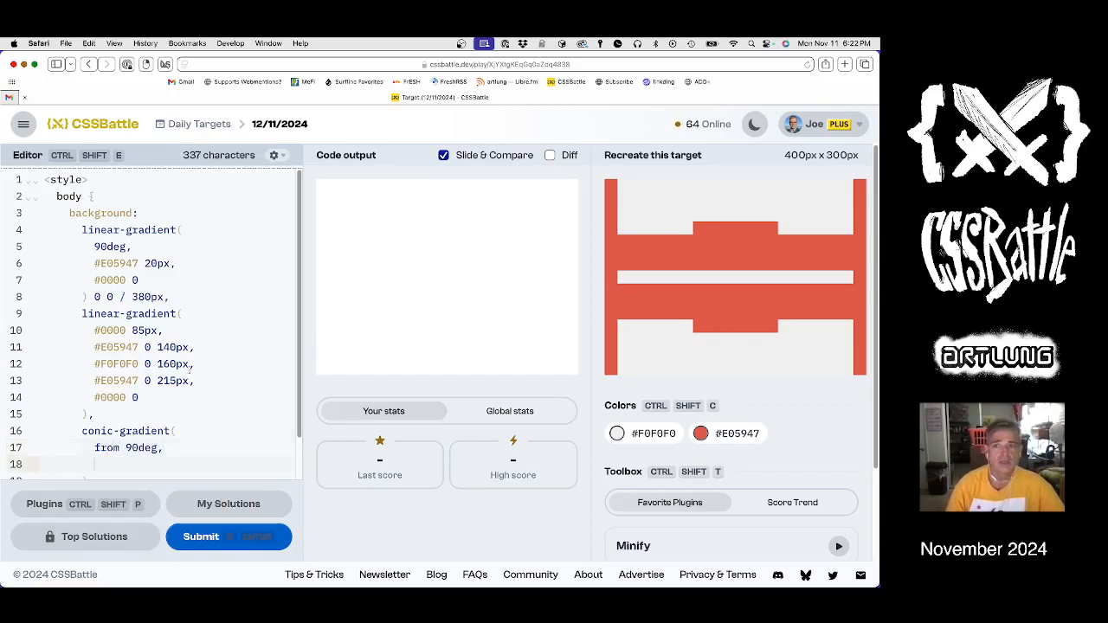
click(701, 433)
text(pink 25%,)
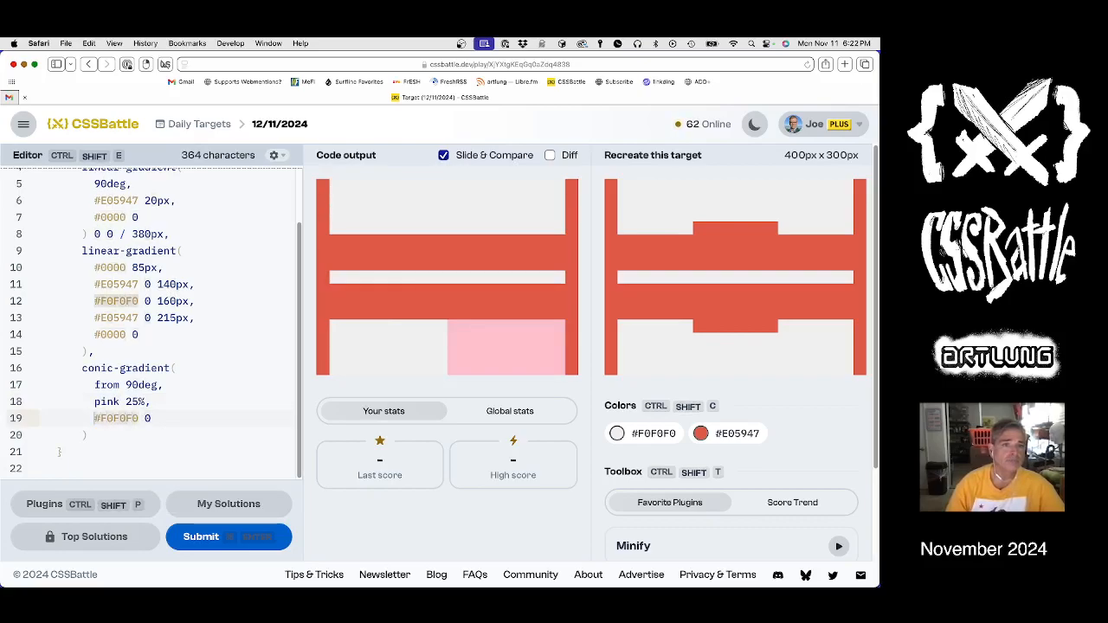
text(yellow 0)
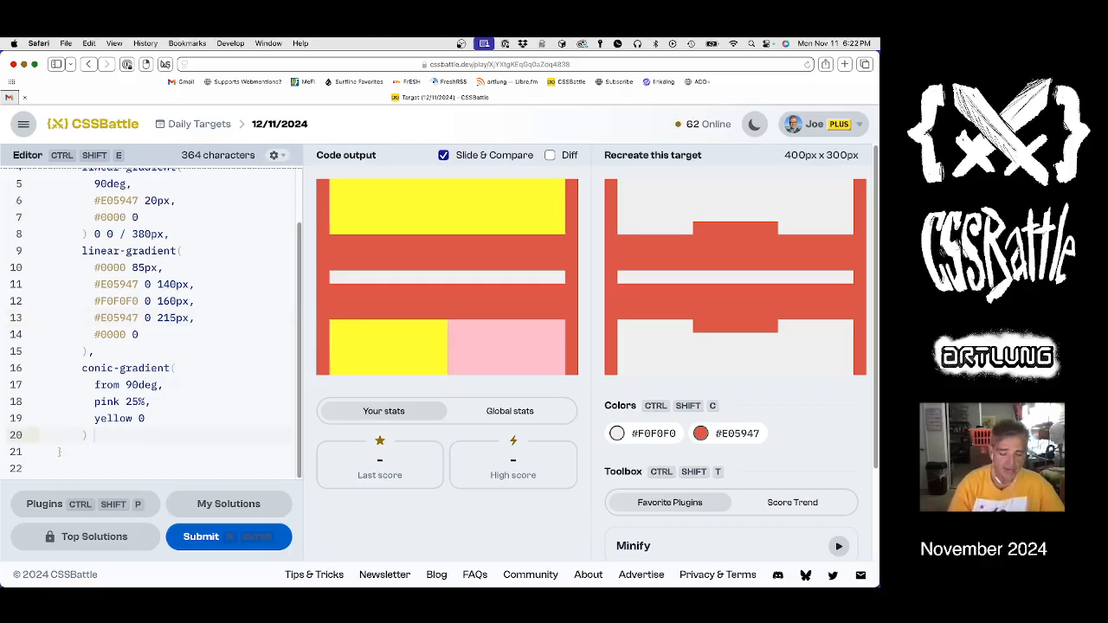
text(no-repeat)
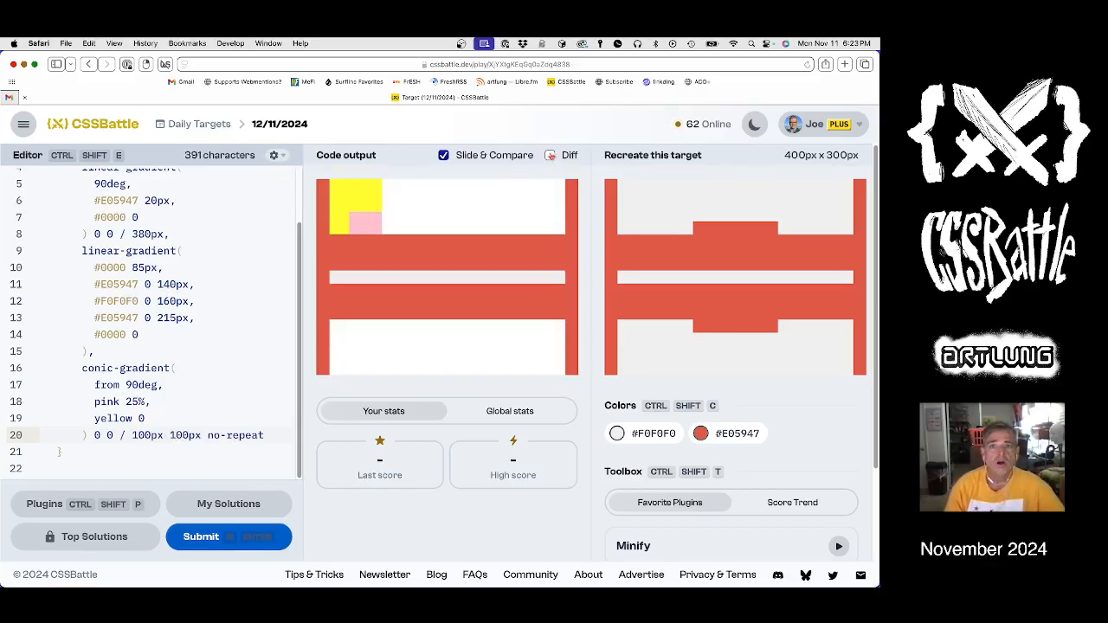
Step: Resize the conic layer to 265px by 235px while checking the Diff view
click(550, 156)
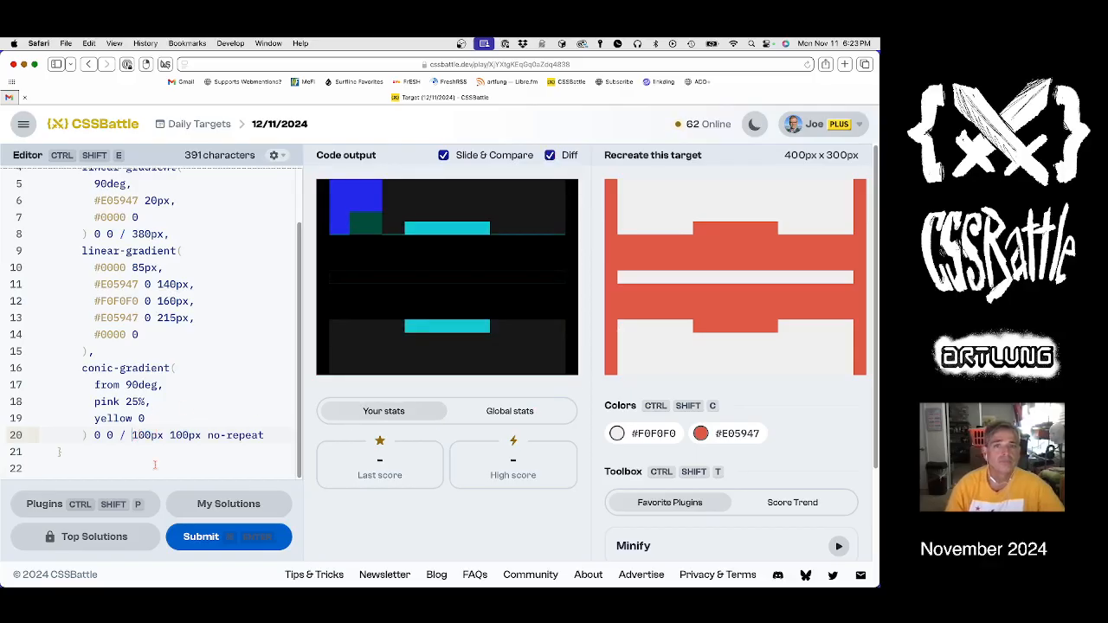
text(300px)
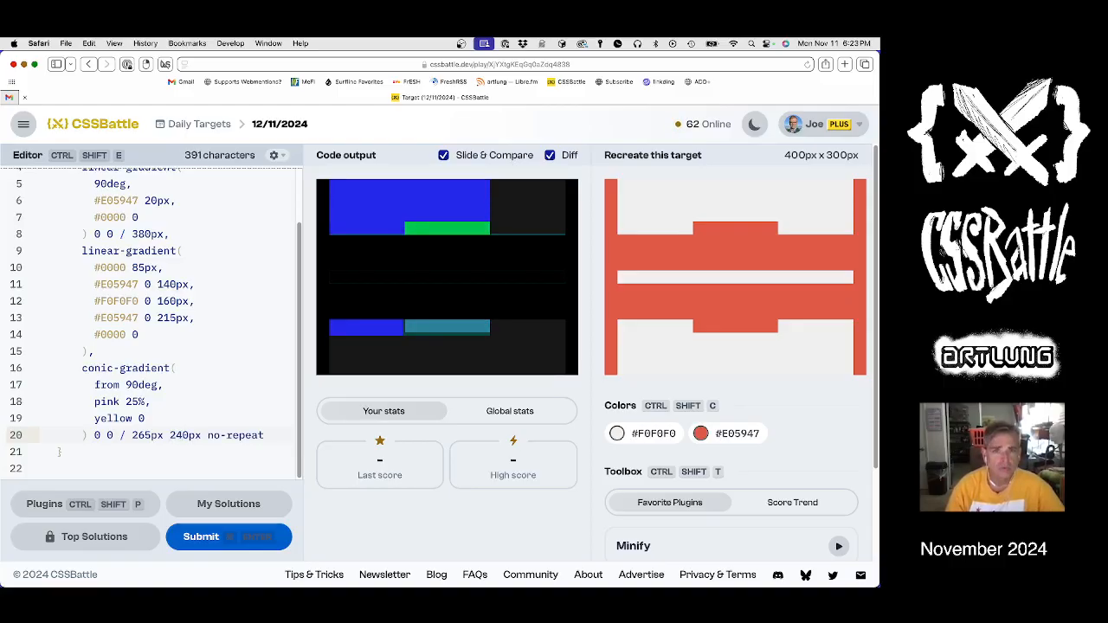
click(181, 434)
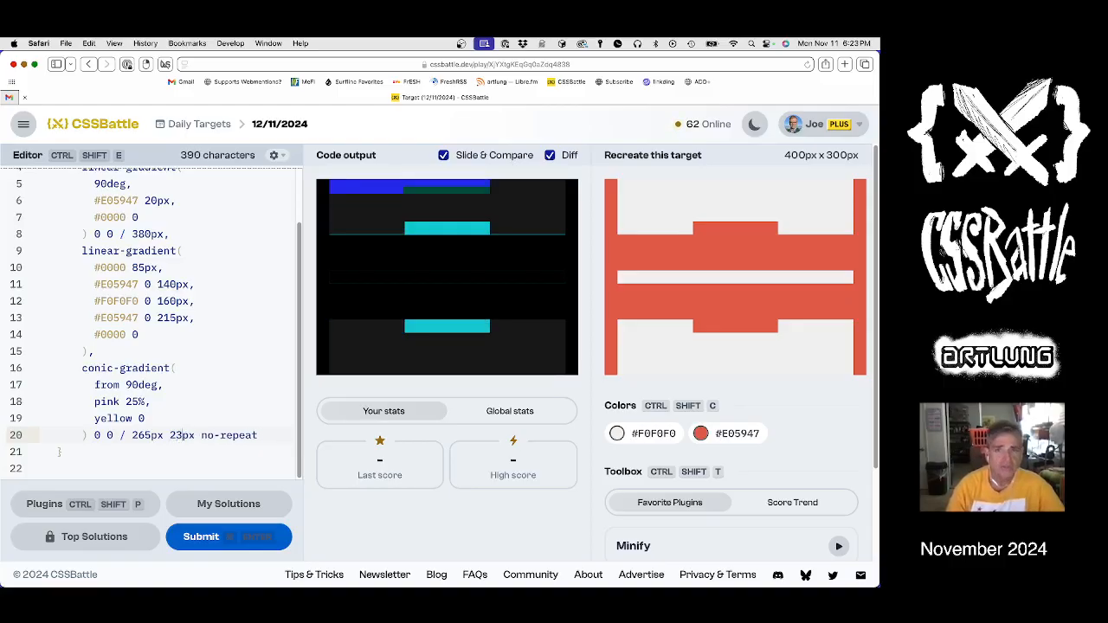
text(5)
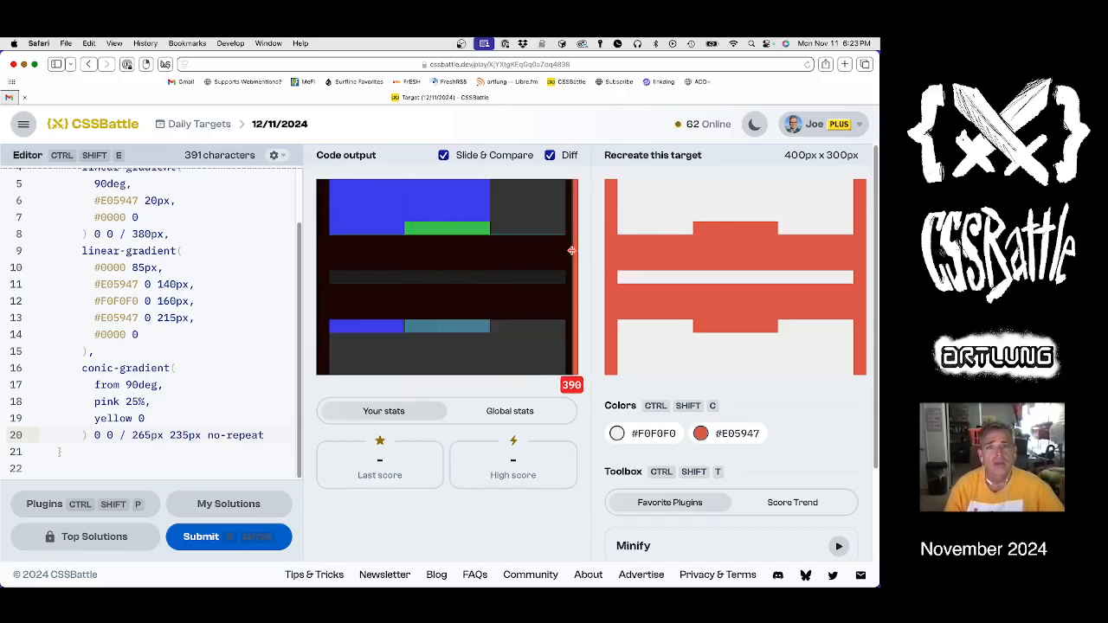
click(550, 156)
text( at )
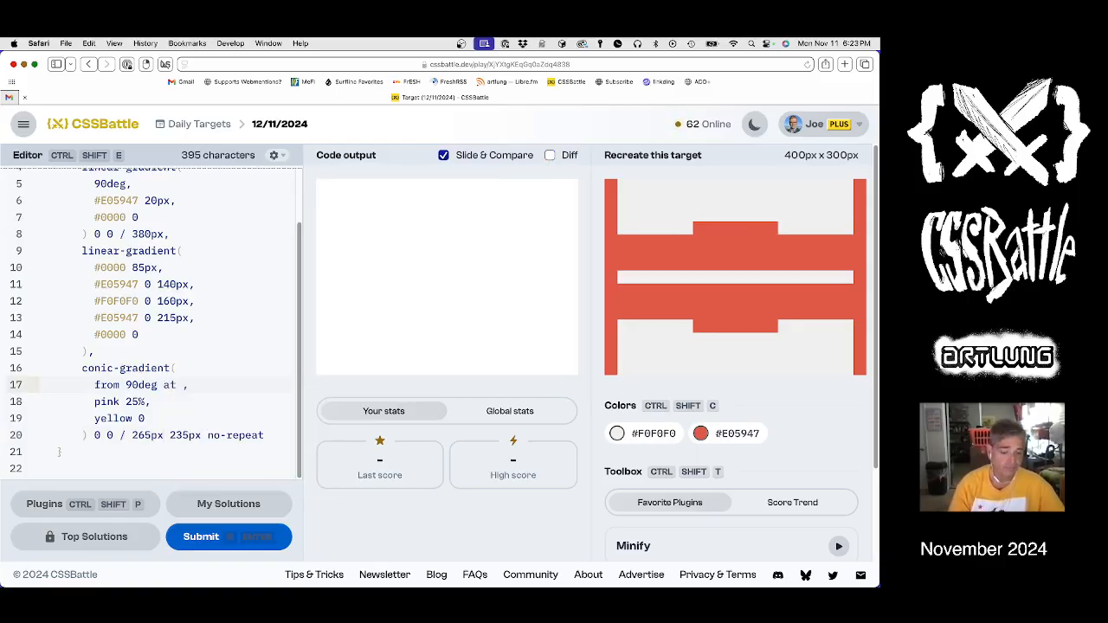
Step: Centre the conic gradient at 50% 29% and copy #F0F0F0 to replace yellow
text(50% 05)
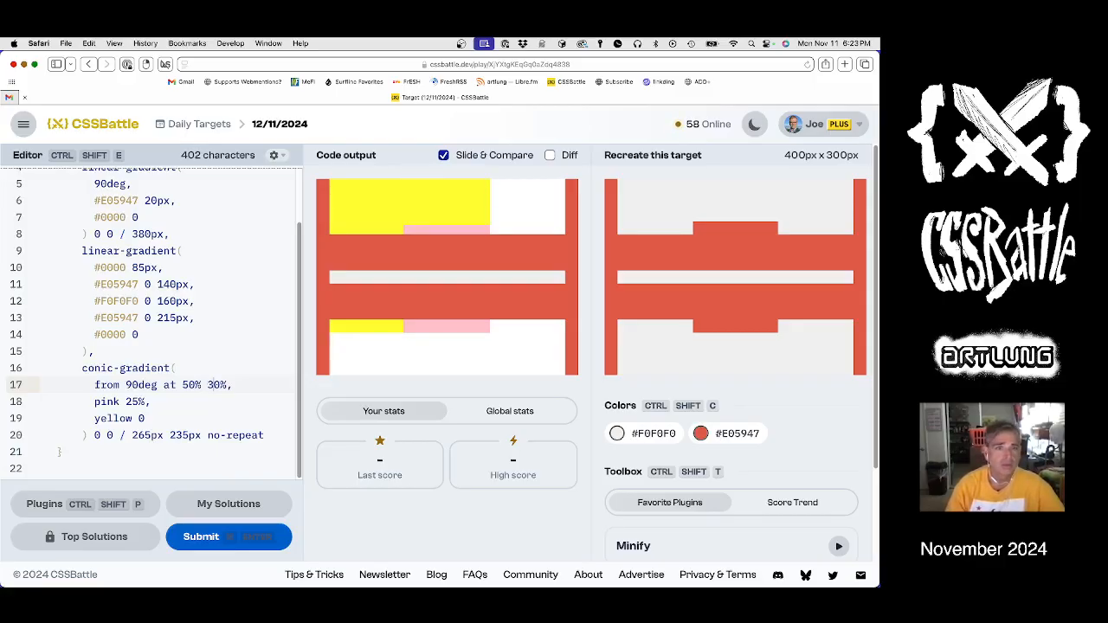
text(29%)
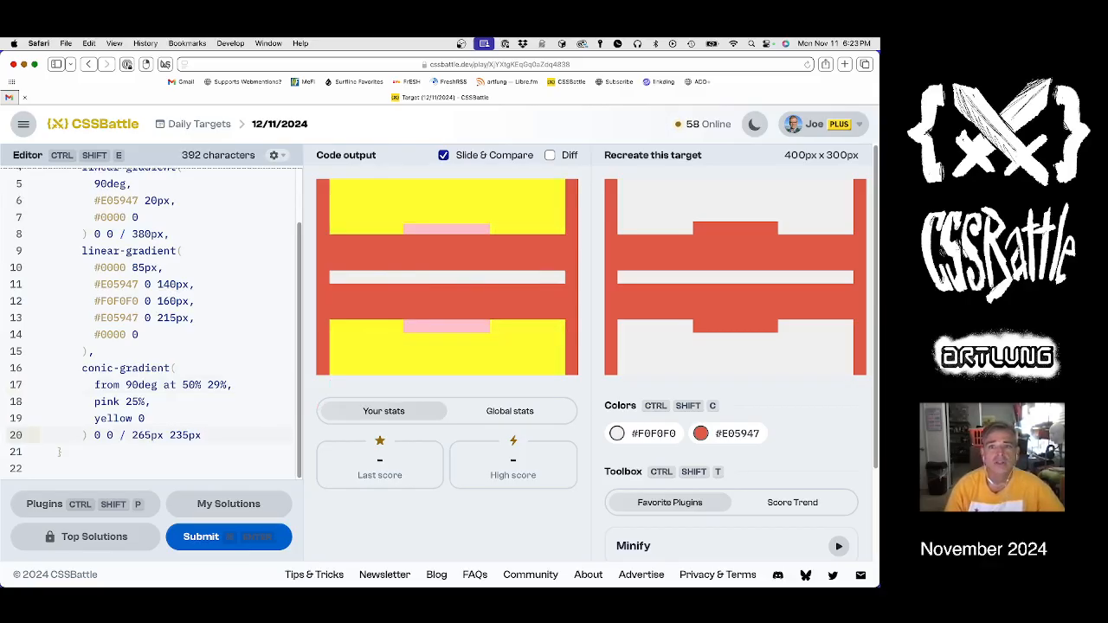
click(616, 433)
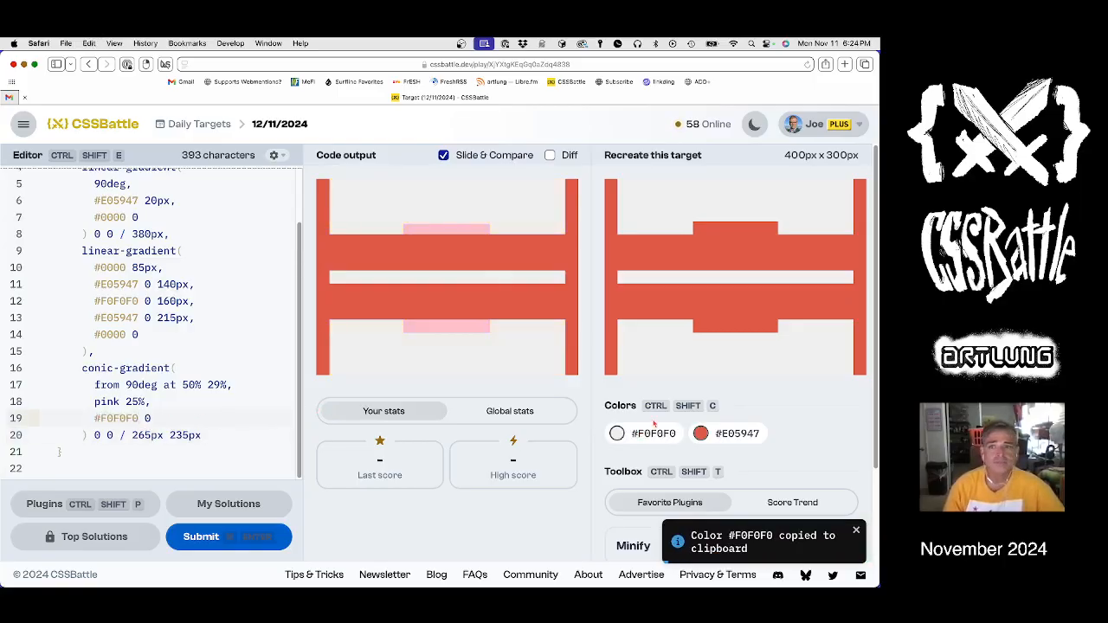
Step: Recolour the conic stops to #E05947 and #F0F0F0 and set its centre at 51% 65px using Diff view
click(701, 432)
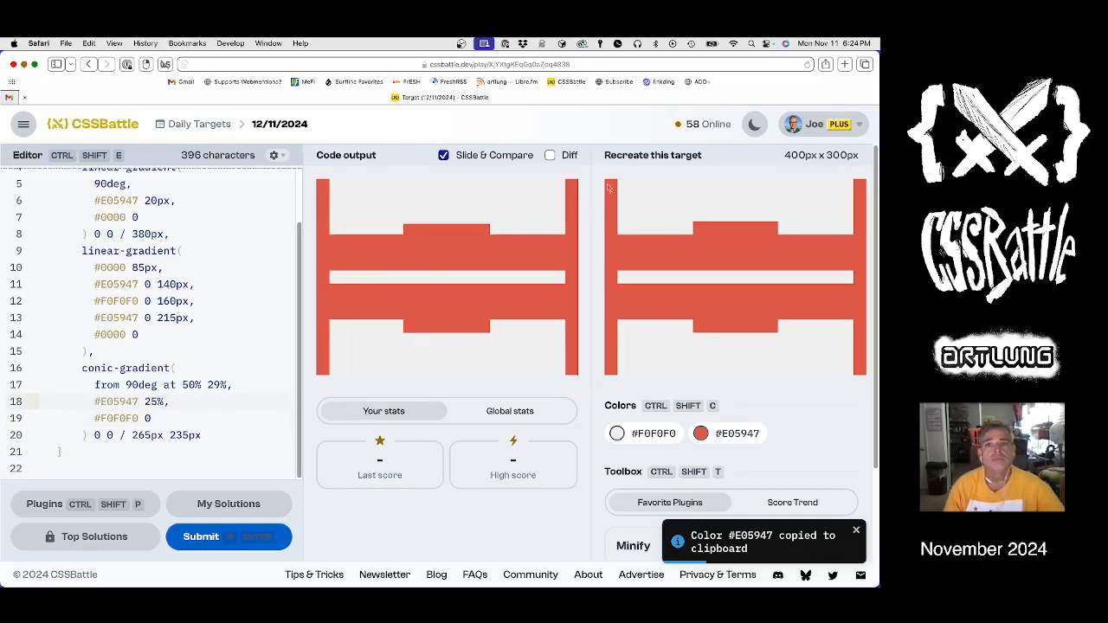
click(551, 156)
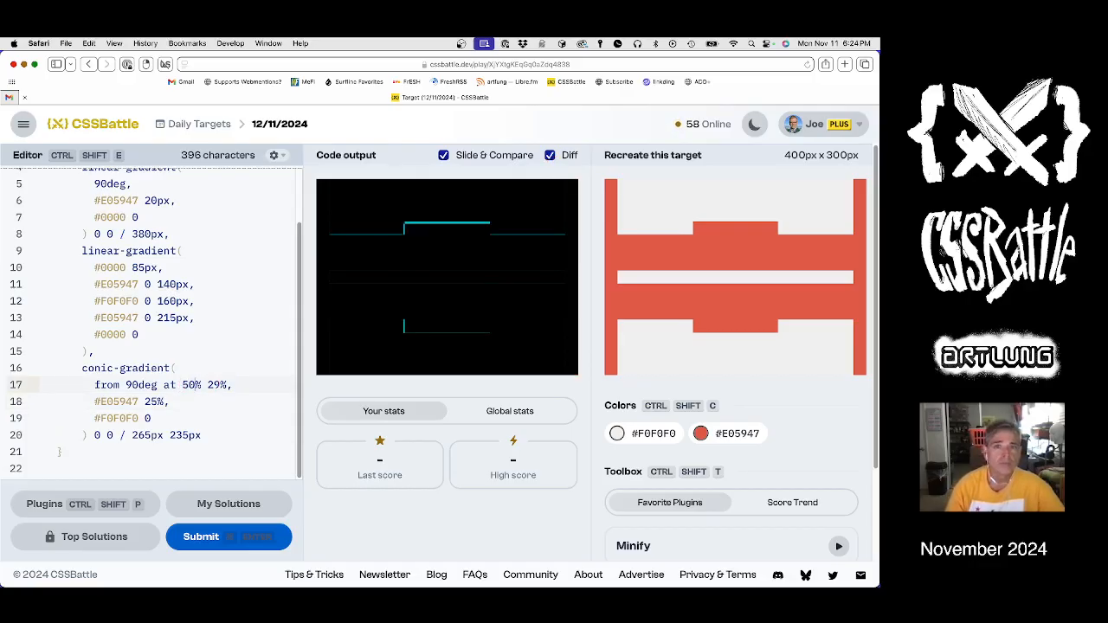
click(181, 384)
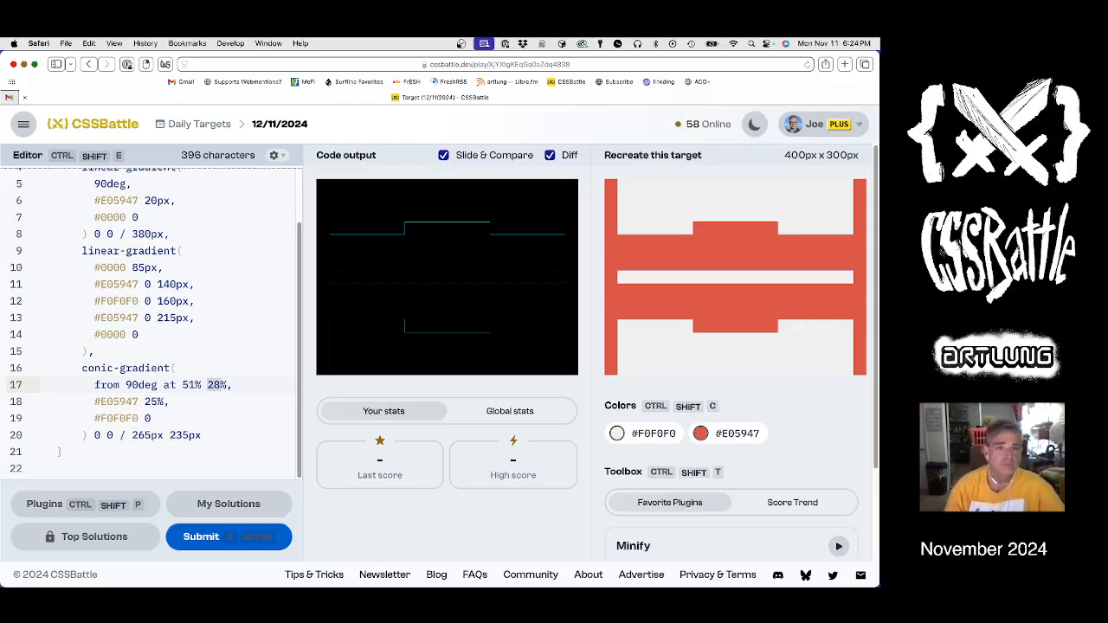
text(100px)
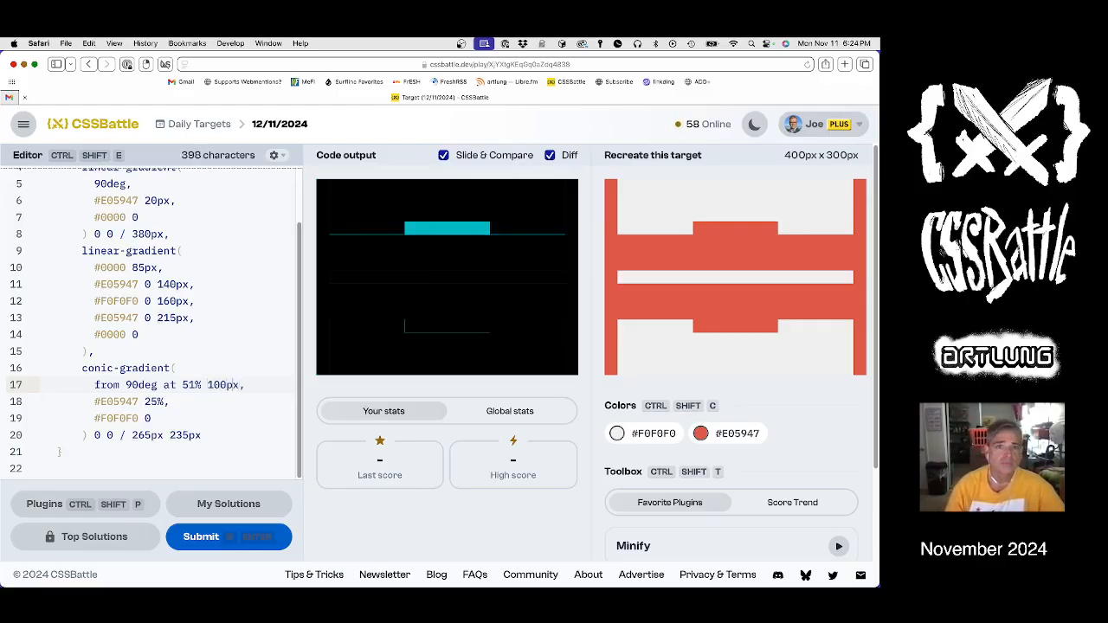
click(221, 384)
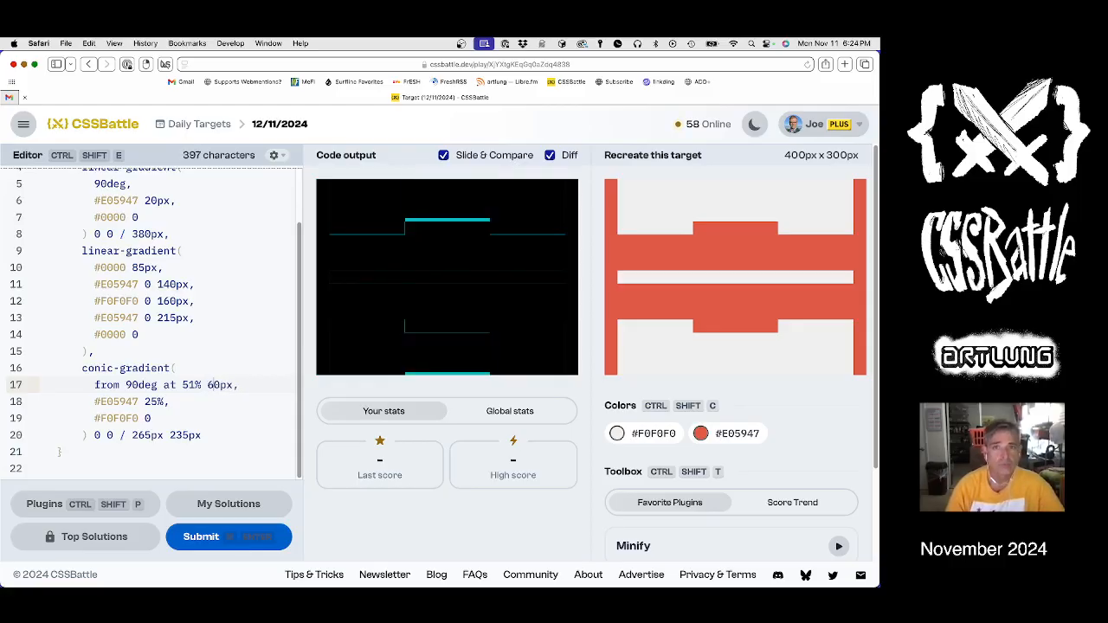
text(65px)
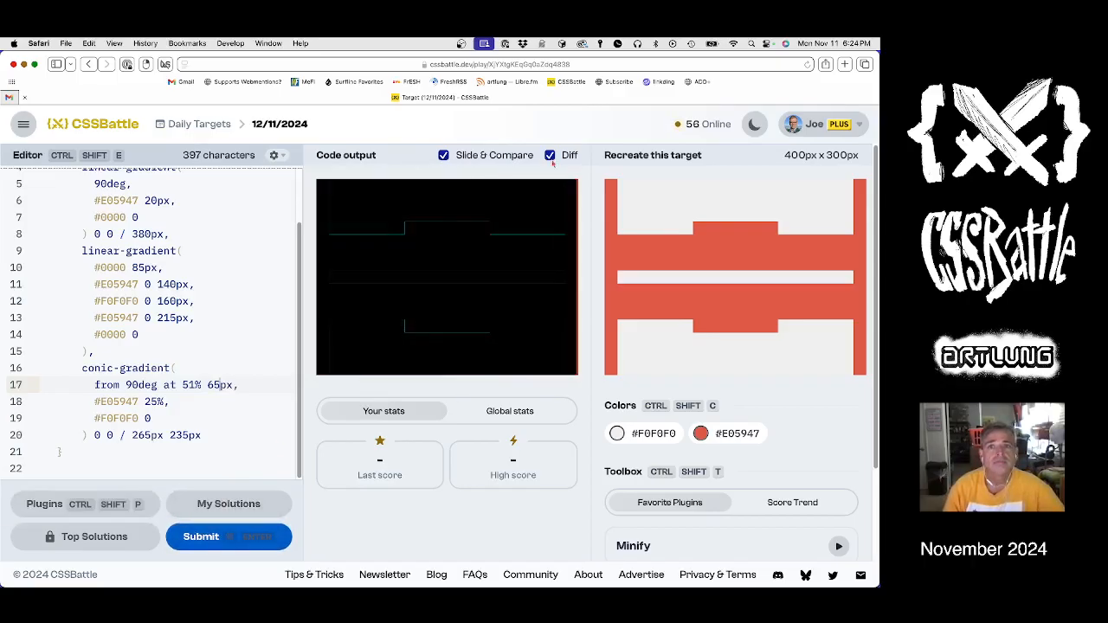
click(550, 156)
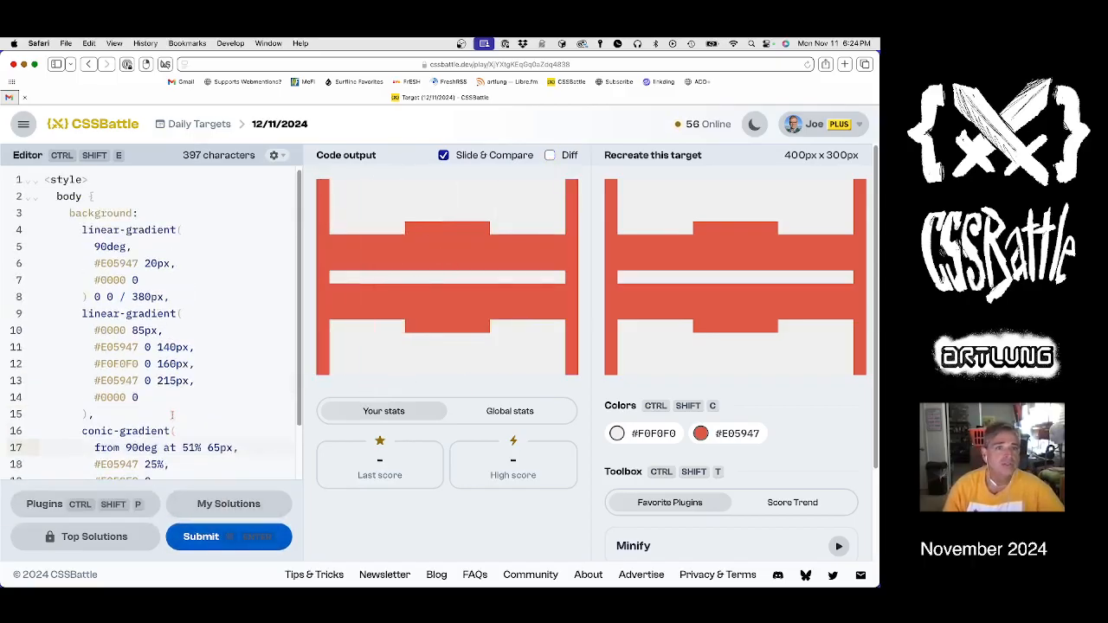
Step: Submit the solution, scoring 609.09 at 100% match, and scroll to the plugins list
click(200, 537)
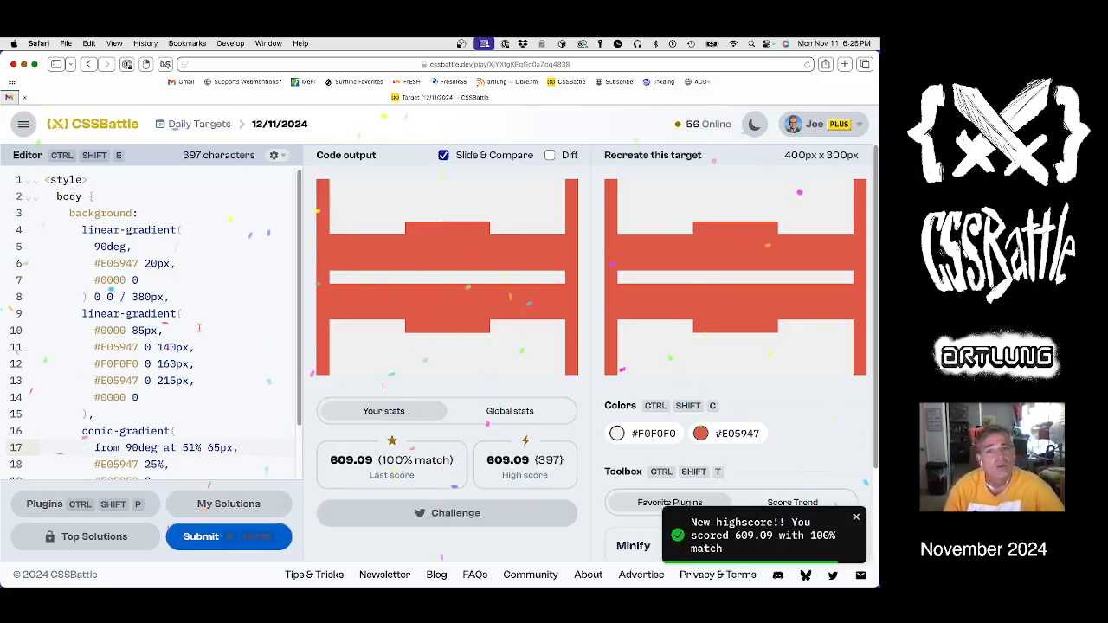
scroll(down, 3)
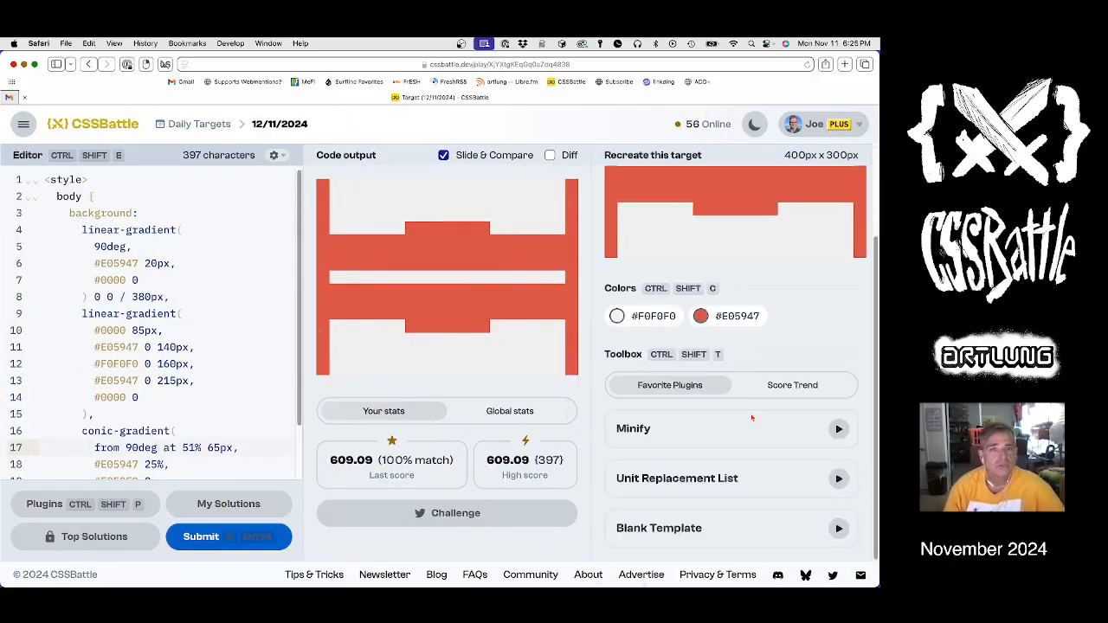
Step: Minify the code to 233 characters and resubmit for a 643.41 score at 100%
click(838, 477)
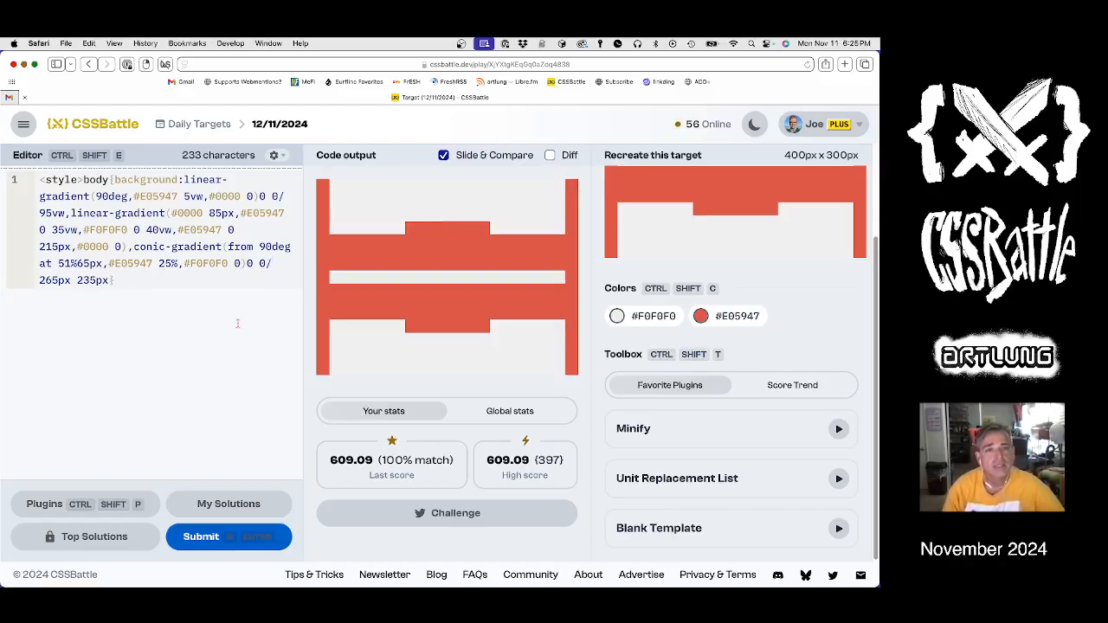
click(201, 537)
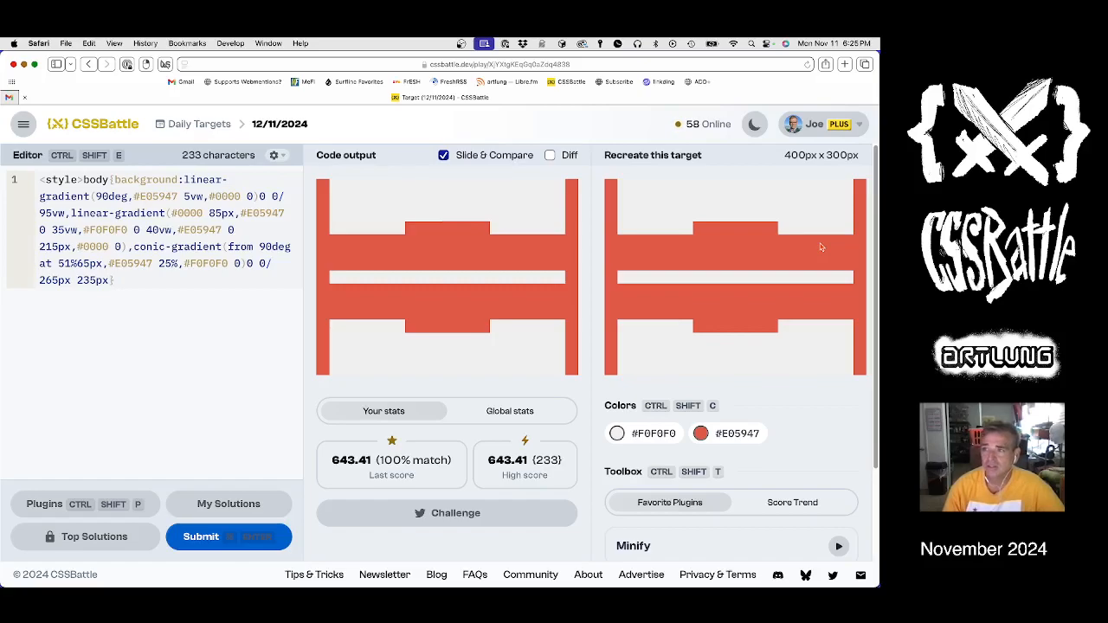
mouse_move(709, 267)
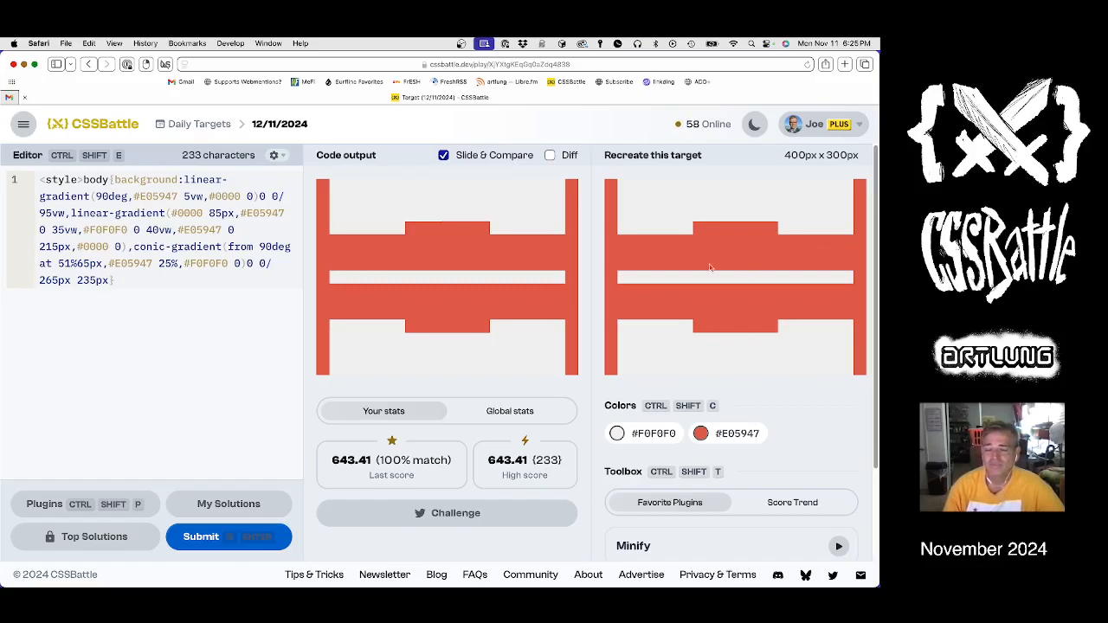